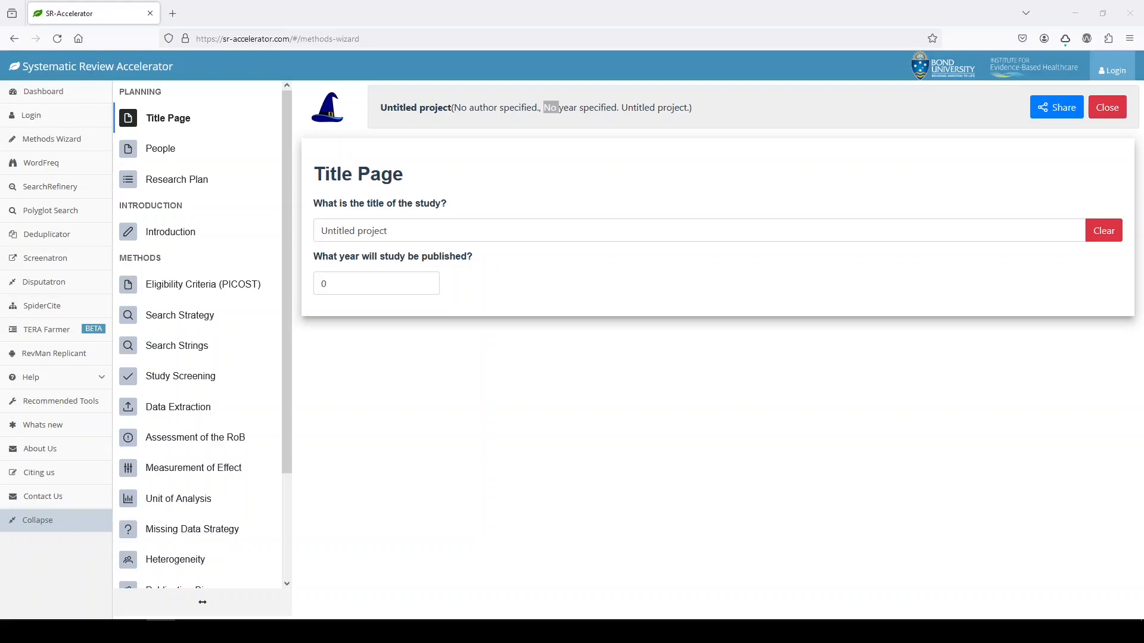
{"action": "mouse_move", "coordinate": [328, 42]}
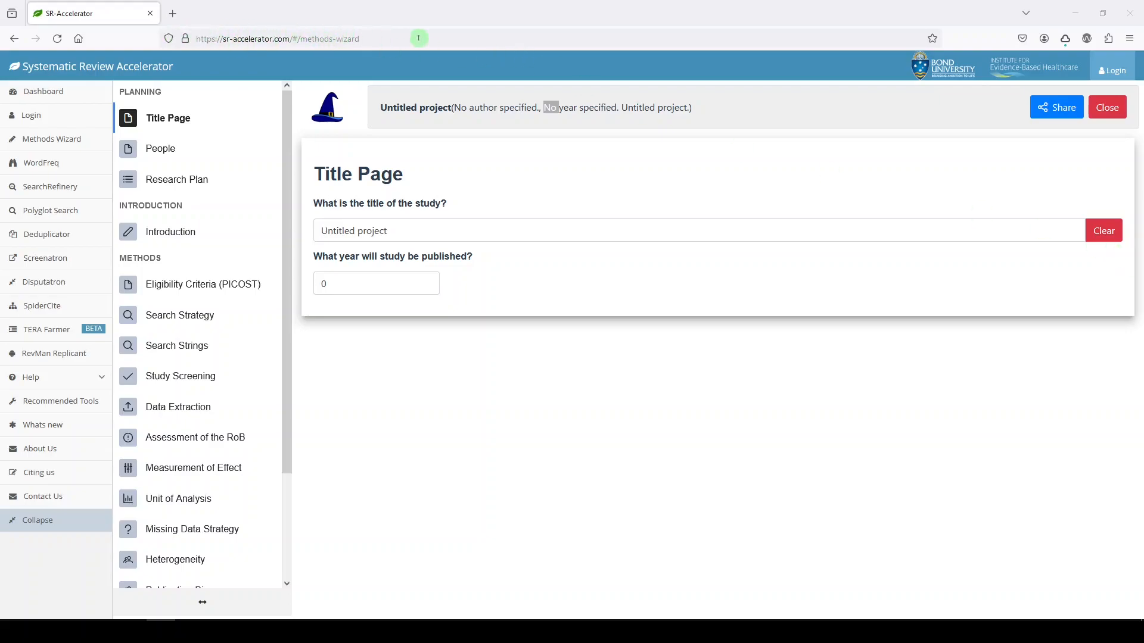
{"action": "mouse_move", "coordinate": [36, 299]}
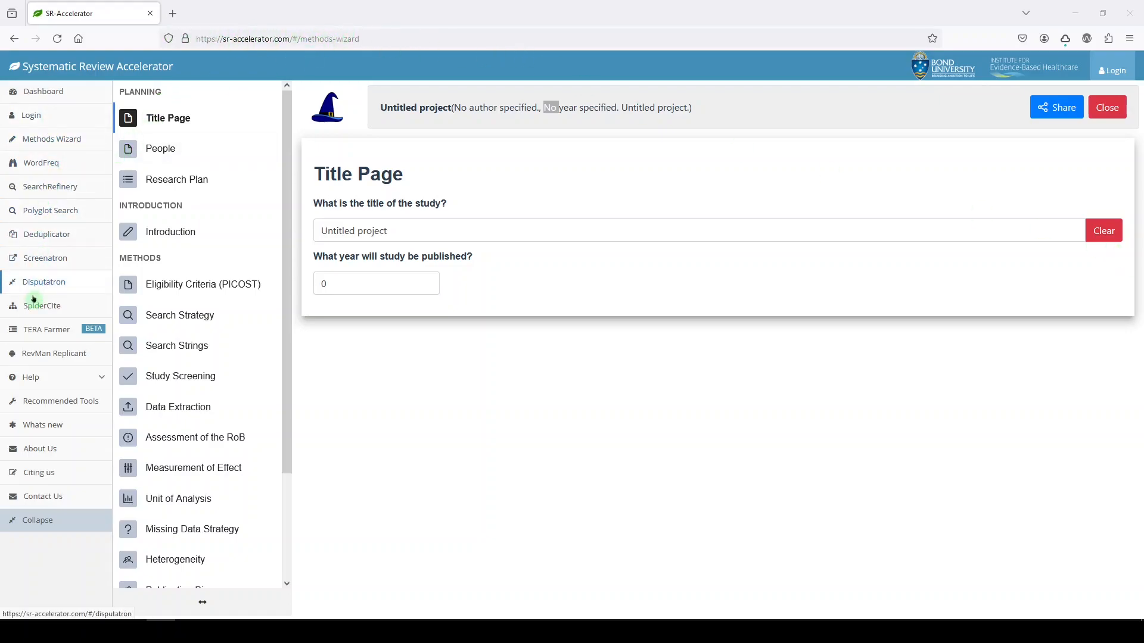
{"action": "mouse_move", "coordinate": [50, 210]}
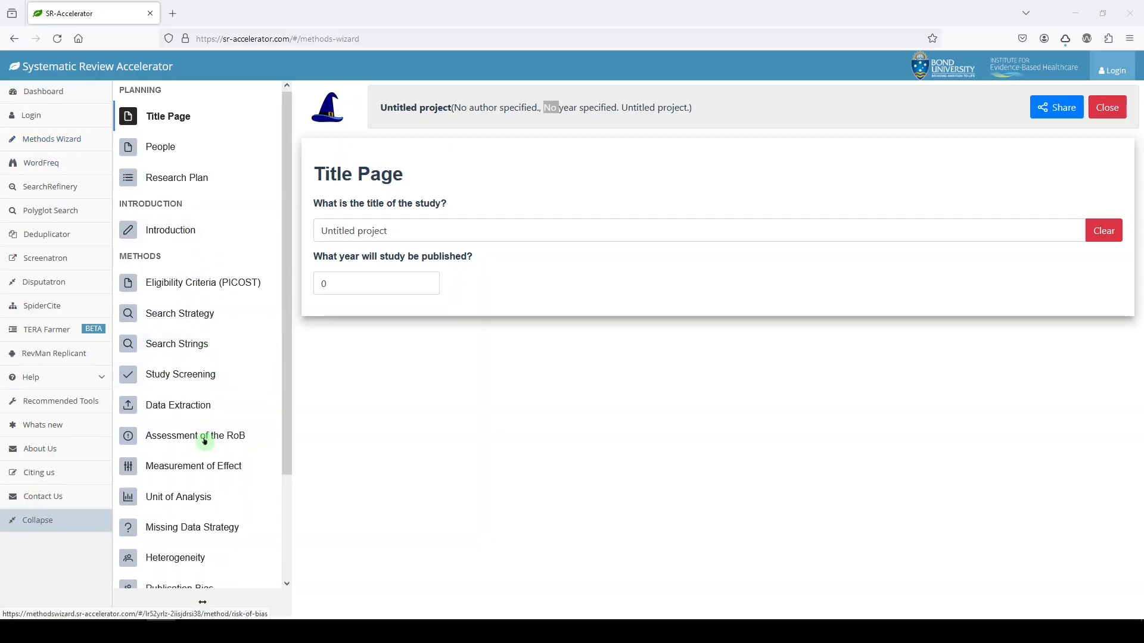
- Replace the project title with 'Cystic Fibrosis and Trikafta: A Systematic Review' and set year 2024
{"action": "scroll", "scroll_direction": "down", "scroll_amount": 3}
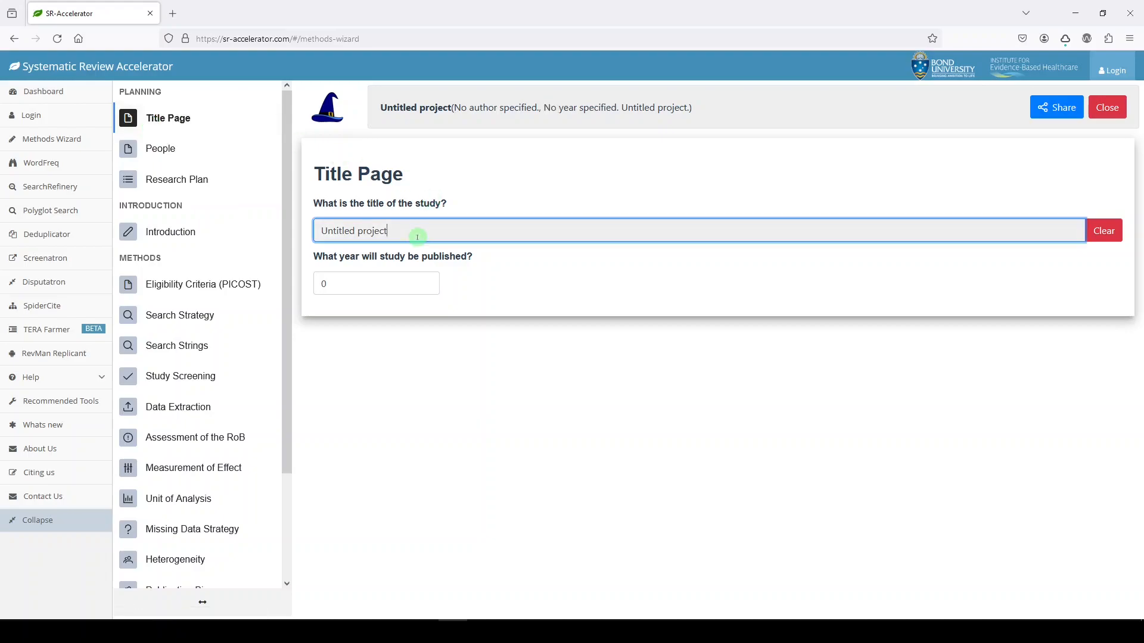
{"action": "left_click", "coordinate": [1104, 231]}
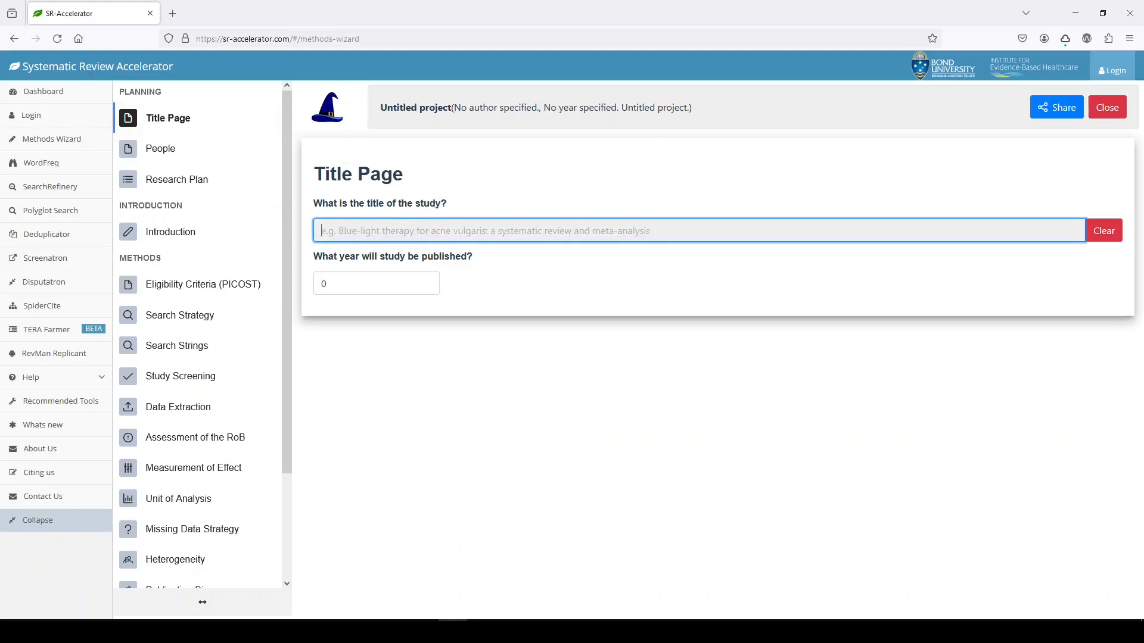
{"action": "type", "text": "Cystic Fibrosis and Trikafta: A Systematic Review"}
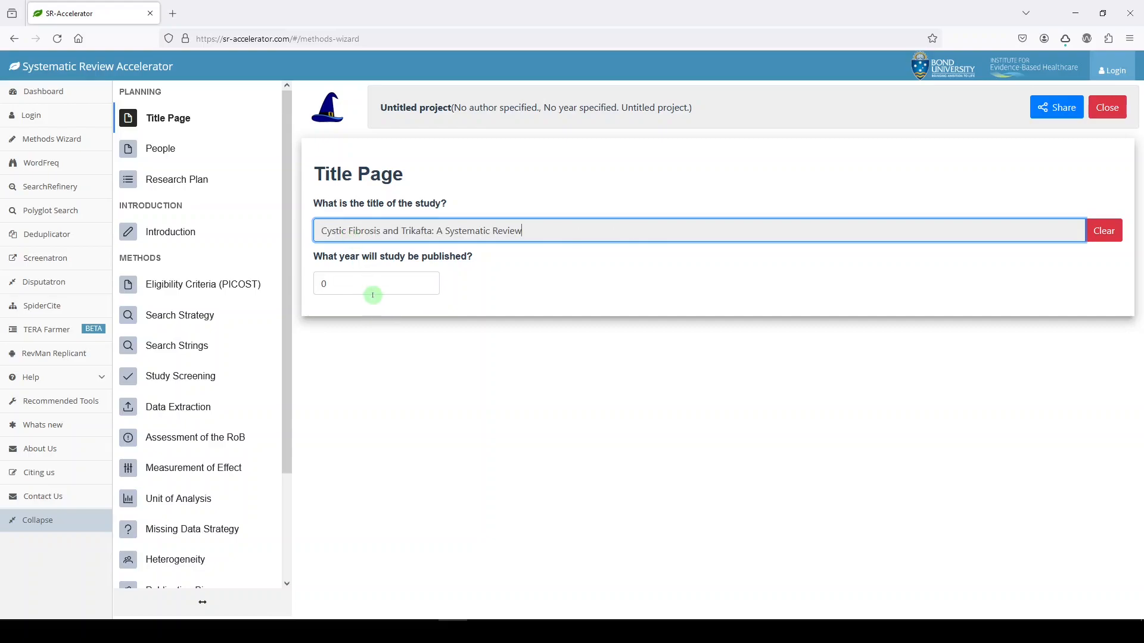
{"action": "left_click", "coordinate": [376, 283]}
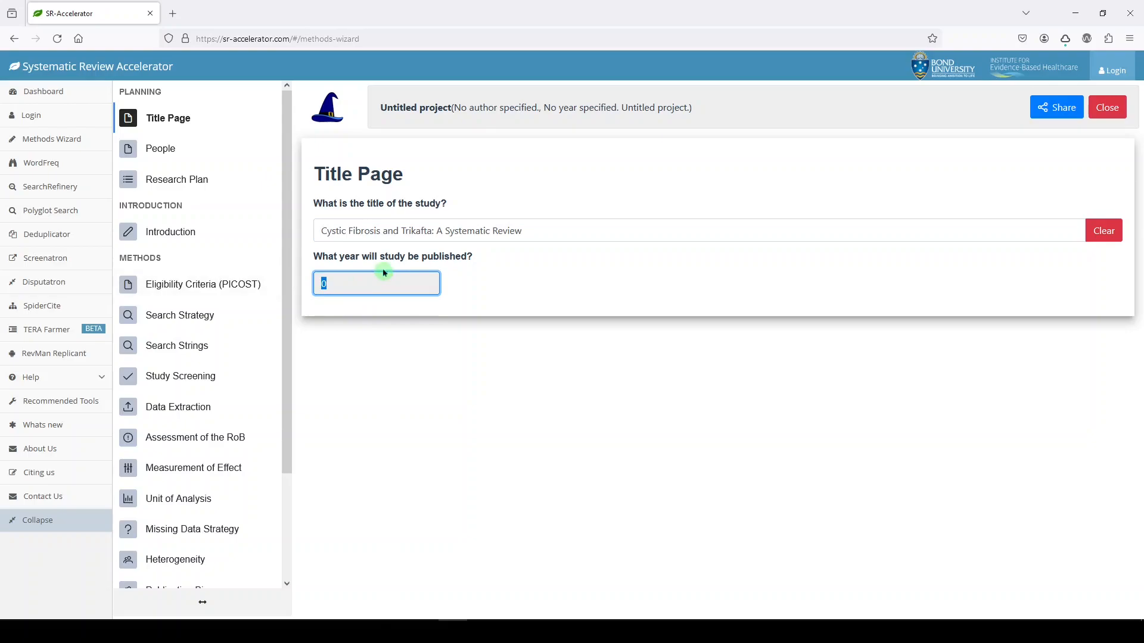
{"action": "type", "text": "2024"}
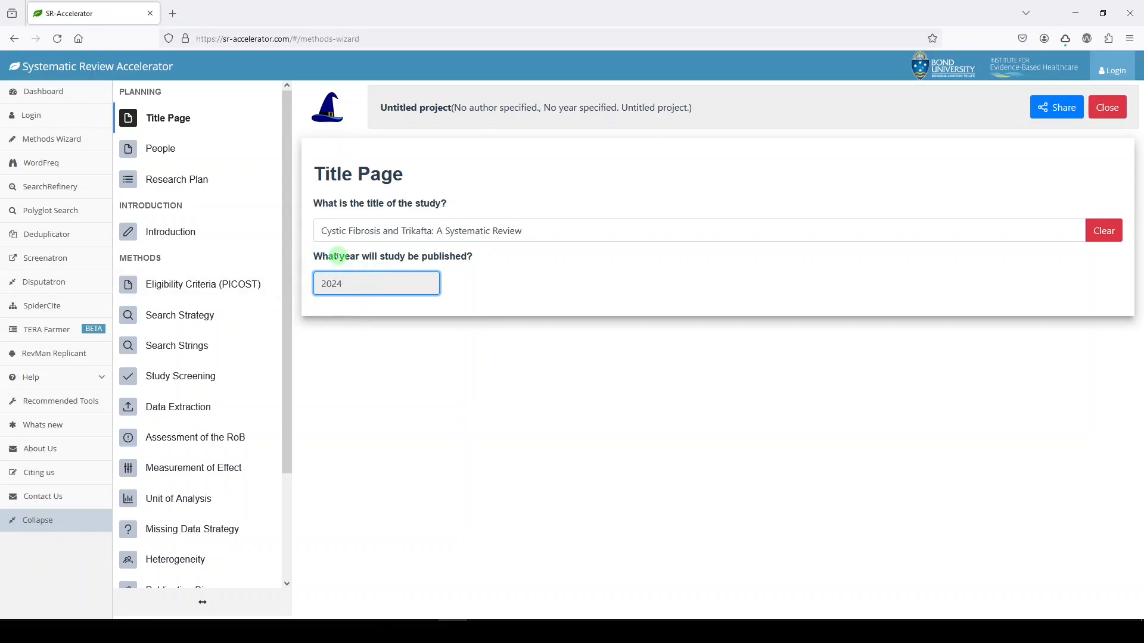
{"action": "mouse_move", "coordinate": [653, 289]}
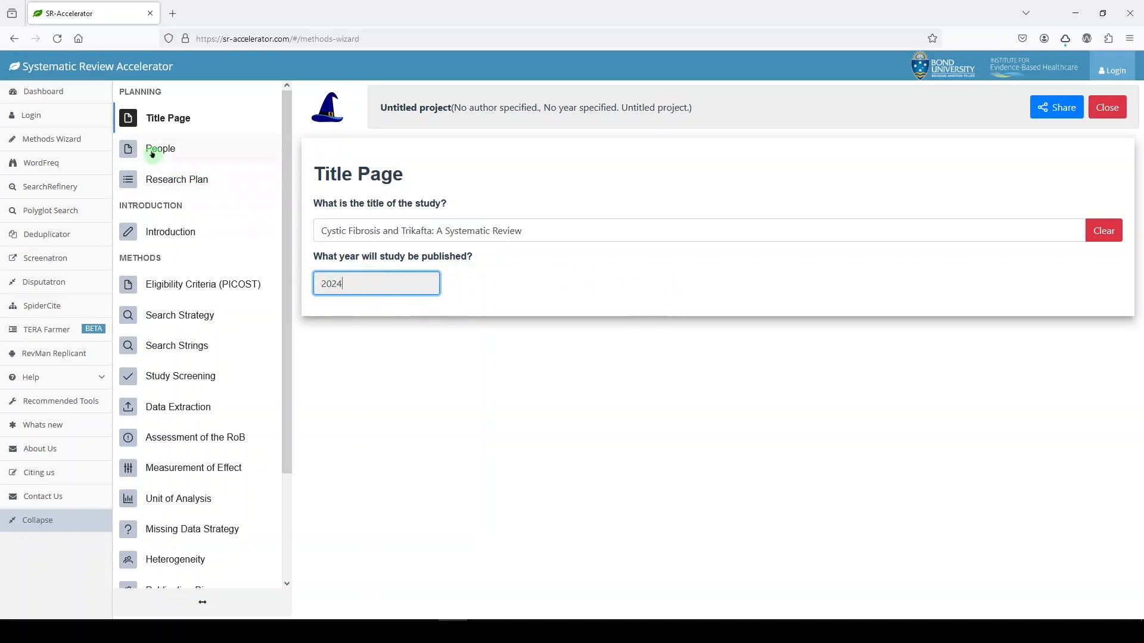
- Enter Carrie Price as author and 'Friends' as an acknowledgement
{"action": "left_click", "coordinate": [160, 148]}
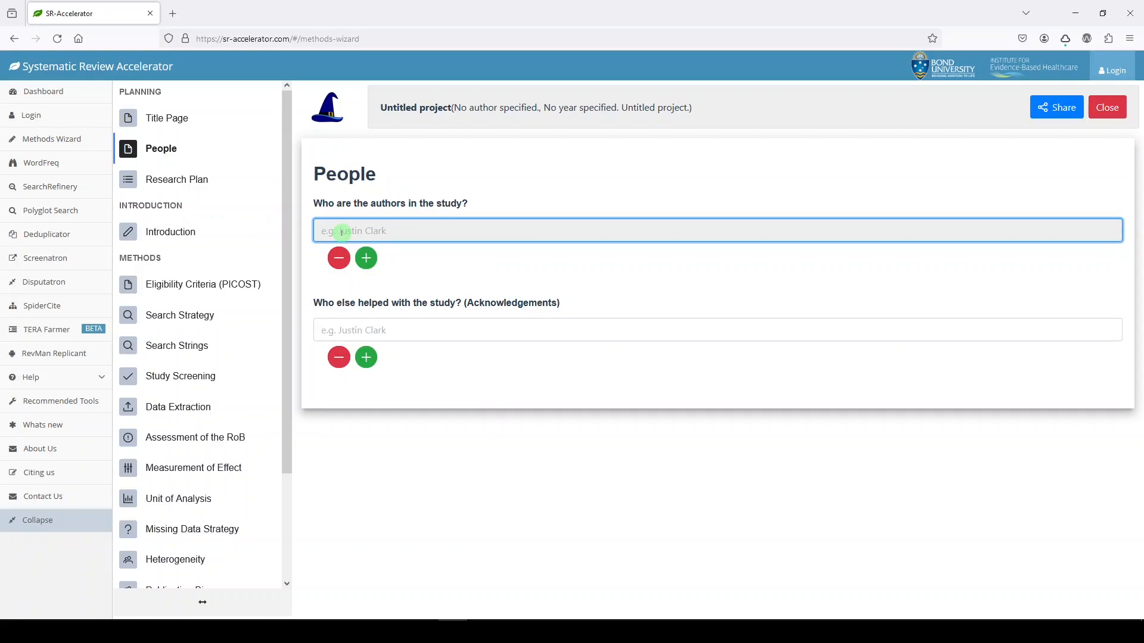
{"action": "type", "text": "Carrie Price"}
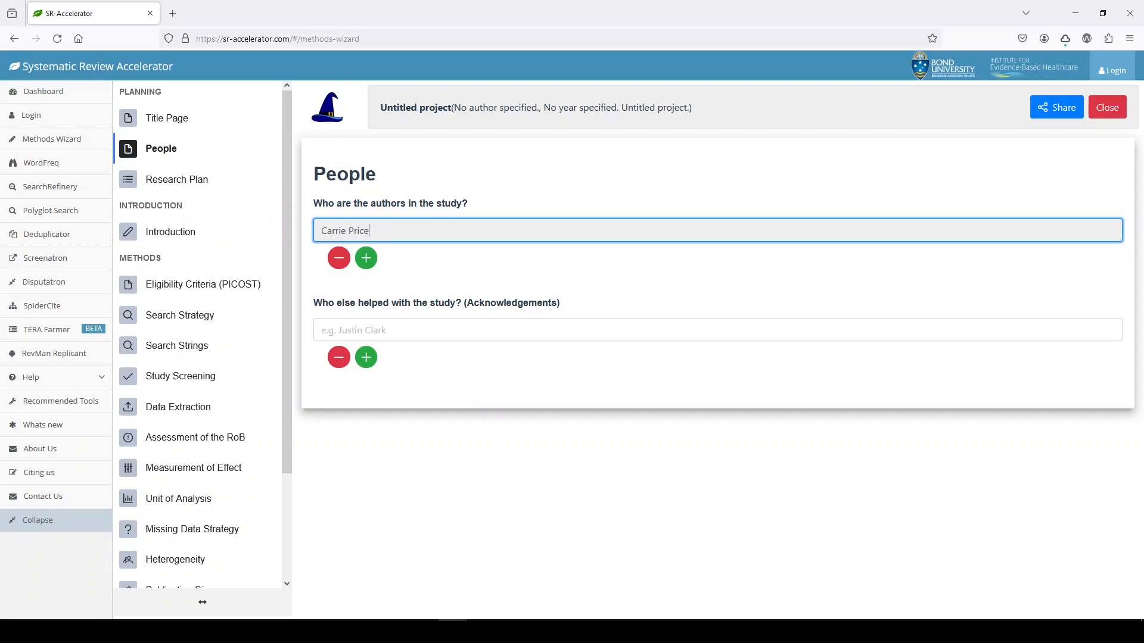
{"action": "type", "text": "Friends"}
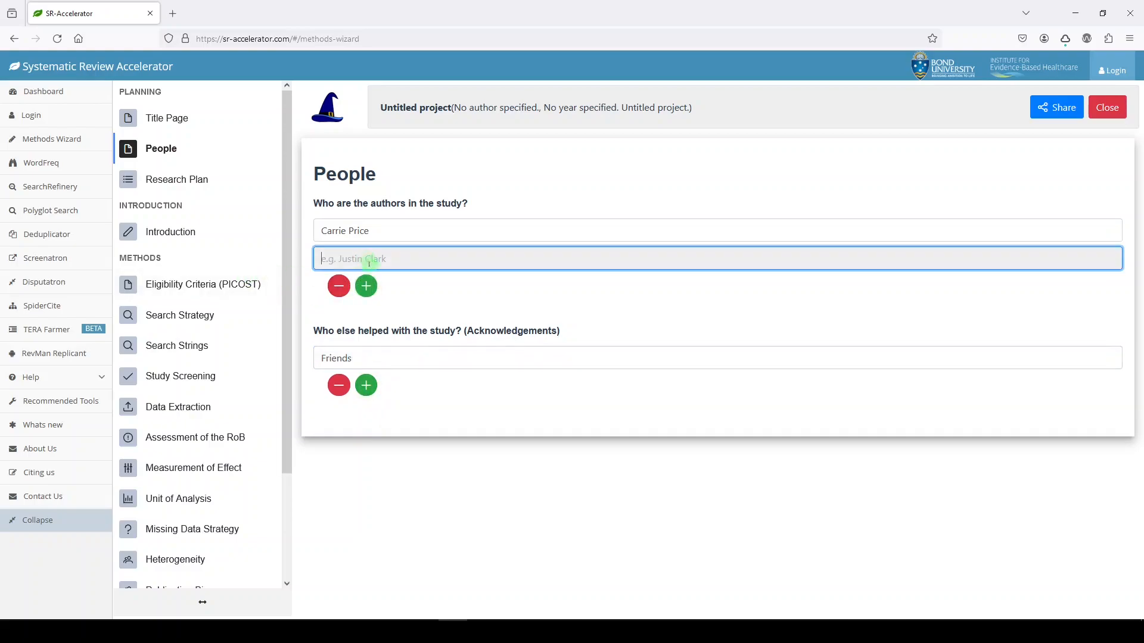
{"action": "left_click", "coordinate": [365, 385]}
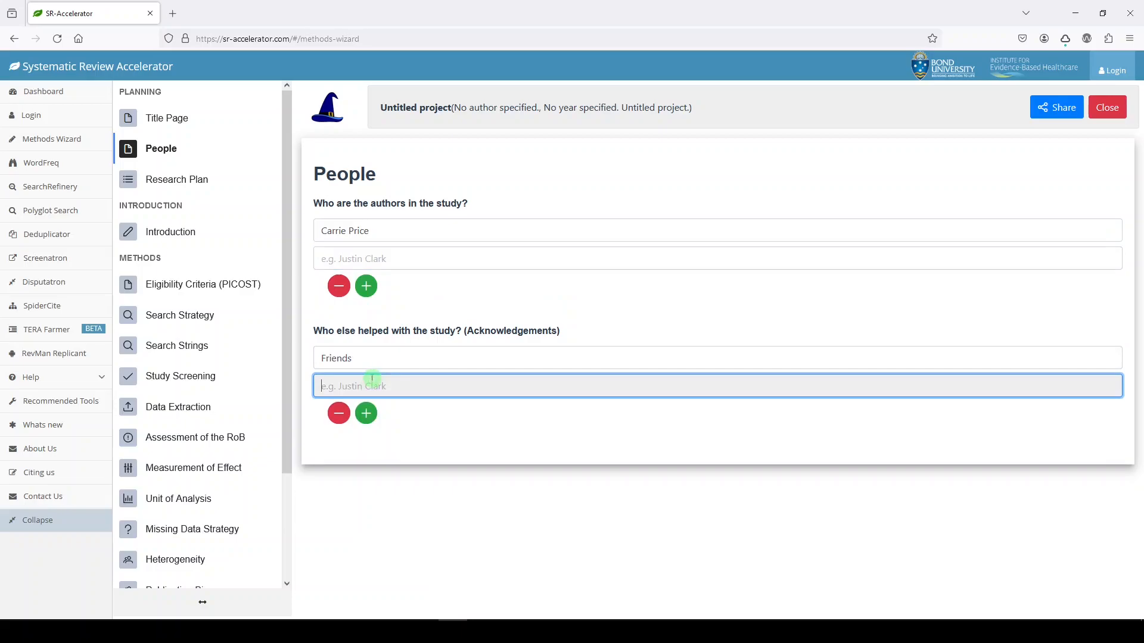
- Add 'Other People' as a second author on the People page
{"action": "left_click", "coordinate": [168, 118]}
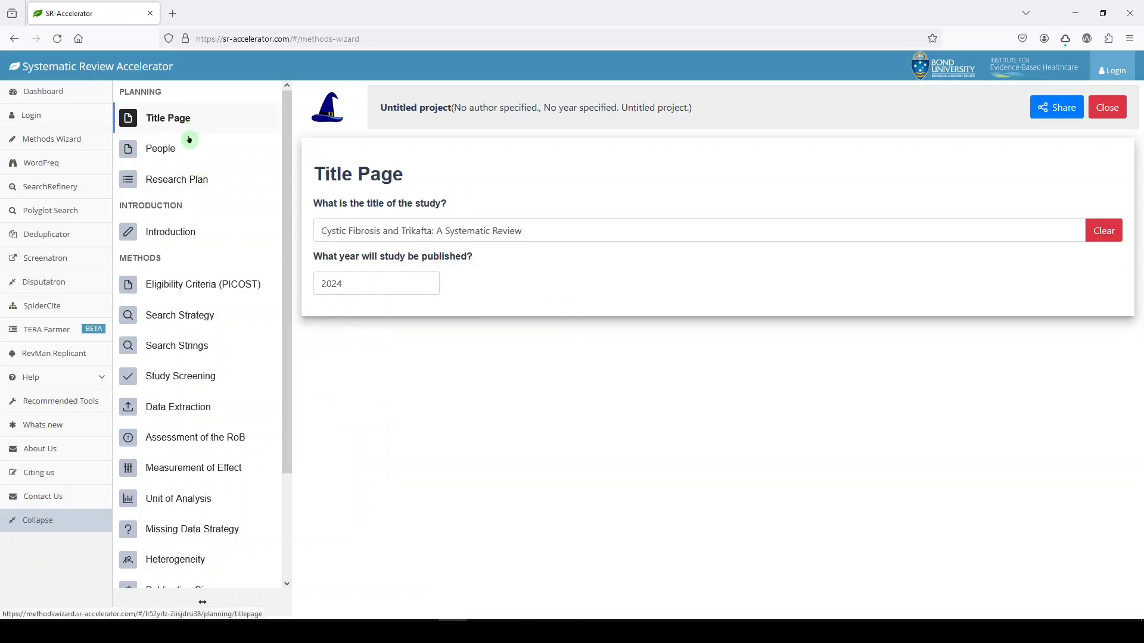
{"action": "left_click", "coordinate": [160, 148]}
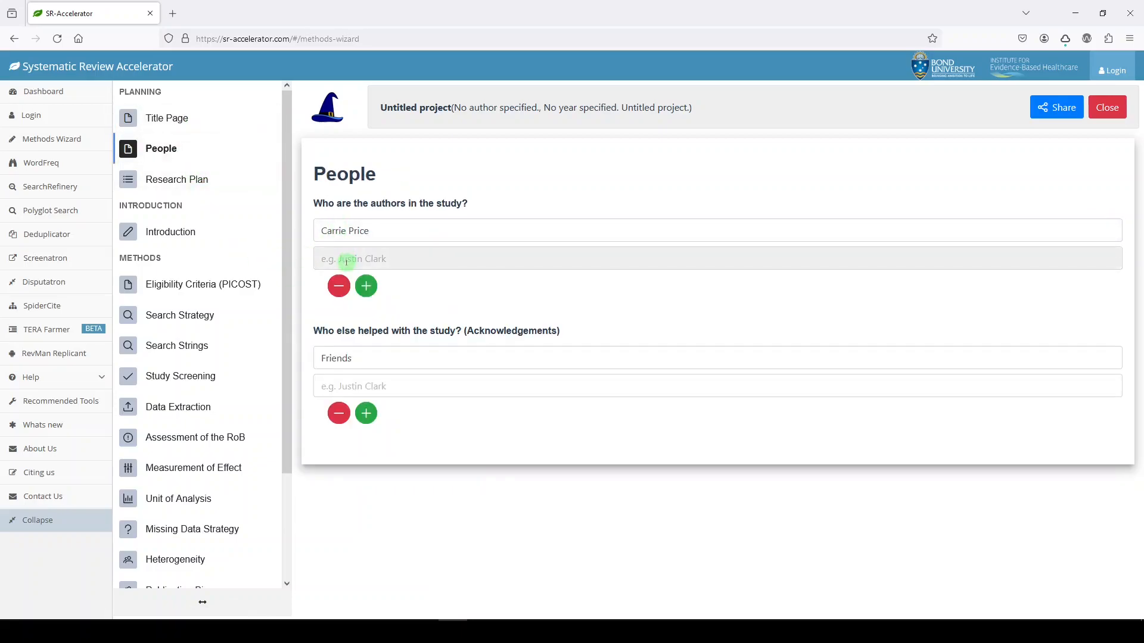
{"action": "type", "text": "Other P"}
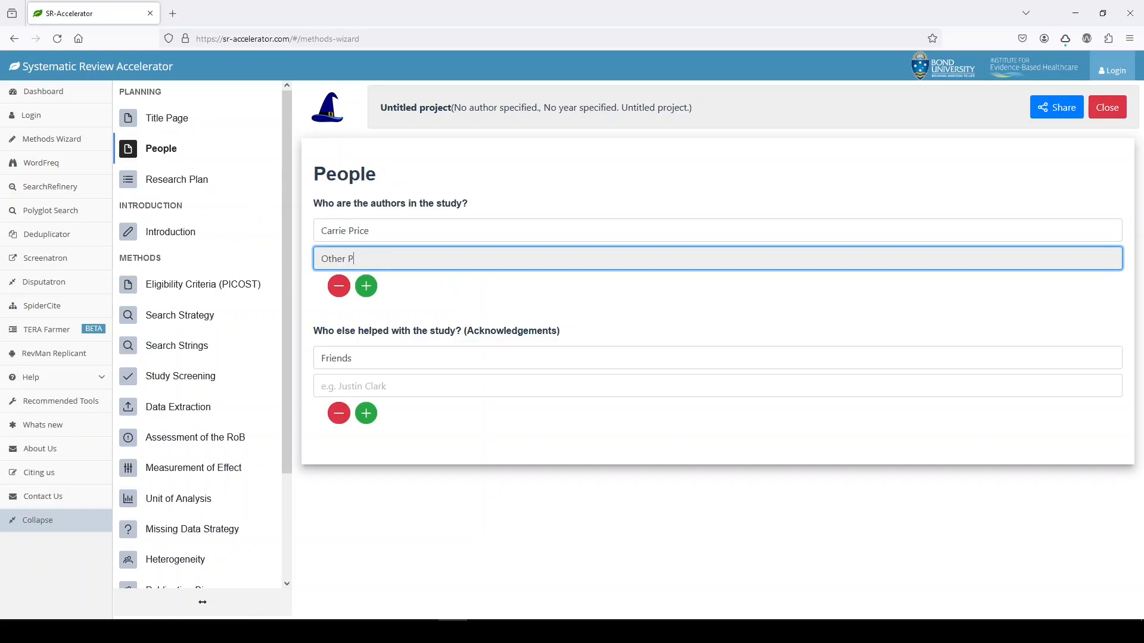
{"action": "type", "text": "eople"}
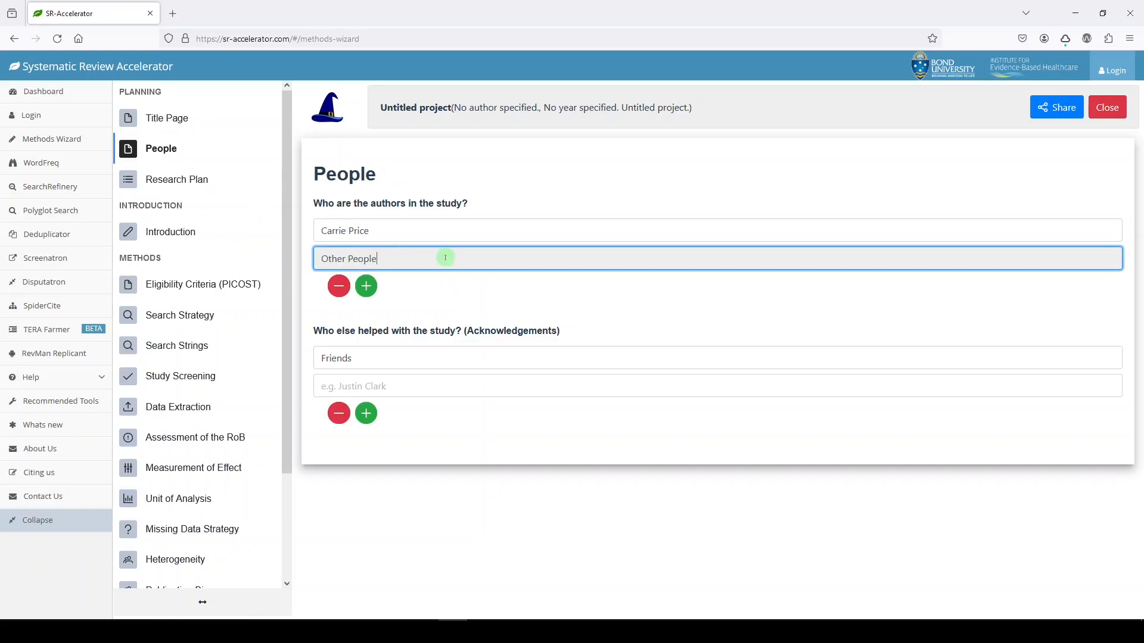
{"action": "left_click", "coordinate": [366, 285]}
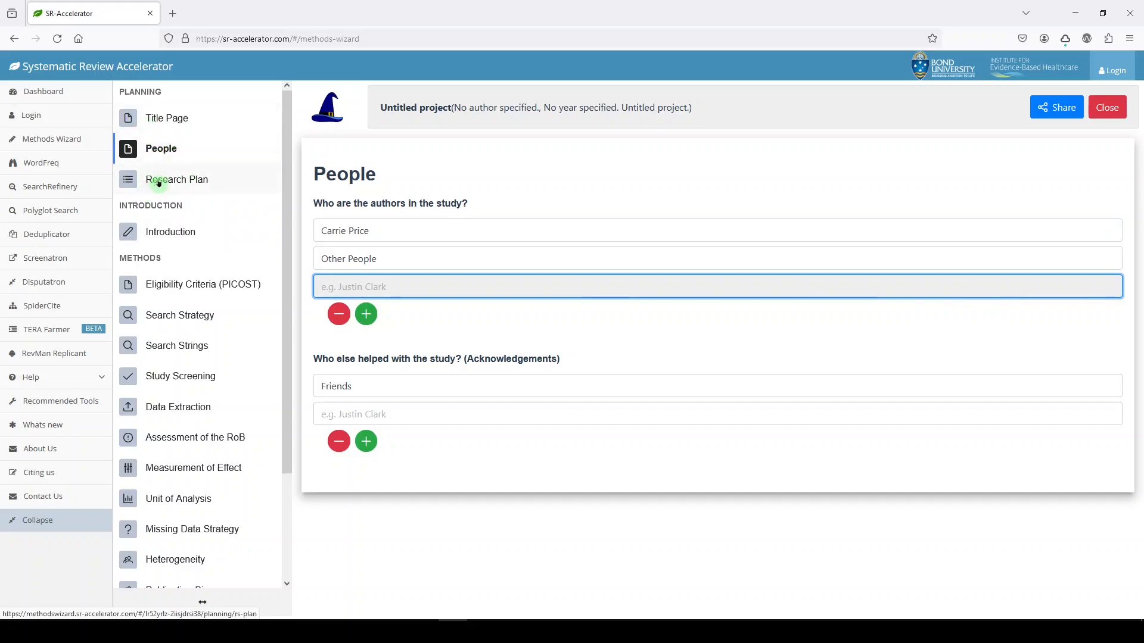
- Scroll through the Research Plan task table, then open the Introduction page
{"action": "left_click", "coordinate": [178, 179]}
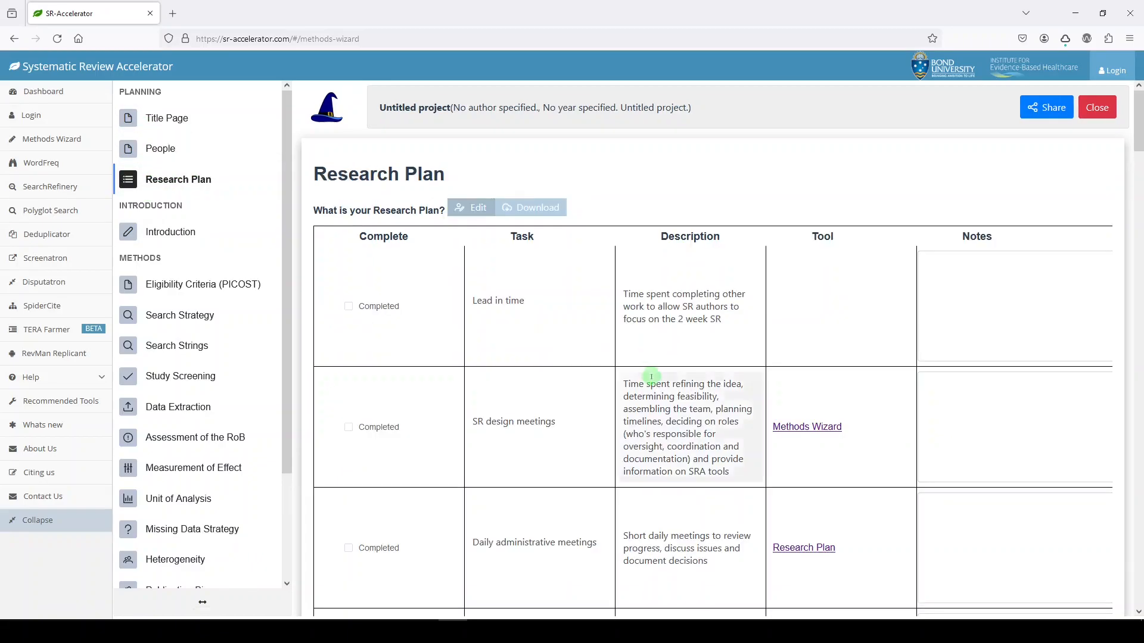
{"action": "scroll", "scroll_direction": "down", "scroll_amount": 3}
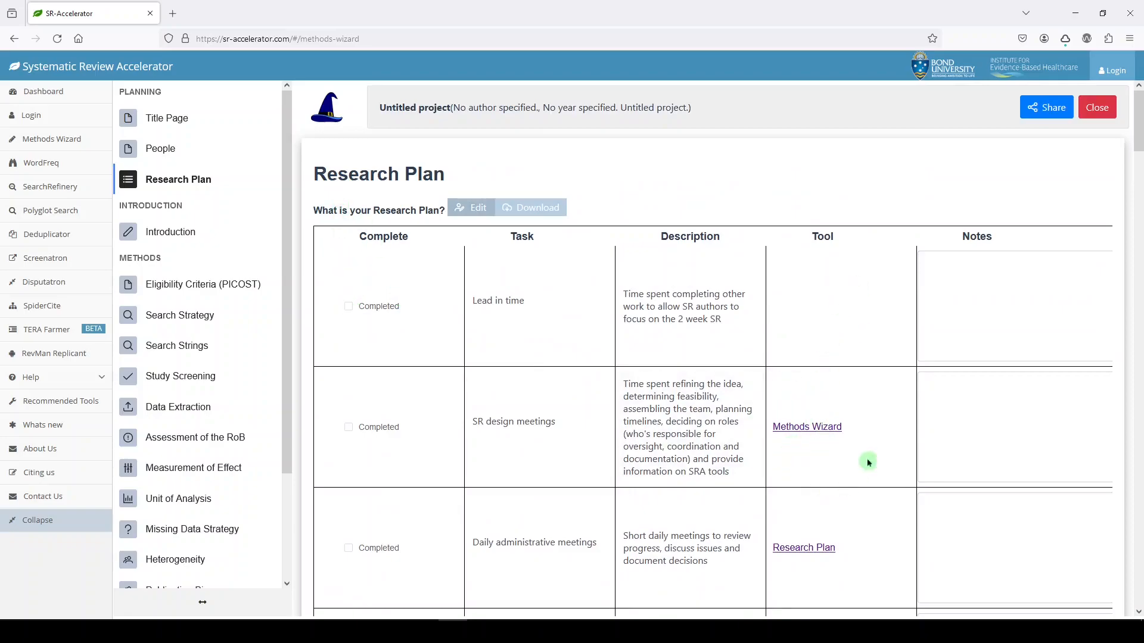
{"action": "scroll", "scroll_direction": "down", "scroll_amount": 3}
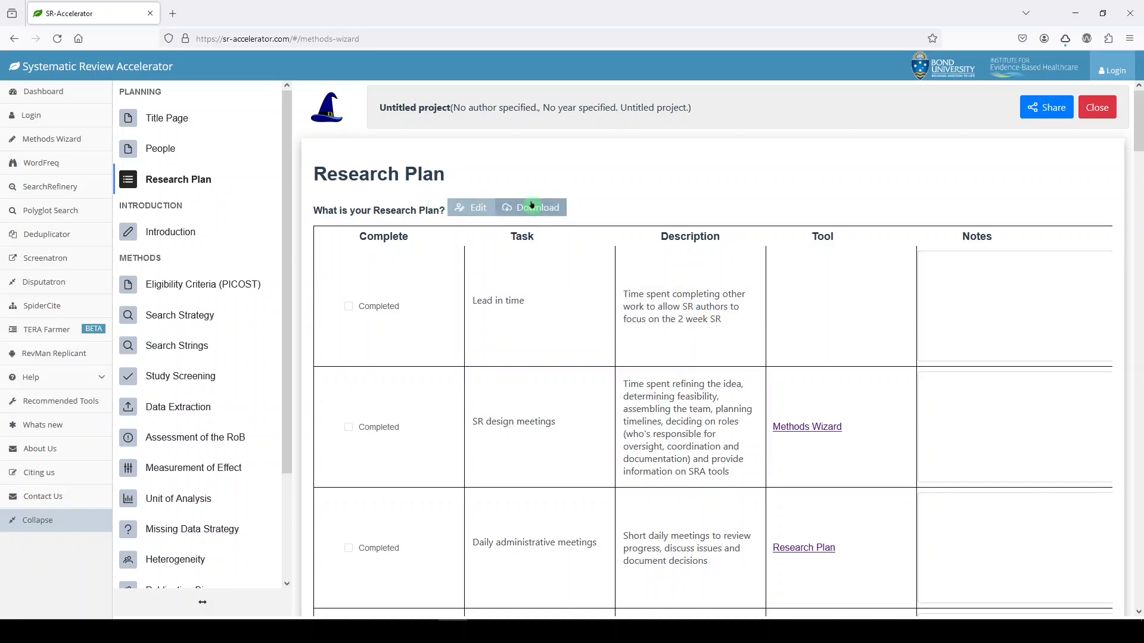
{"action": "mouse_move", "coordinate": [436, 224]}
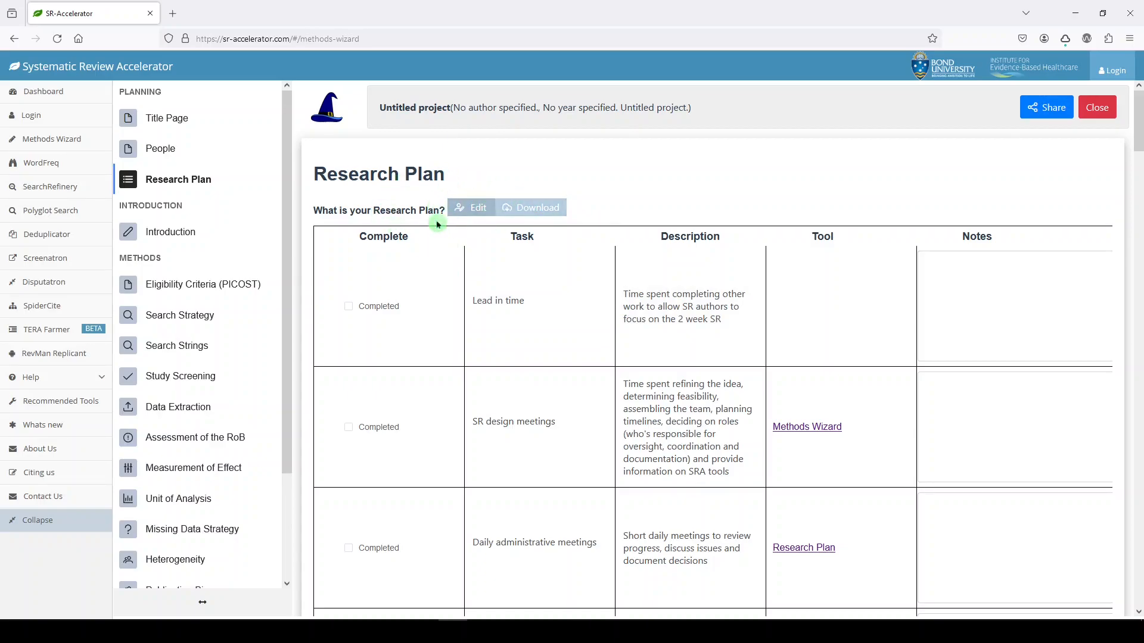
{"action": "left_click", "coordinate": [173, 232]}
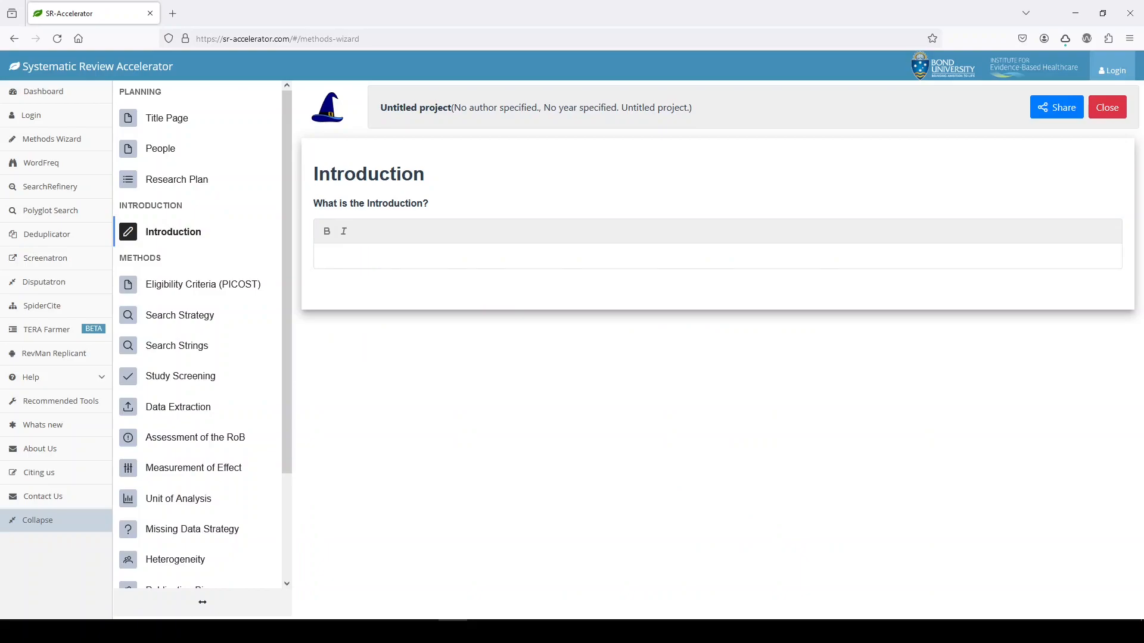
- Write 'Cystic Fibrosis is a disease...' as the introduction and open Eligibility Criteria (PICOST)
{"action": "type", "text": "Cystric f"}
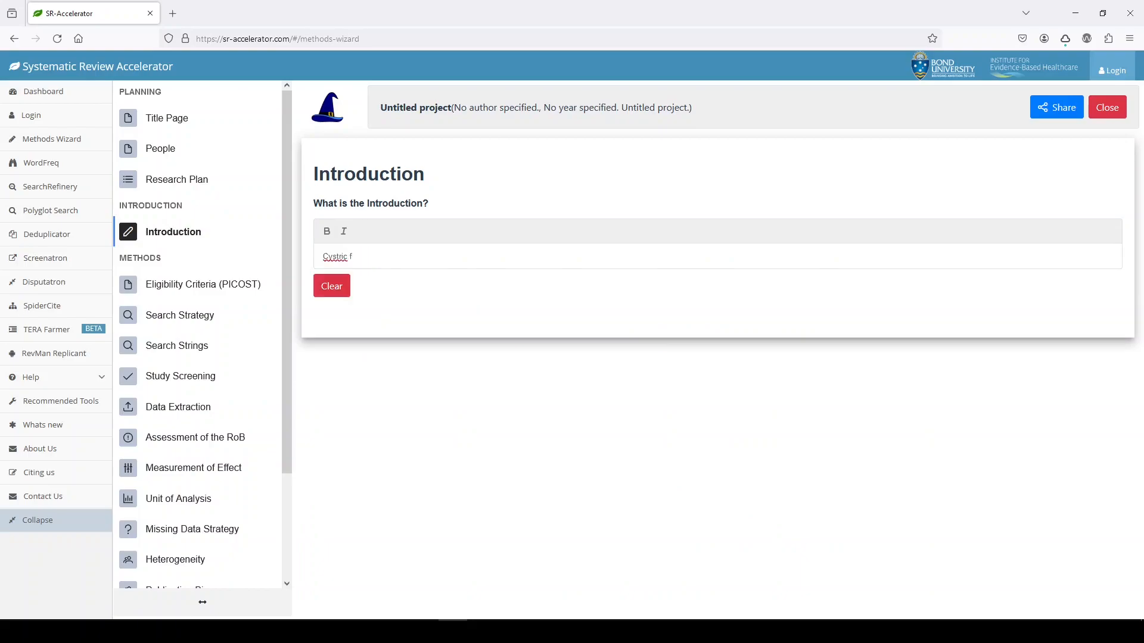
{"action": "type", "text": "ystic Fibrosis is a disease..."}
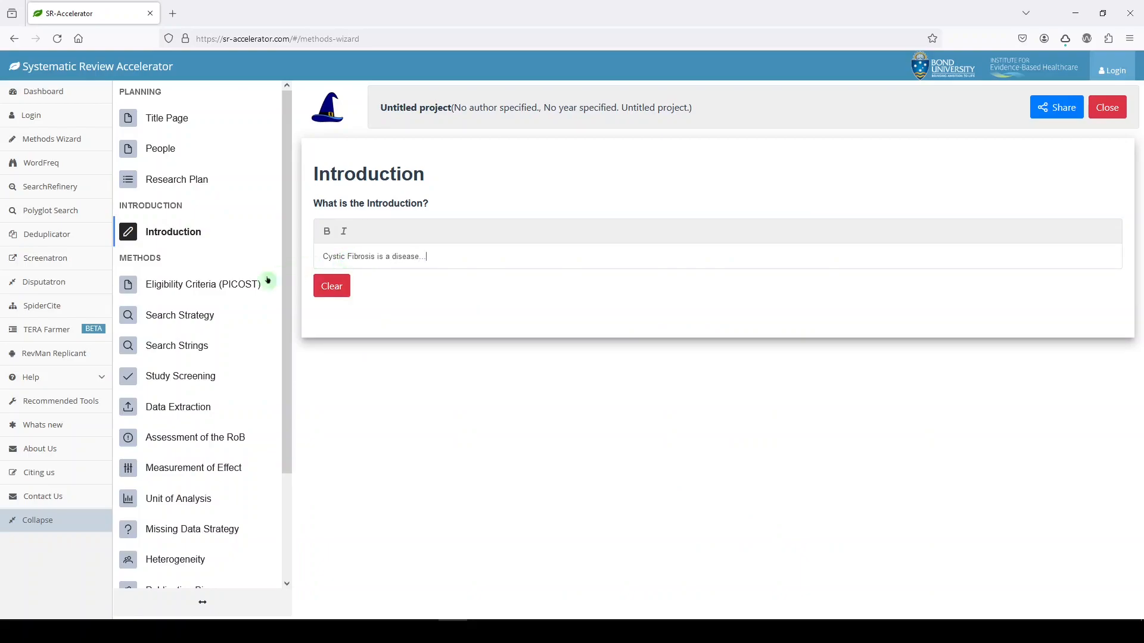
{"action": "left_click", "coordinate": [202, 284]}
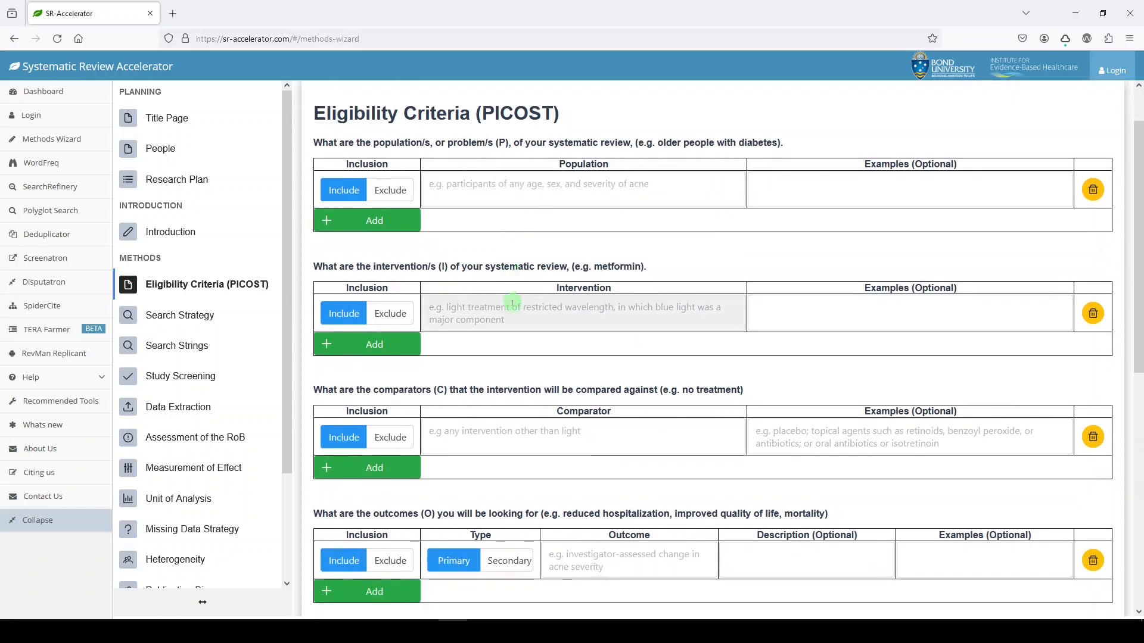
- Start adding an 'Other' study type option, then cancel the Add Option dialog
{"action": "scroll", "scroll_direction": "down", "scroll_amount": 3}
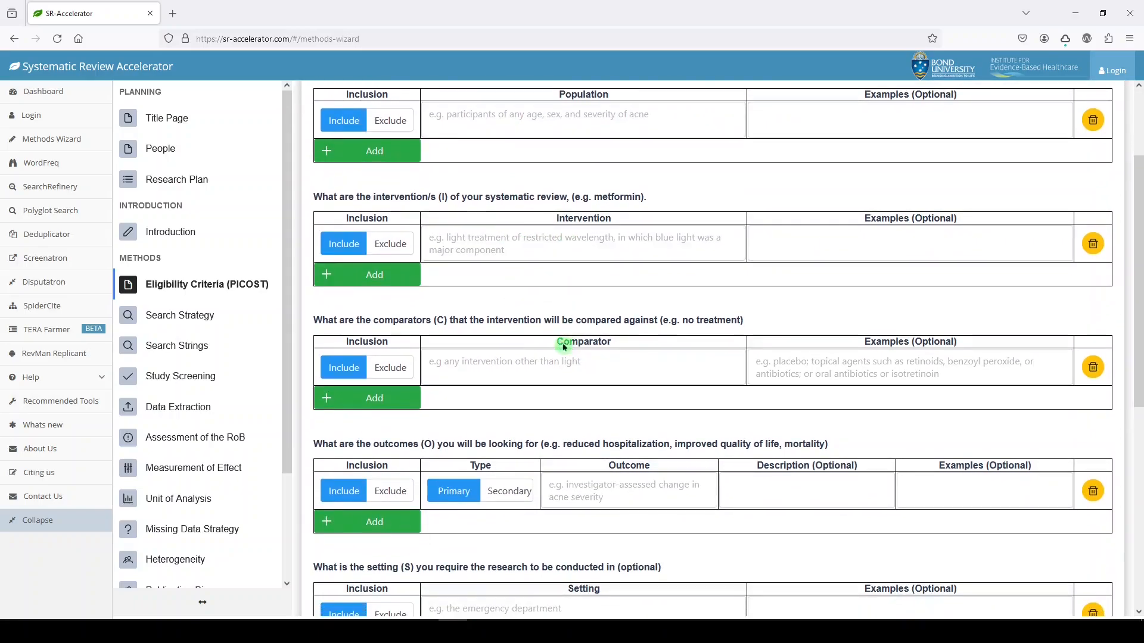
{"action": "scroll", "scroll_direction": "down", "scroll_amount": 3}
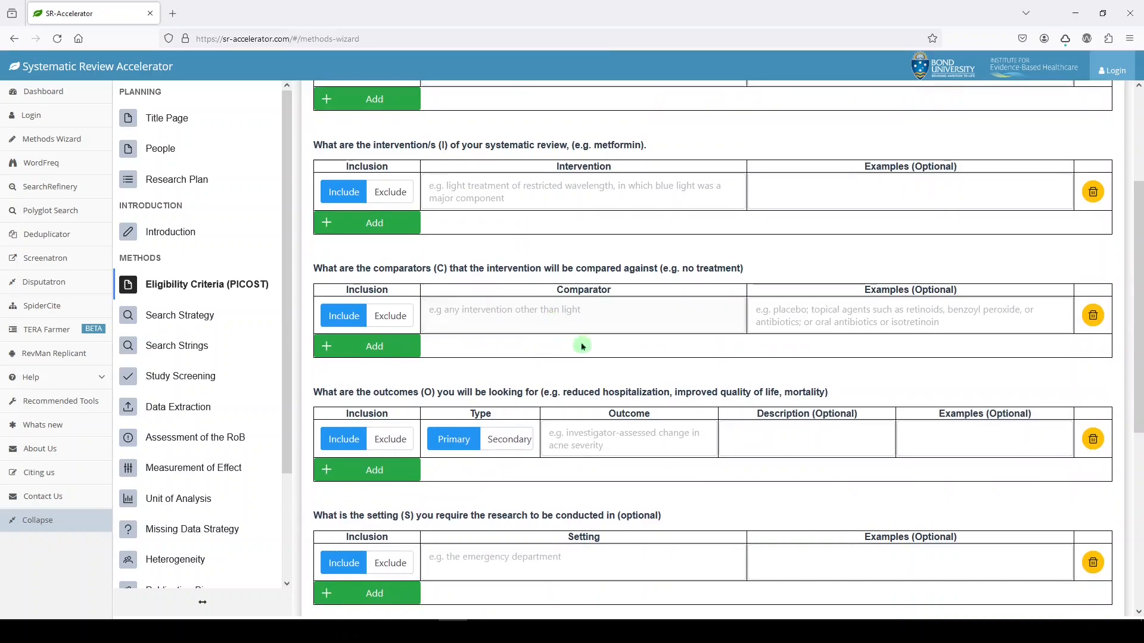
{"action": "scroll", "scroll_direction": "down", "scroll_amount": 3}
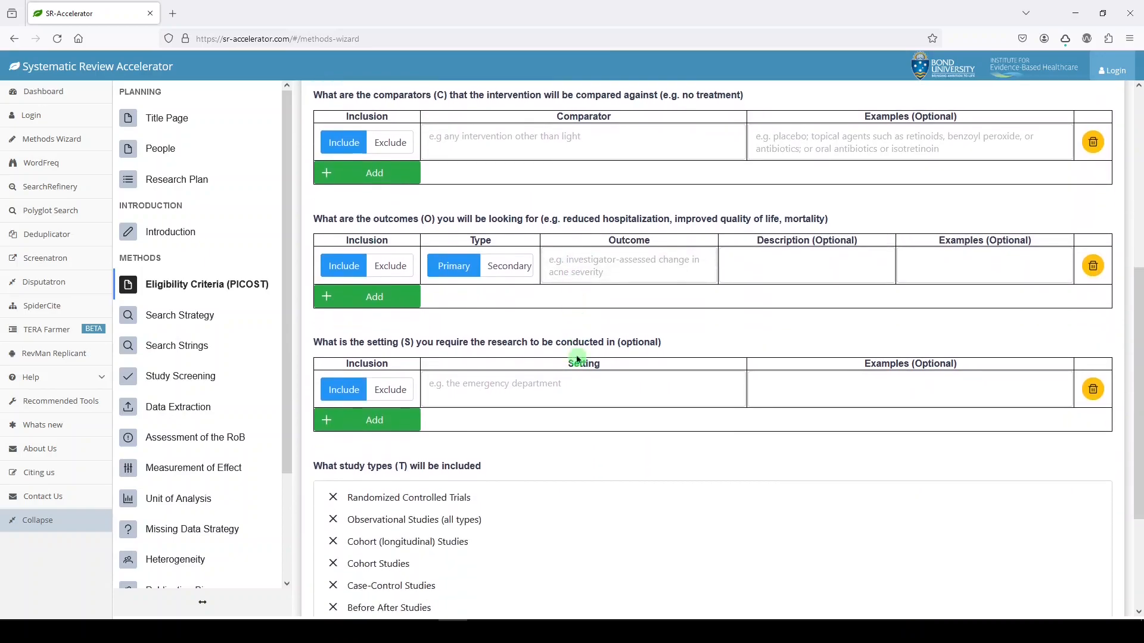
{"action": "scroll", "scroll_direction": "down", "scroll_amount": 3}
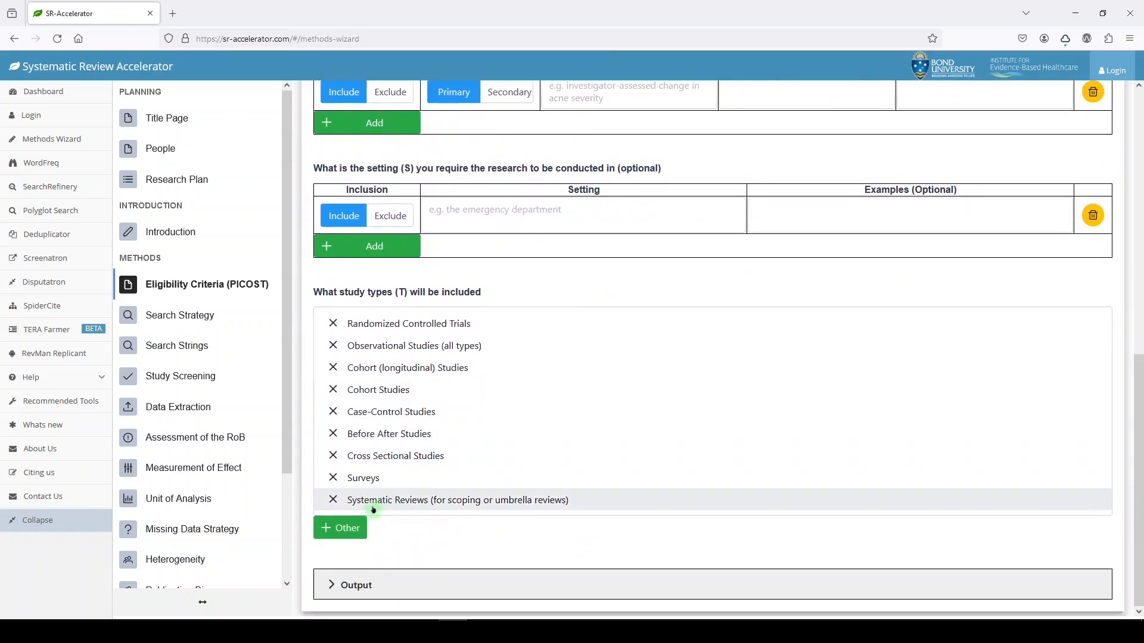
{"action": "left_click", "coordinate": [340, 527]}
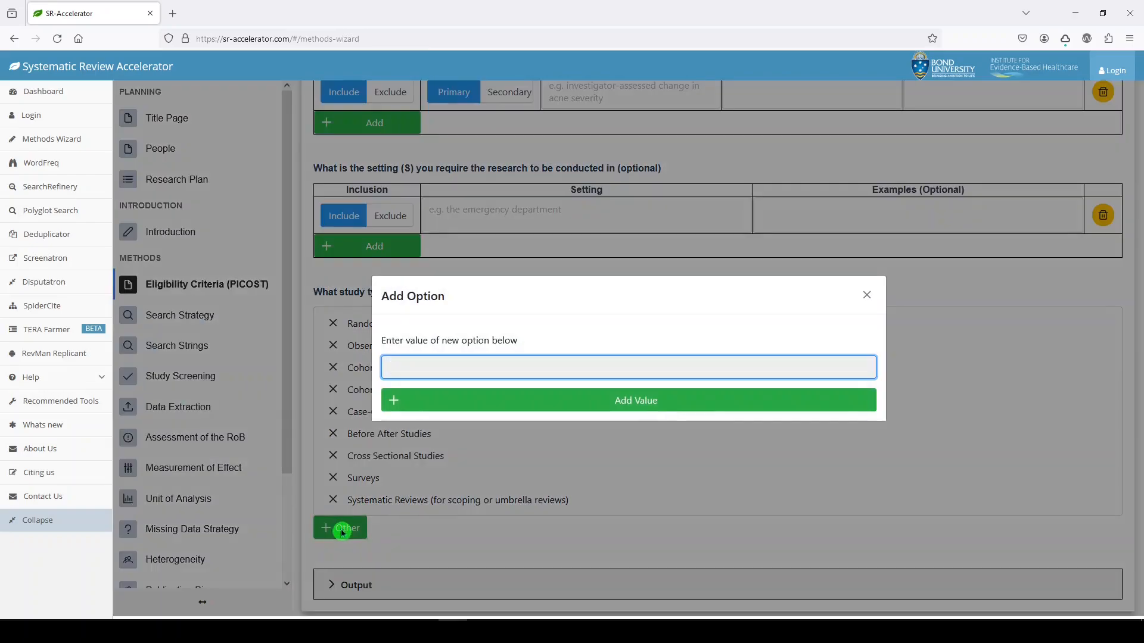
{"action": "left_click", "coordinate": [627, 367]}
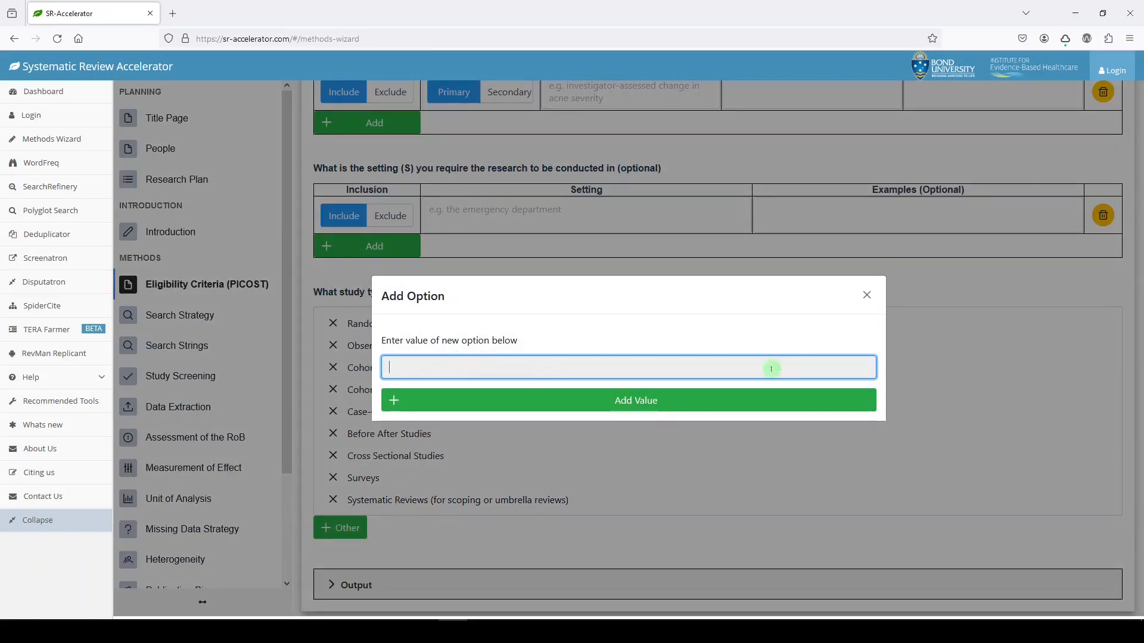
{"action": "left_click", "coordinate": [865, 296]}
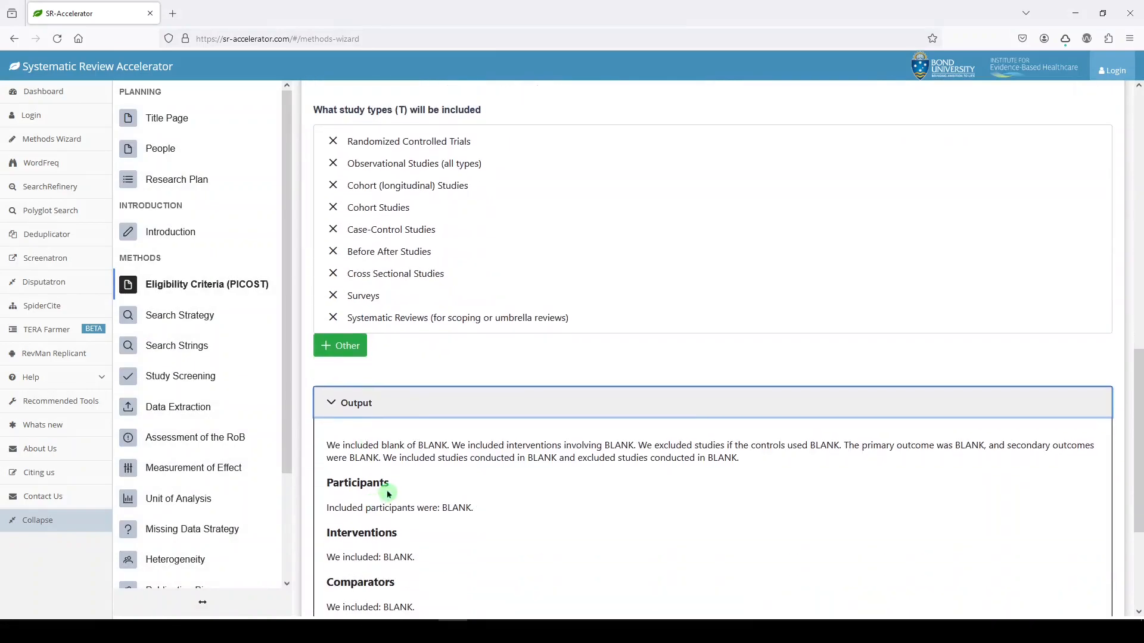
- Review the Eligibility Criteria output, still all BLANK, and open Search Strategy
{"action": "scroll", "scroll_direction": "down", "scroll_amount": 3}
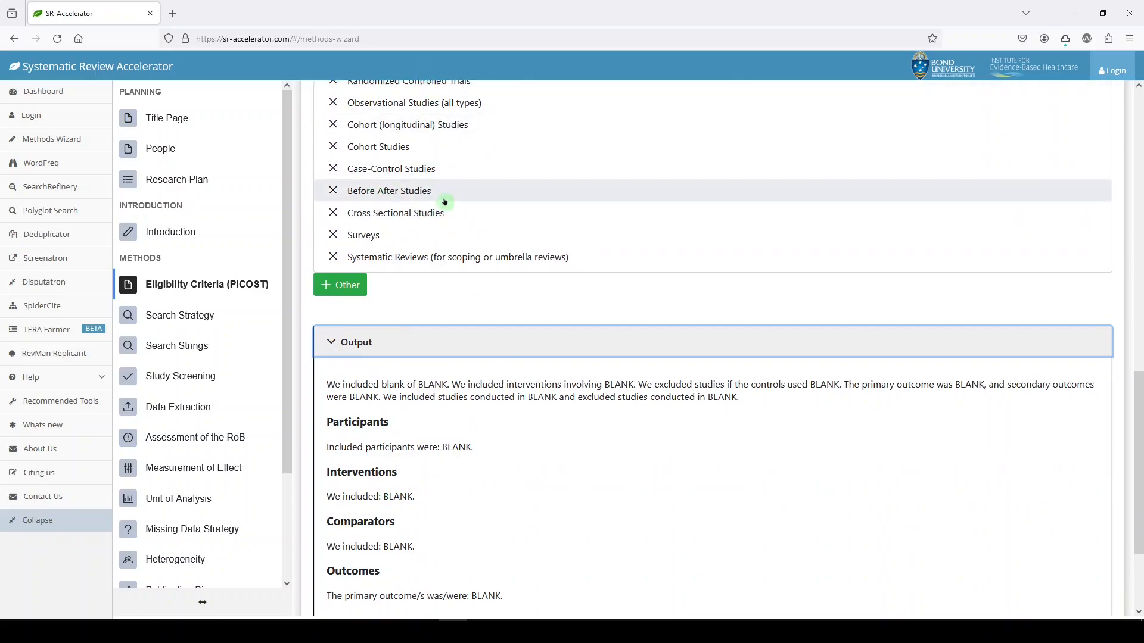
{"action": "scroll", "scroll_direction": "down", "scroll_amount": 3}
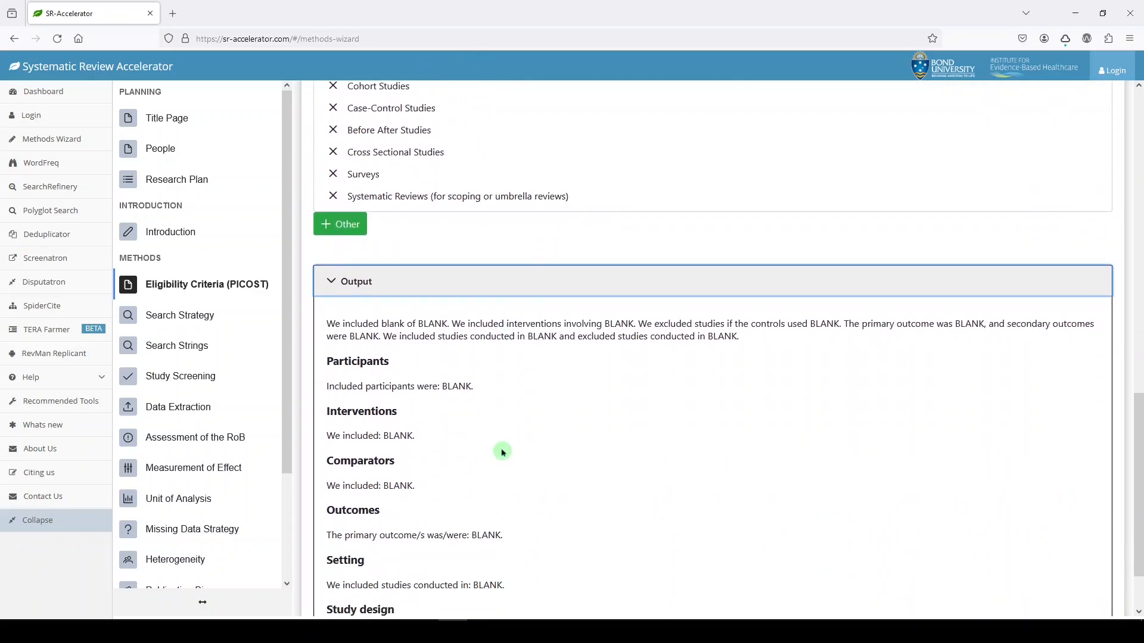
{"action": "scroll", "scroll_direction": "down", "scroll_amount": 3}
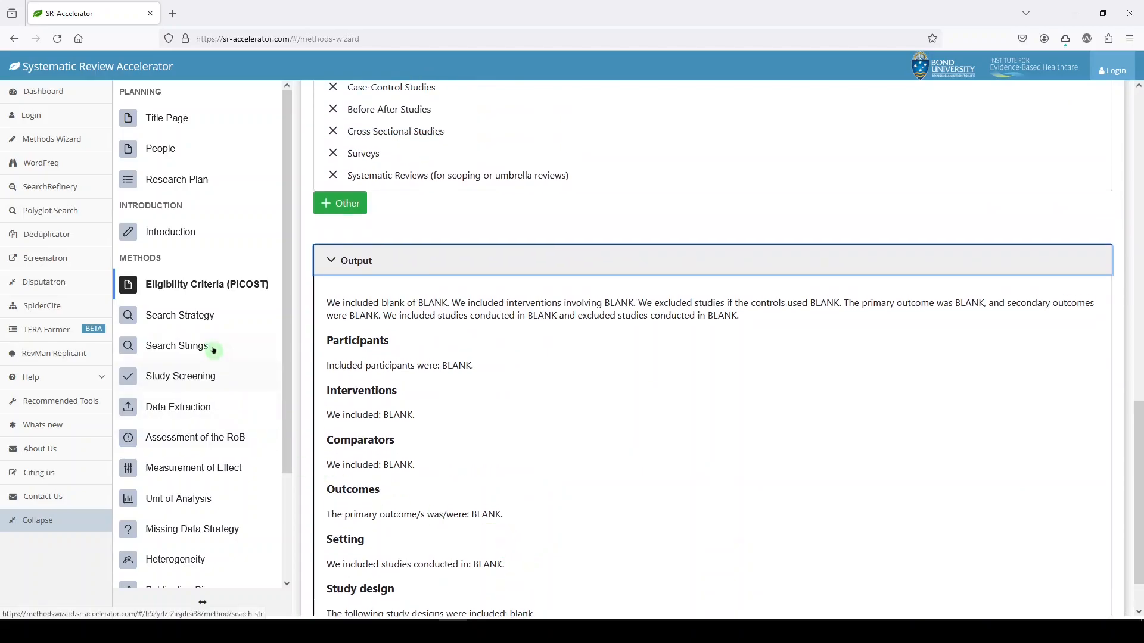
{"action": "left_click", "coordinate": [179, 315]}
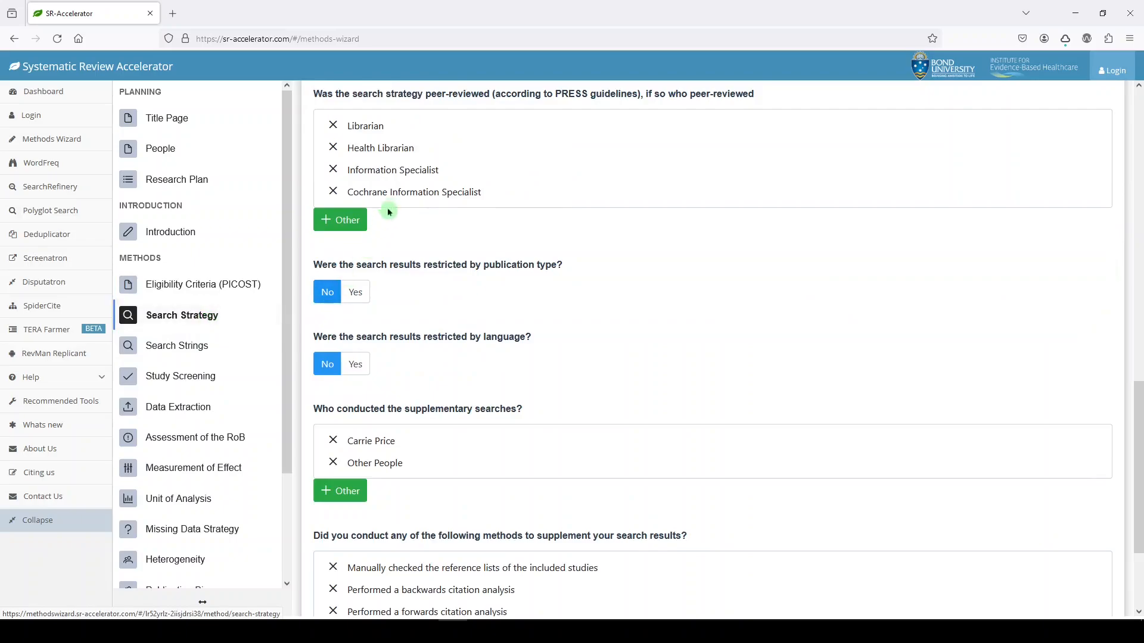
{"action": "mouse_move", "coordinate": [371, 148]}
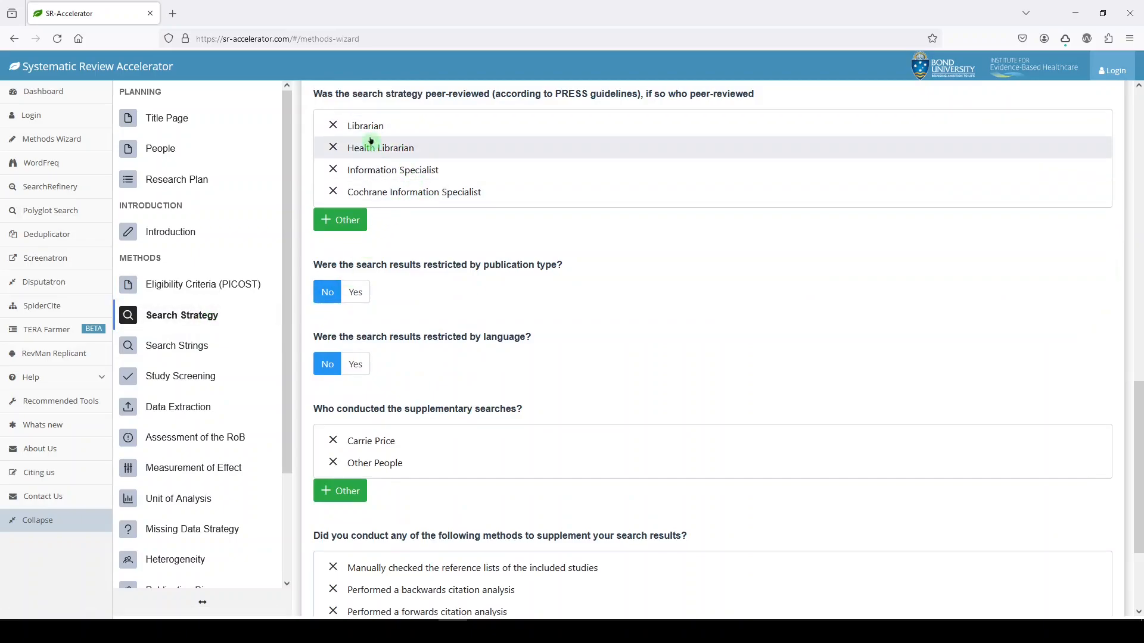
- Mark Librarian peer review, first person as supplementary searcher, reference list checking, and show output
{"action": "left_click", "coordinate": [365, 126]}
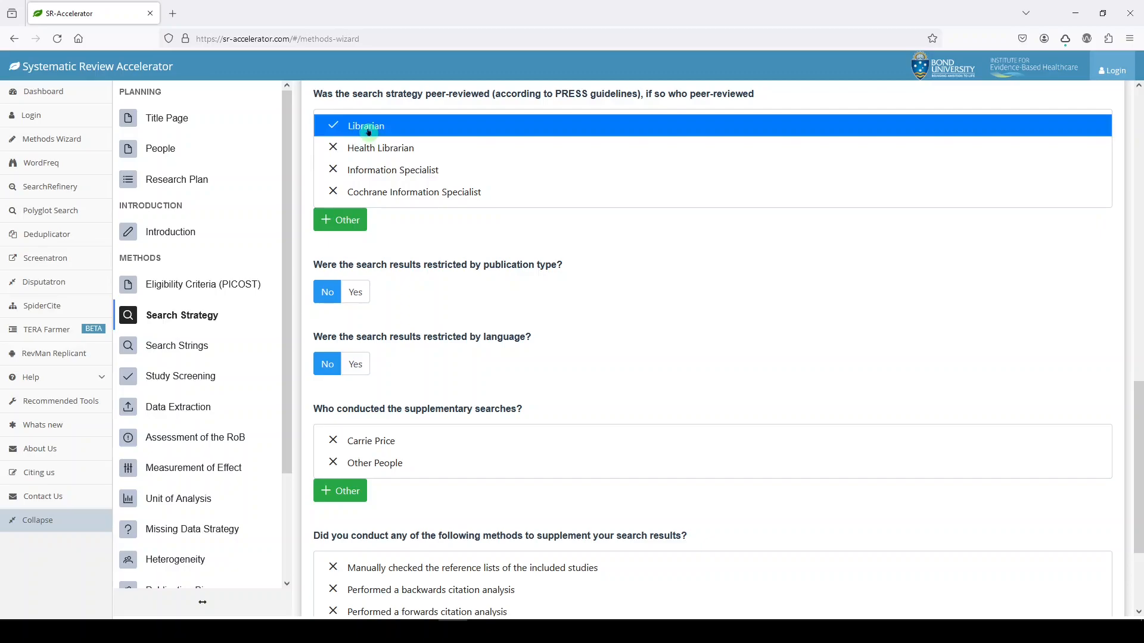
{"action": "mouse_move", "coordinate": [355, 274]}
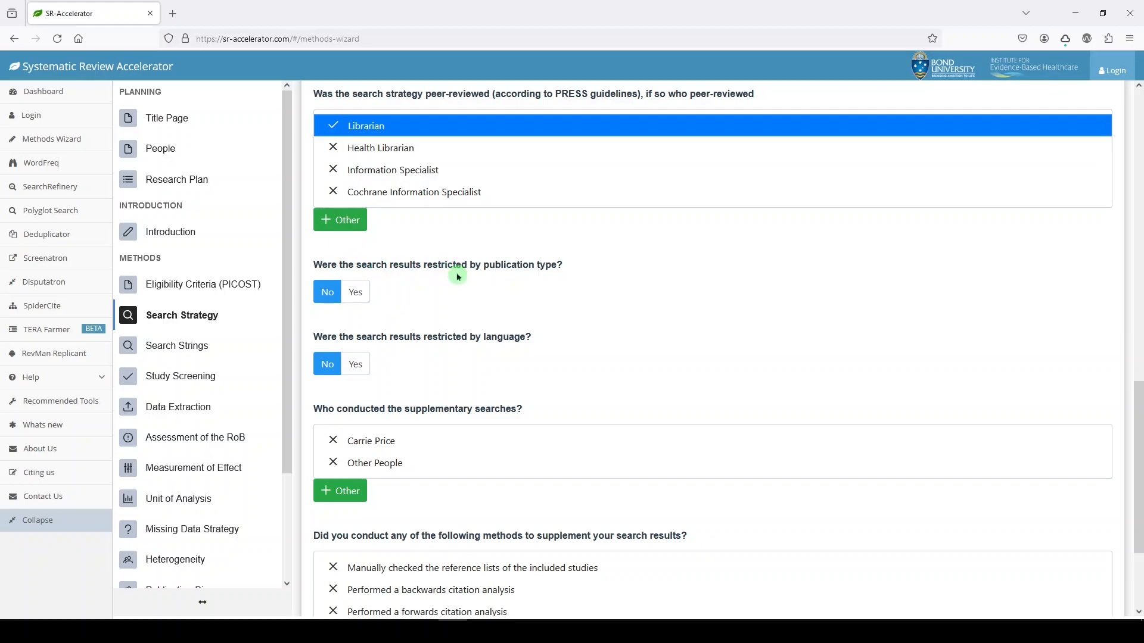
{"action": "mouse_move", "coordinate": [327, 331]}
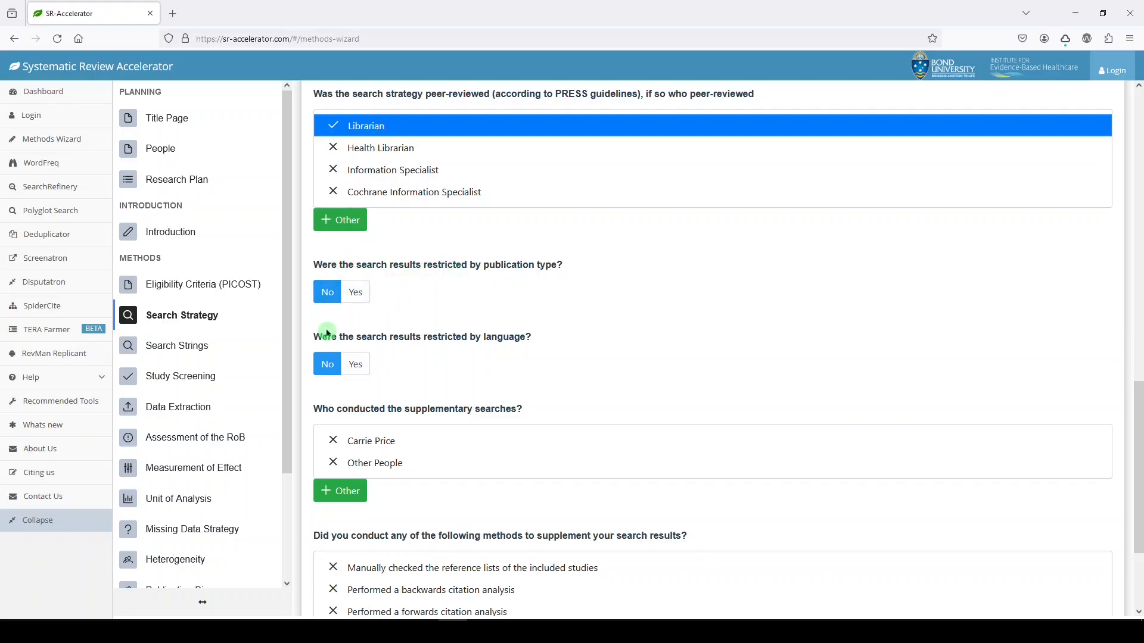
{"action": "mouse_move", "coordinate": [400, 349]}
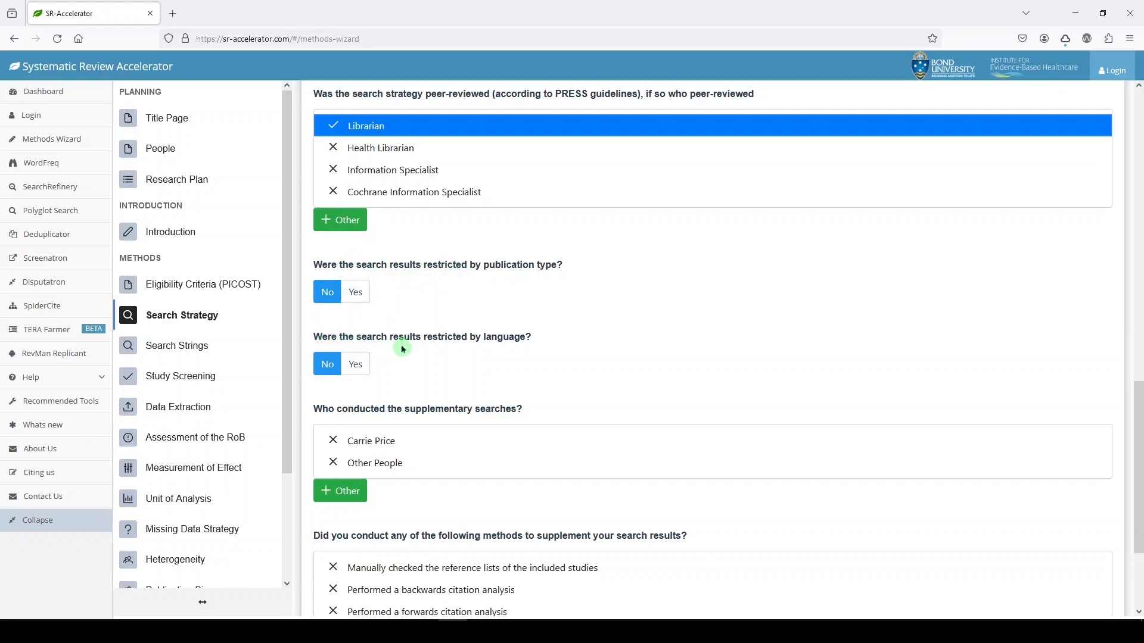
{"action": "mouse_move", "coordinate": [358, 409]}
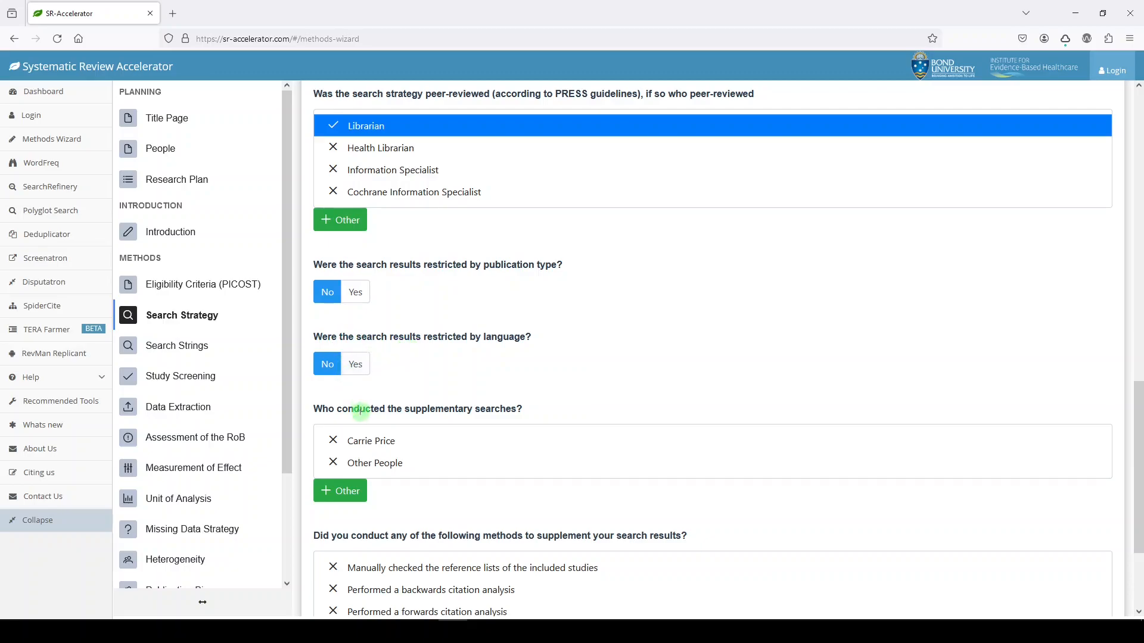
{"action": "scroll", "scroll_direction": "down", "scroll_amount": 3}
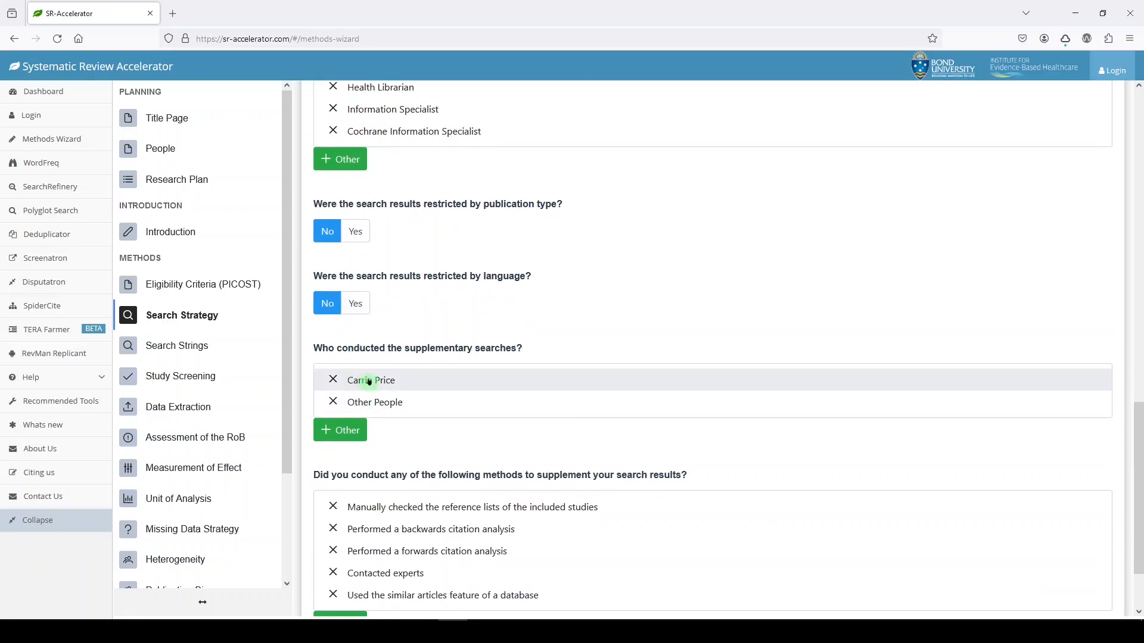
{"action": "left_click", "coordinate": [370, 380]}
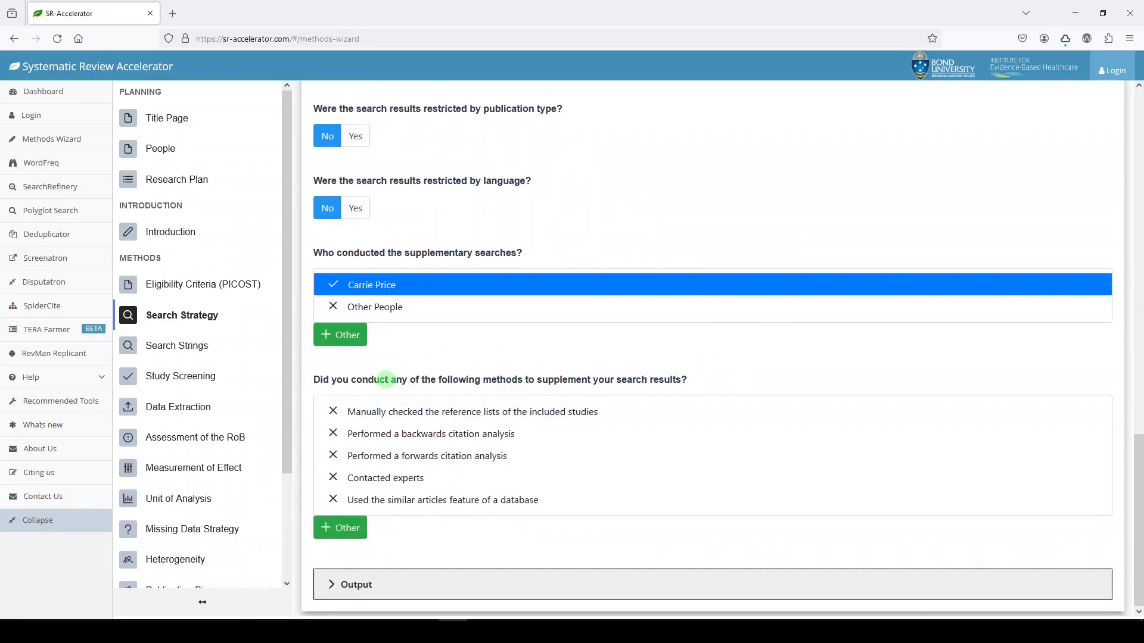
{"action": "mouse_move", "coordinate": [417, 393]}
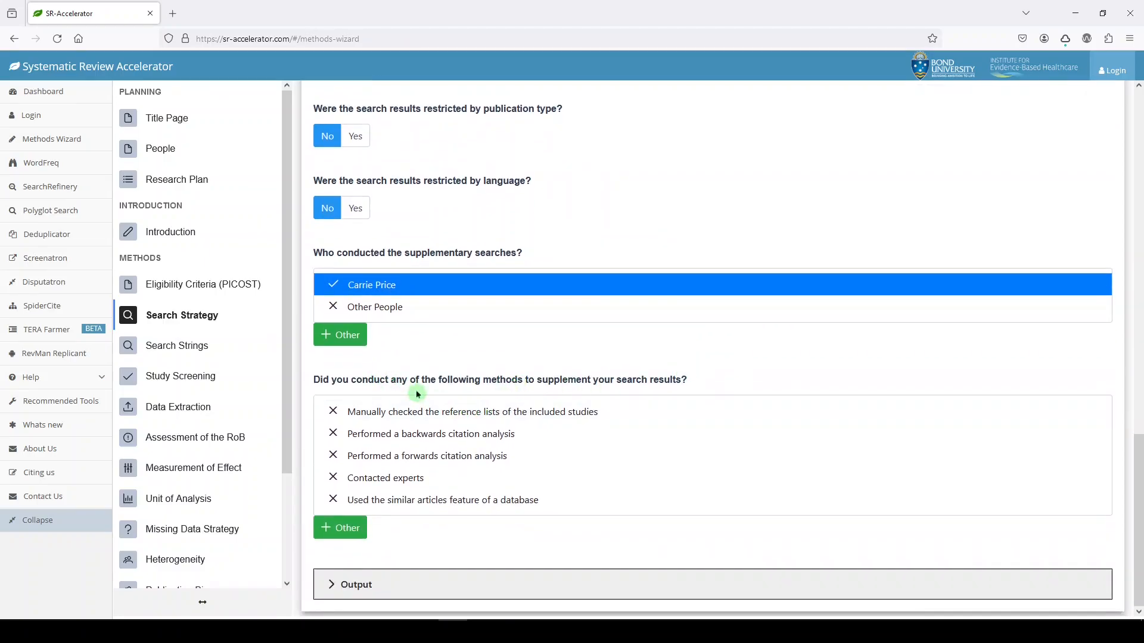
{"action": "mouse_move", "coordinate": [427, 470]}
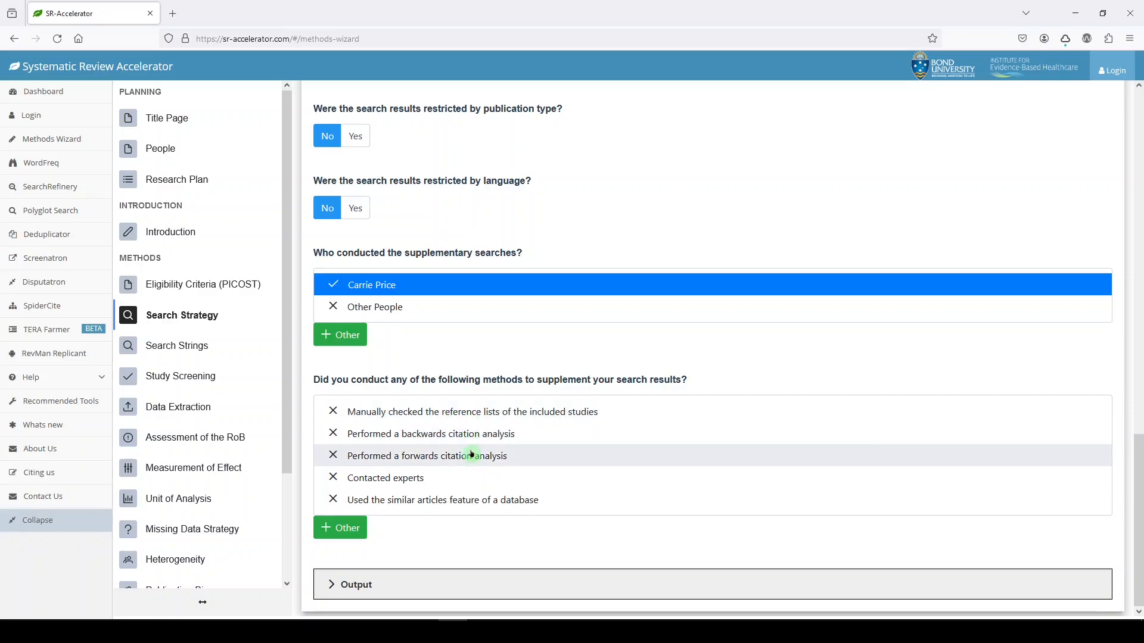
{"action": "mouse_move", "coordinate": [444, 487]}
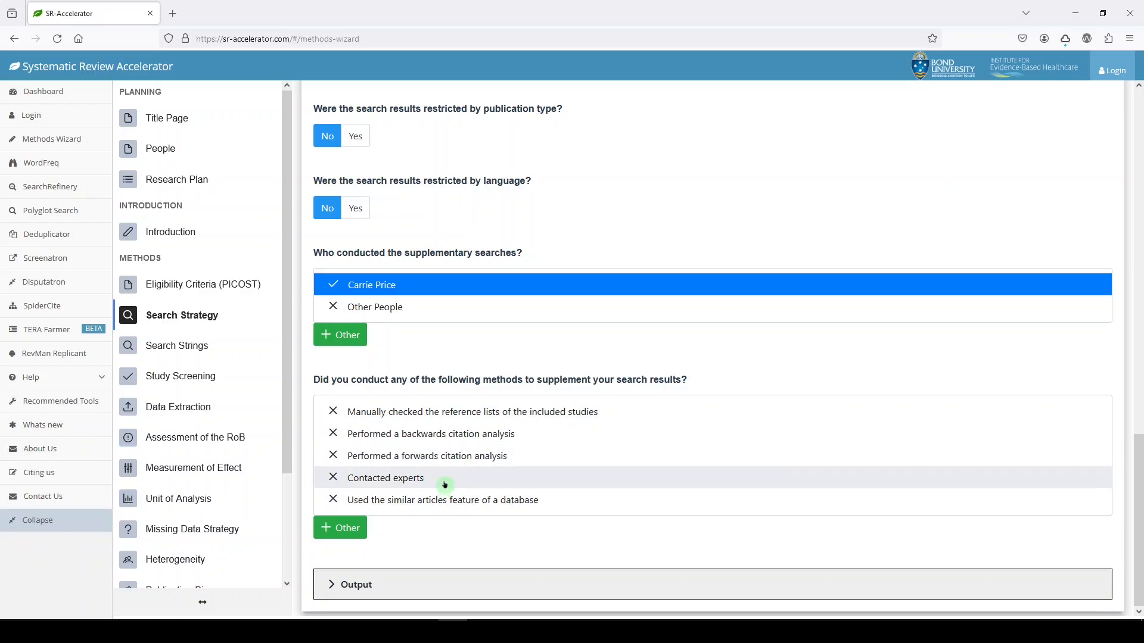
{"action": "mouse_move", "coordinate": [479, 500]}
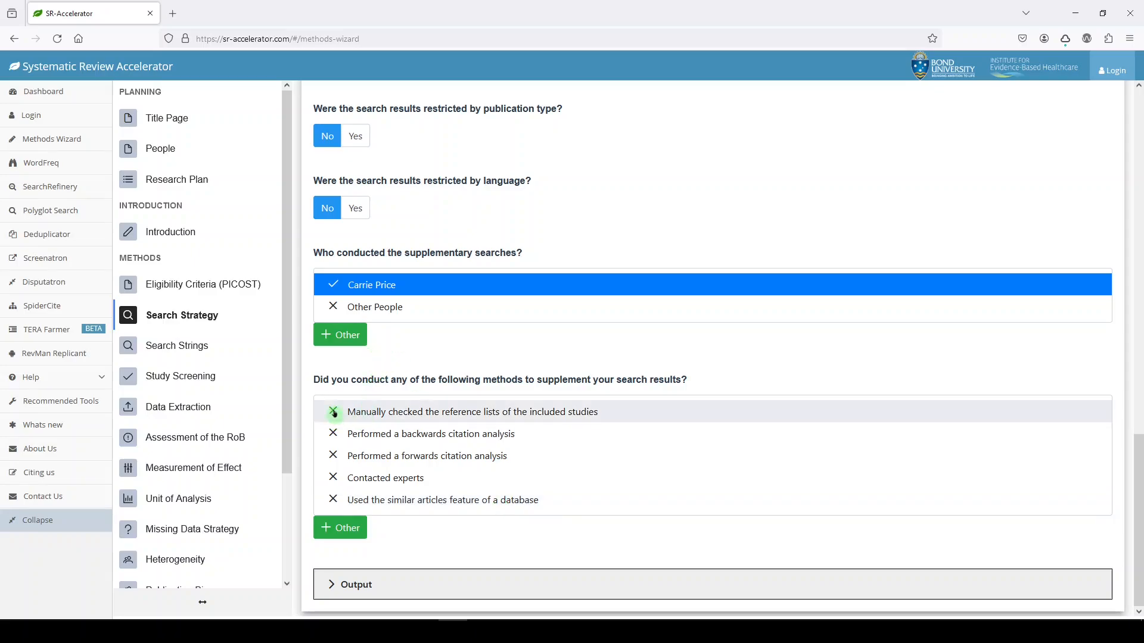
{"action": "left_click", "coordinate": [332, 412]}
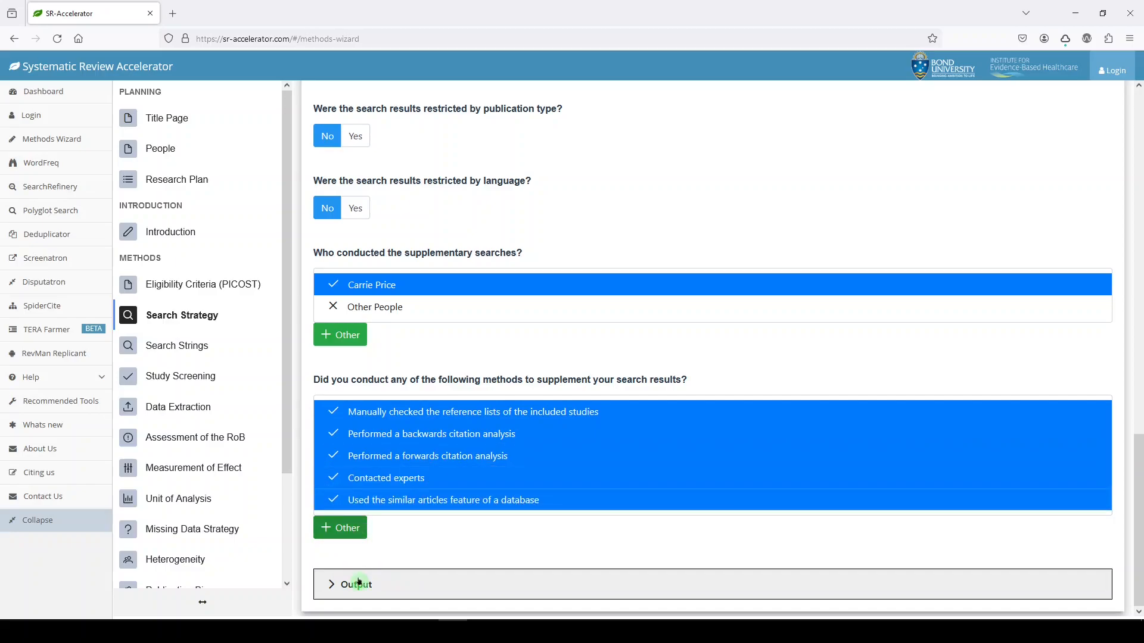
{"action": "left_click", "coordinate": [355, 584]}
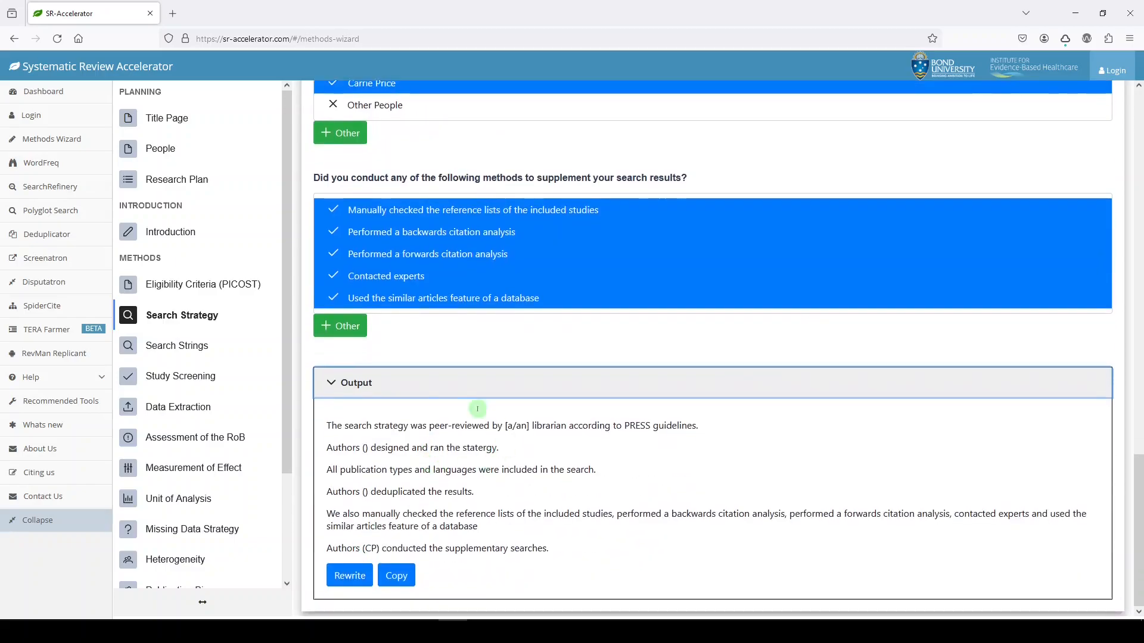
{"action": "mouse_move", "coordinate": [659, 529]}
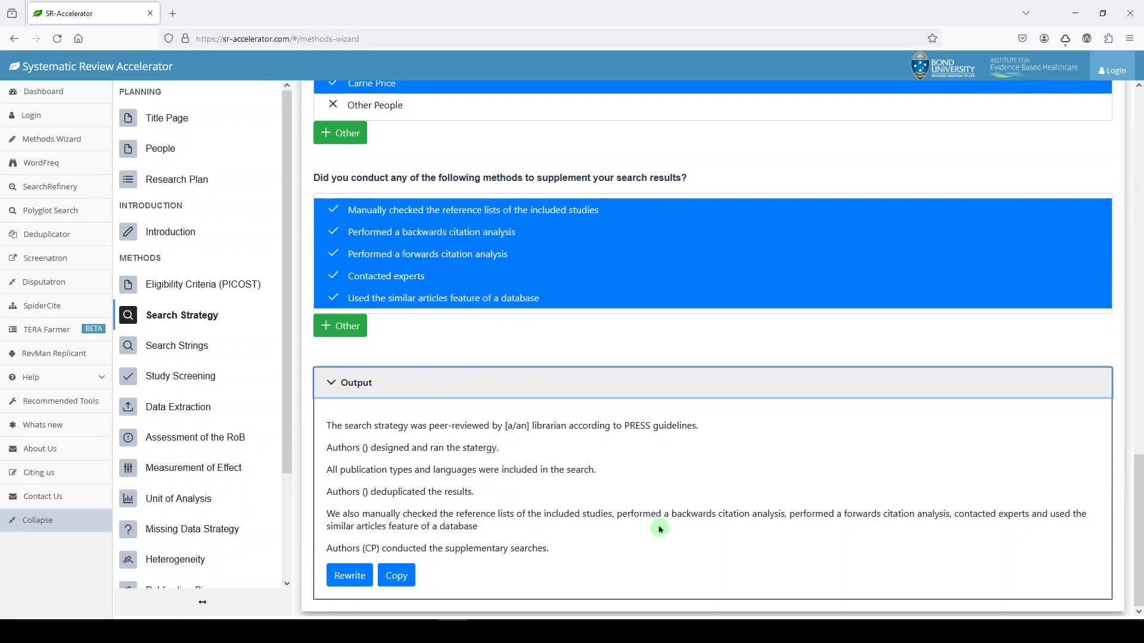
{"action": "mouse_move", "coordinate": [176, 345]}
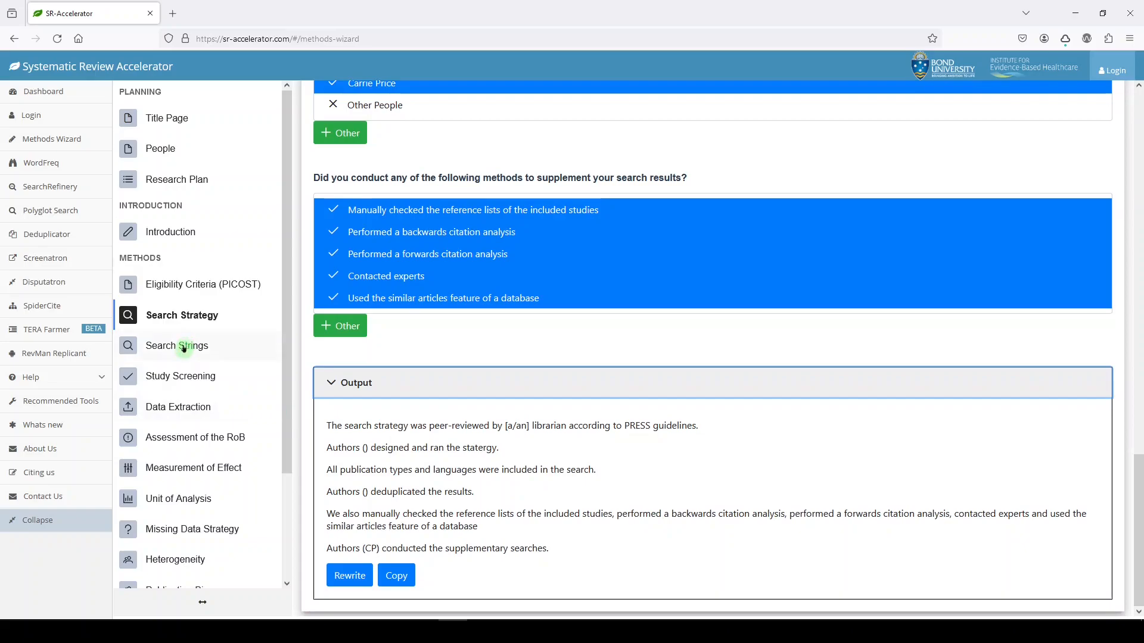
- Select searched databases including PubMed, Cochrane Library, Cochrane CENTRAL and CINAHL
{"action": "left_click", "coordinate": [177, 345]}
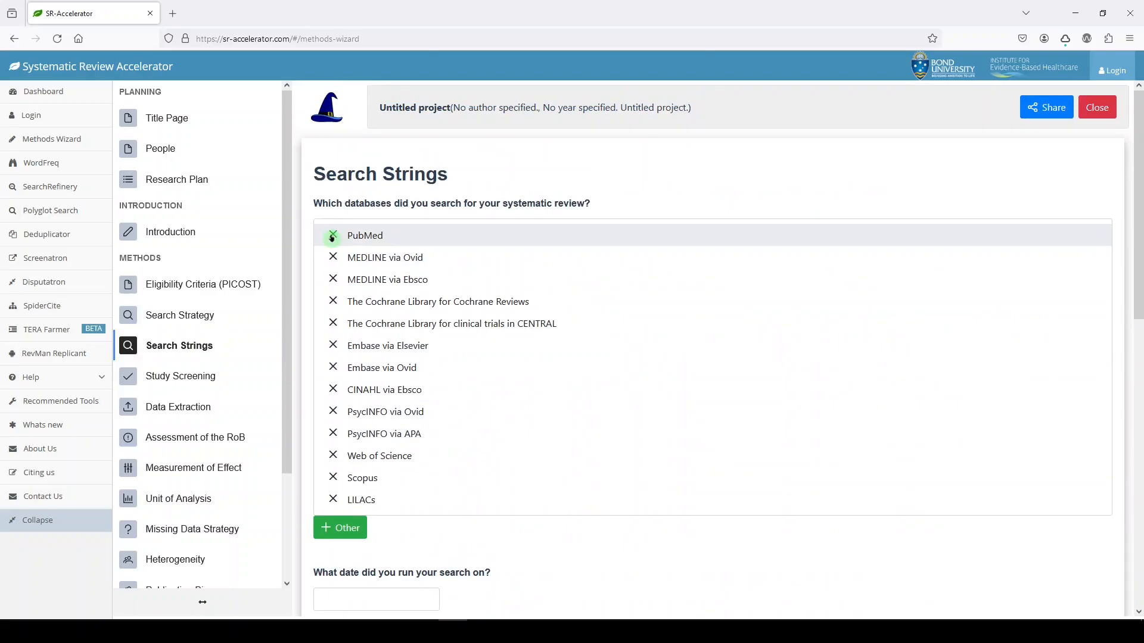
{"action": "left_click", "coordinate": [365, 235]}
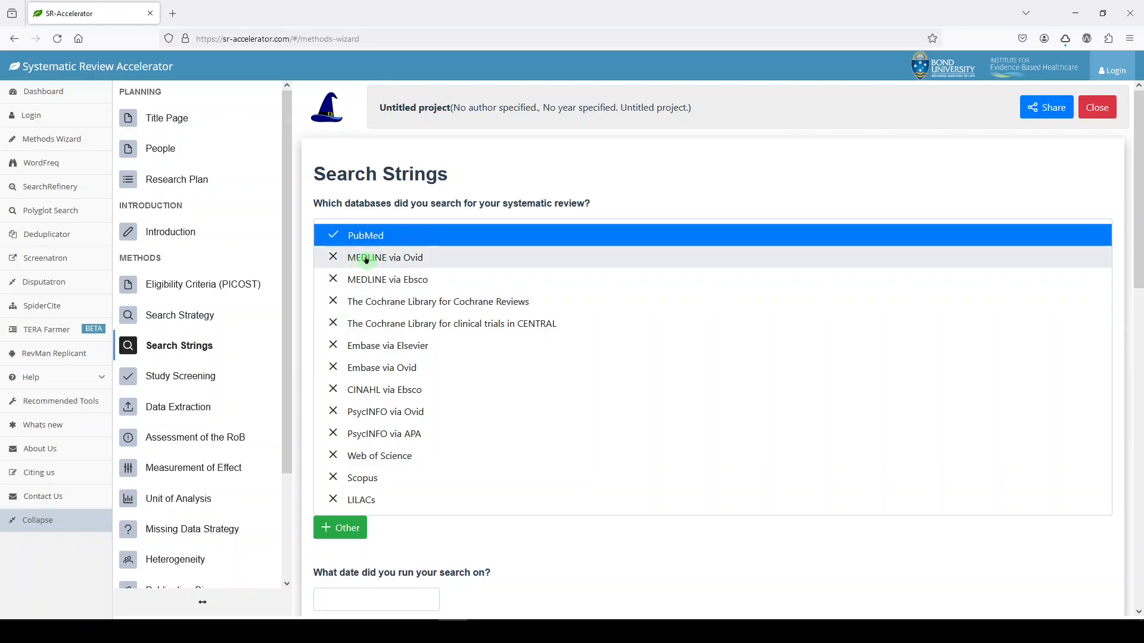
{"action": "mouse_move", "coordinate": [387, 279]}
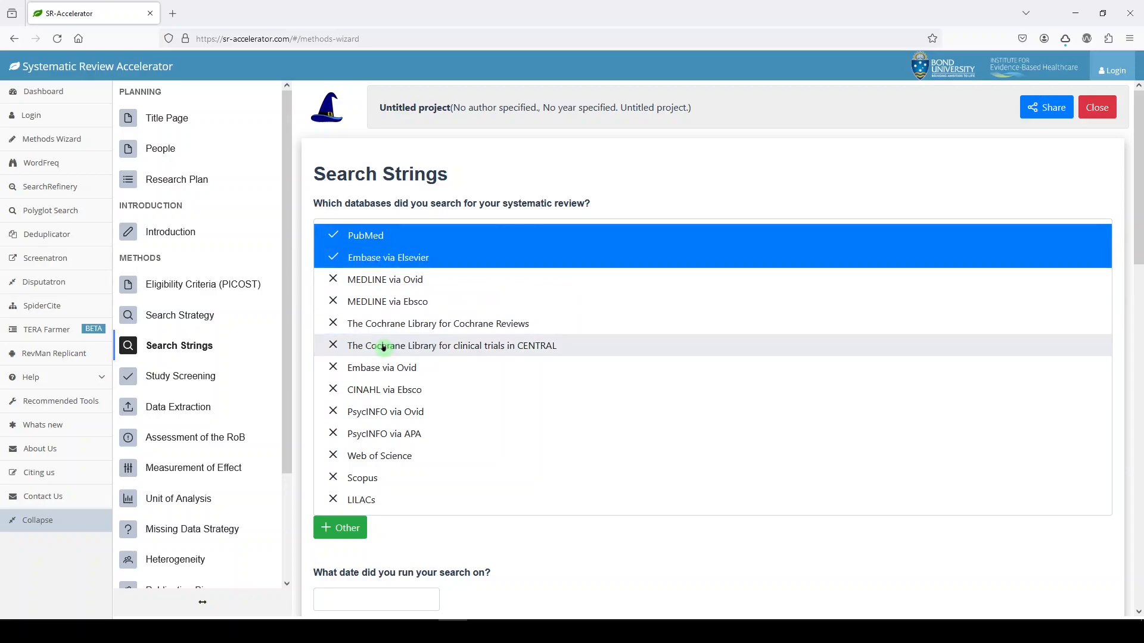
{"action": "mouse_move", "coordinate": [381, 368]}
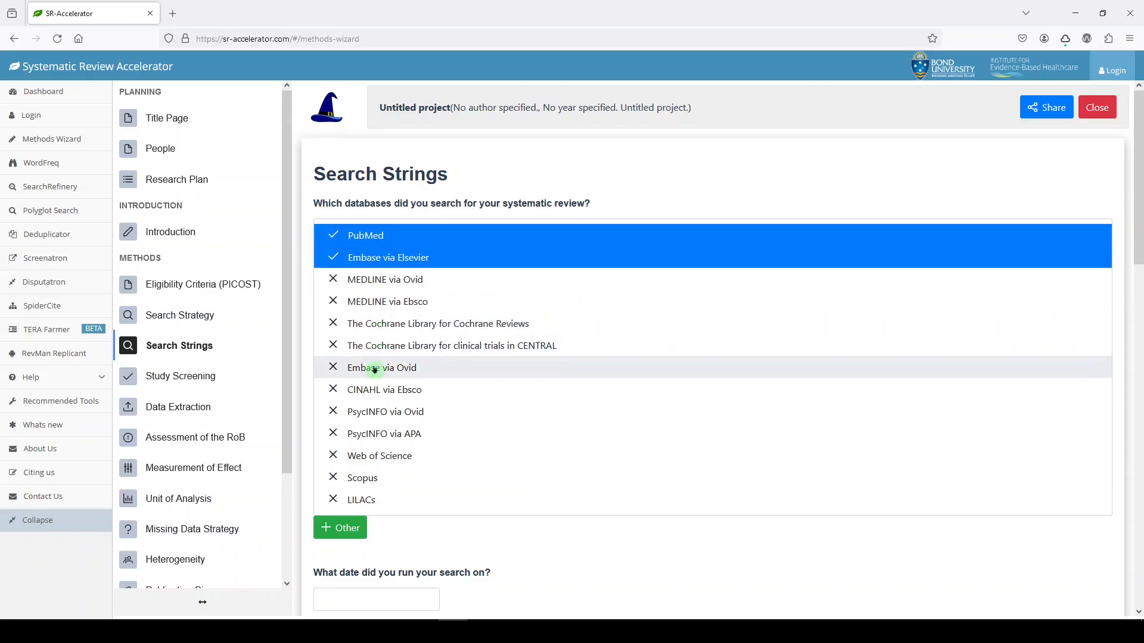
{"action": "left_click", "coordinate": [381, 366]}
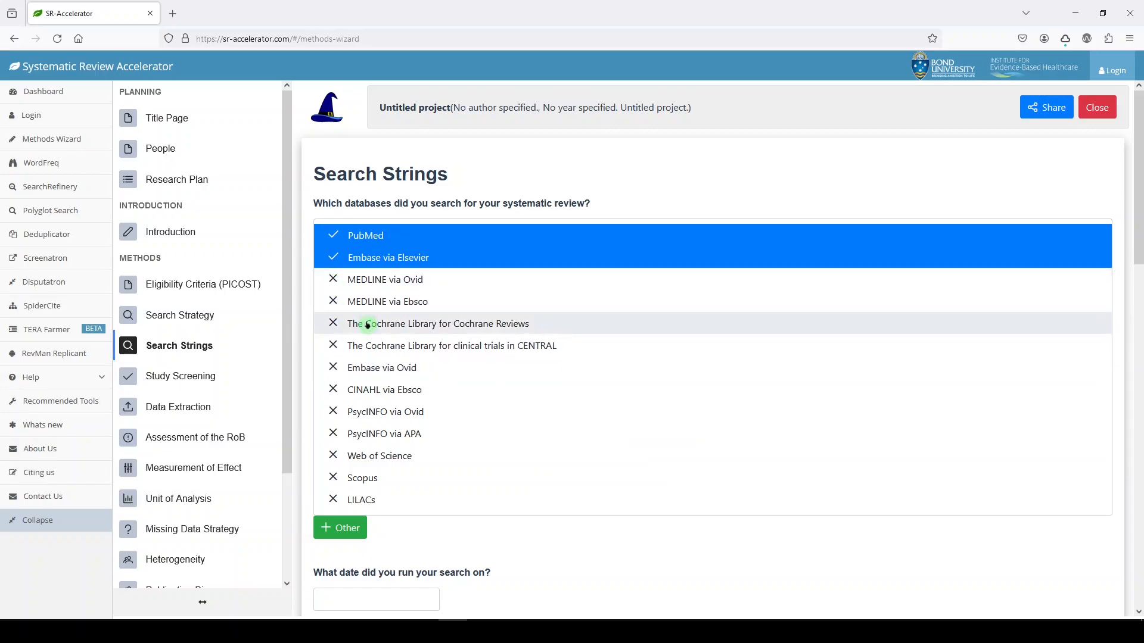
{"action": "left_click", "coordinate": [438, 323]}
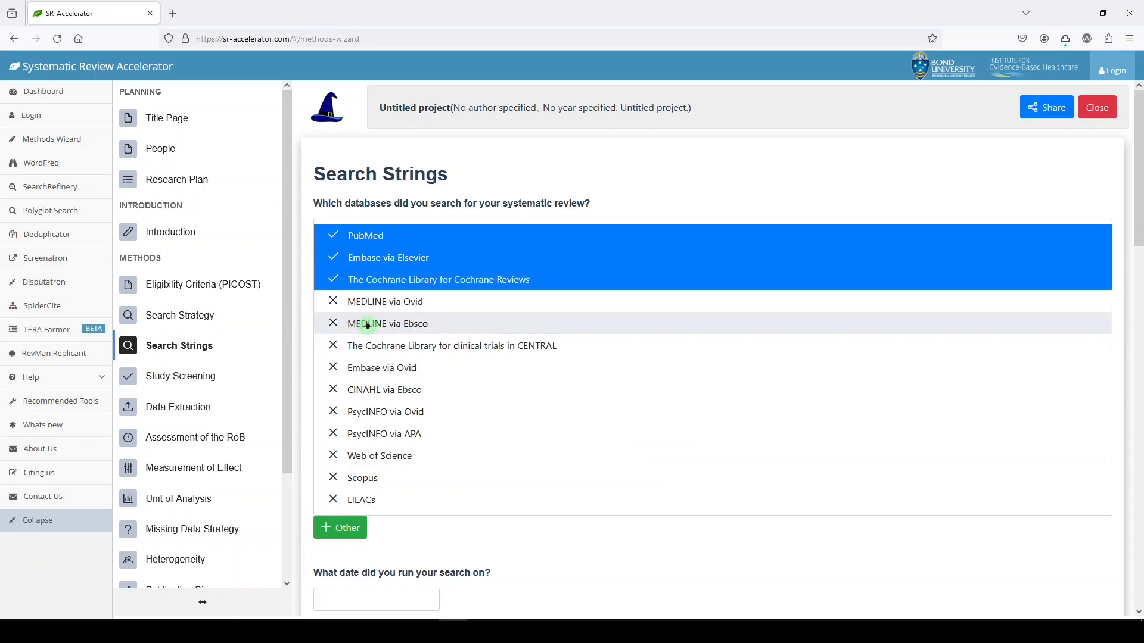
{"action": "left_click", "coordinate": [452, 345]}
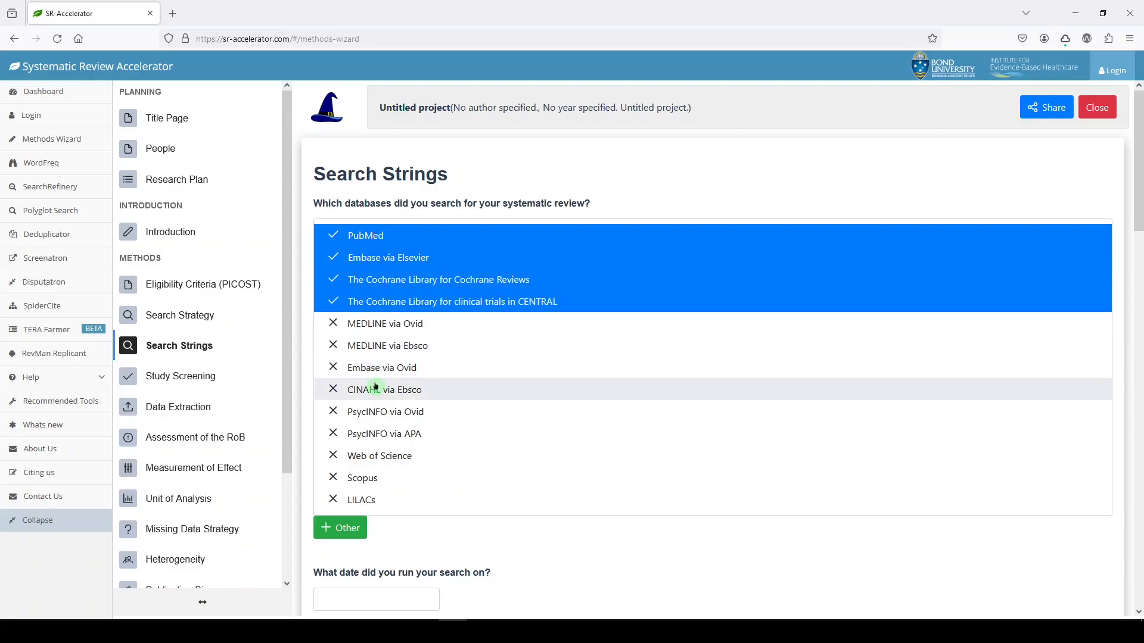
{"action": "left_click", "coordinate": [382, 389]}
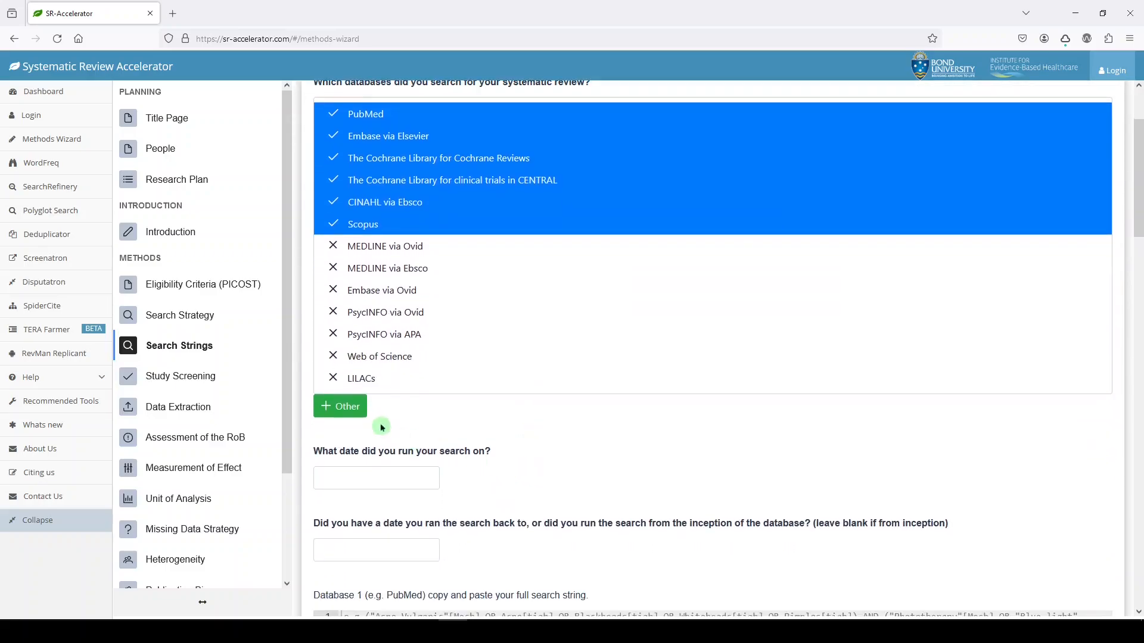
- Dismiss the Add Option dialog and enter 01/08/2024 as the search run date
{"action": "left_click", "coordinate": [339, 406]}
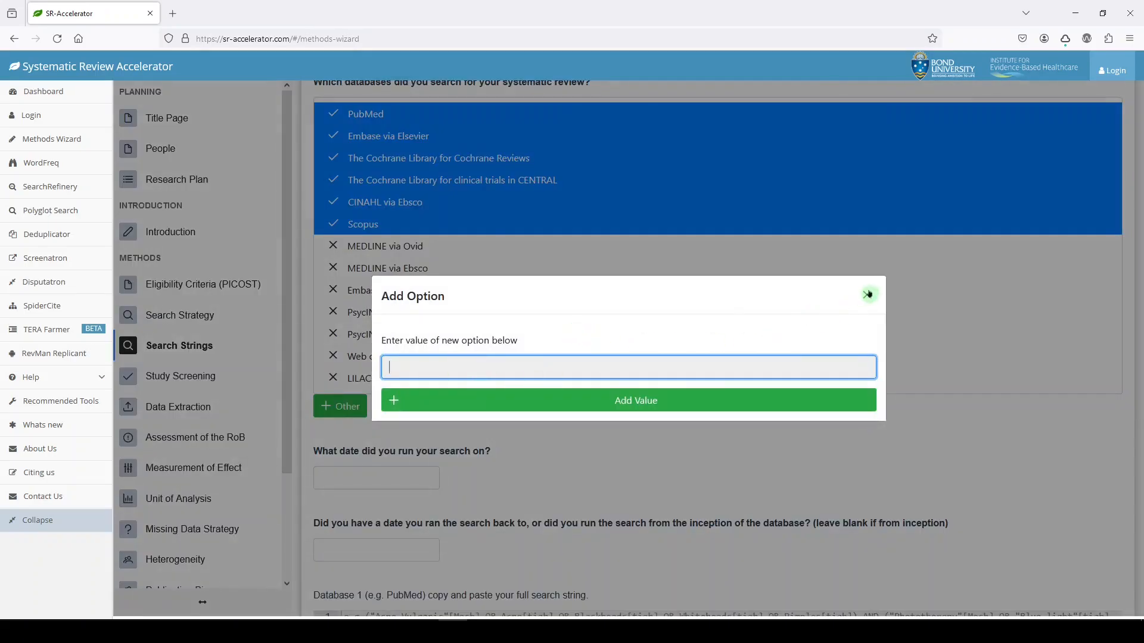
{"action": "left_click", "coordinate": [867, 295]}
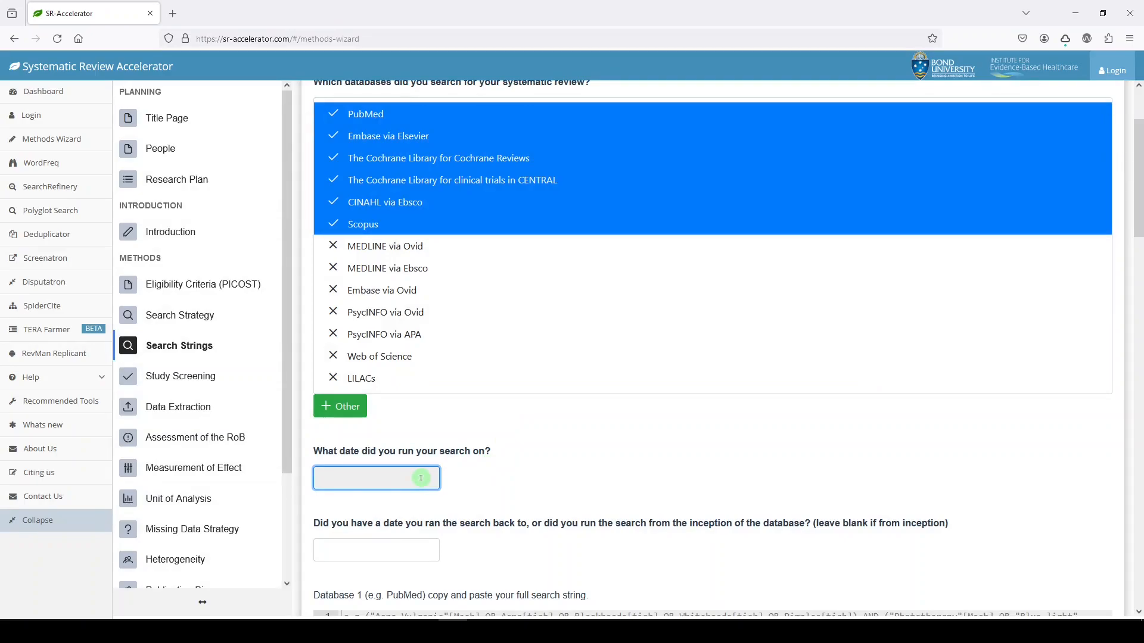
{"action": "type", "text": "01/08/20"}
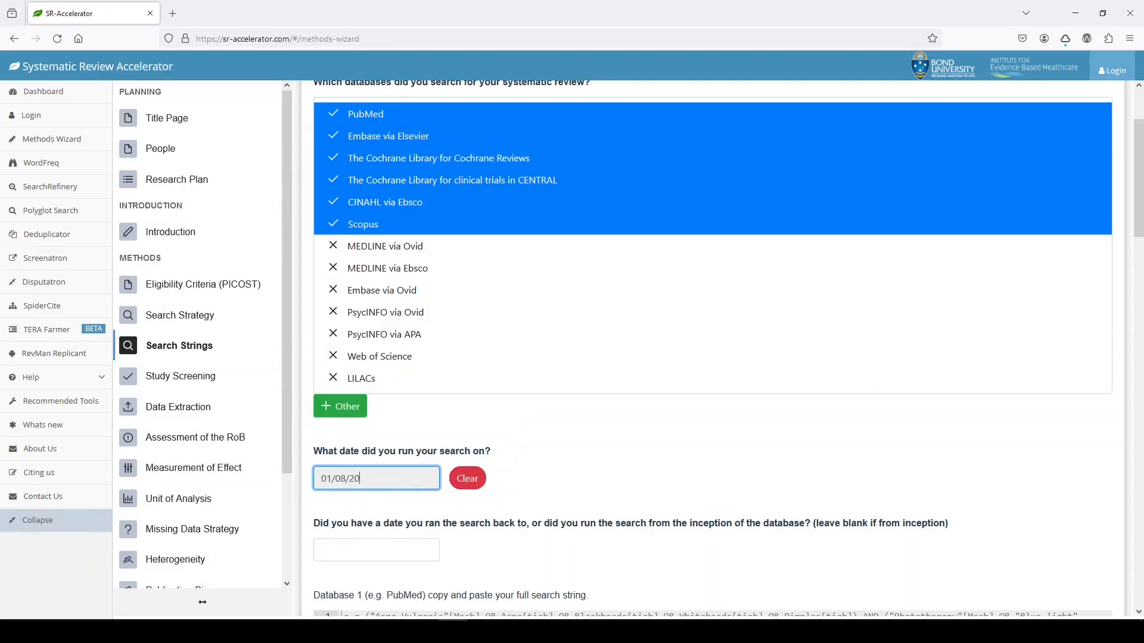
{"action": "type", "text": "24"}
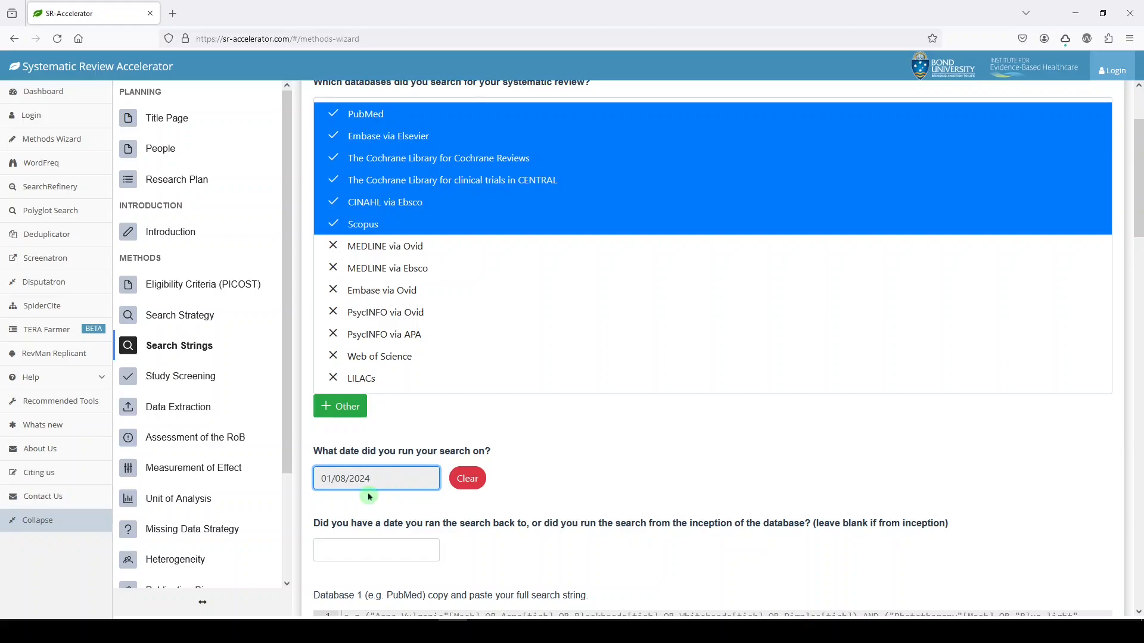
- Record 2010 as the search-back-to date and scroll past the search string boxes
{"action": "scroll", "scroll_direction": "down", "scroll_amount": 3}
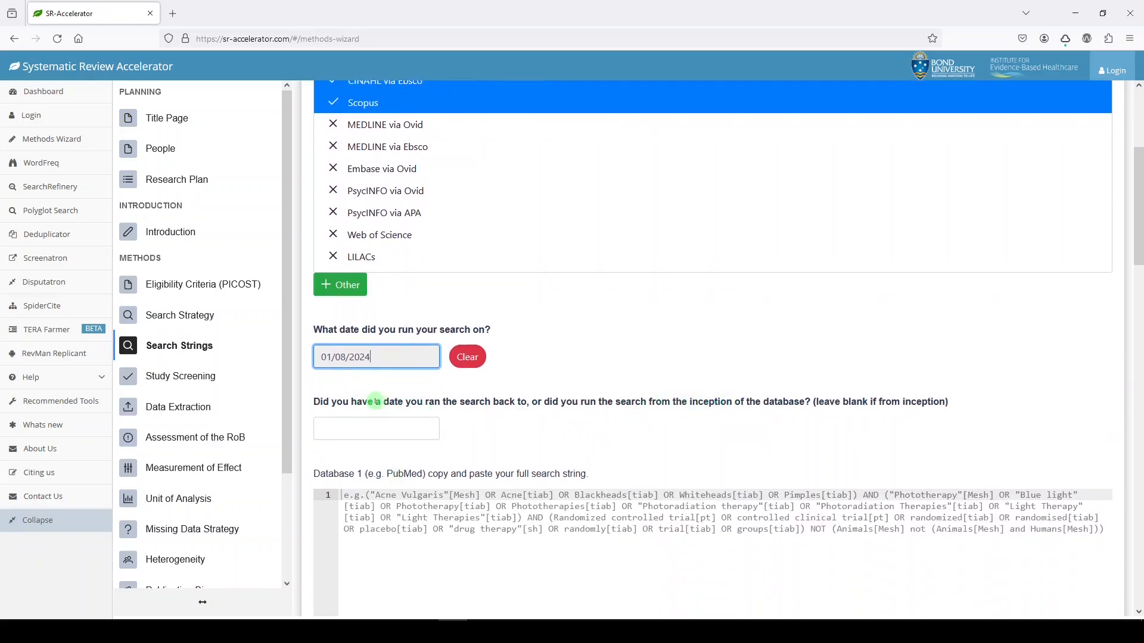
{"action": "mouse_move", "coordinate": [555, 406]}
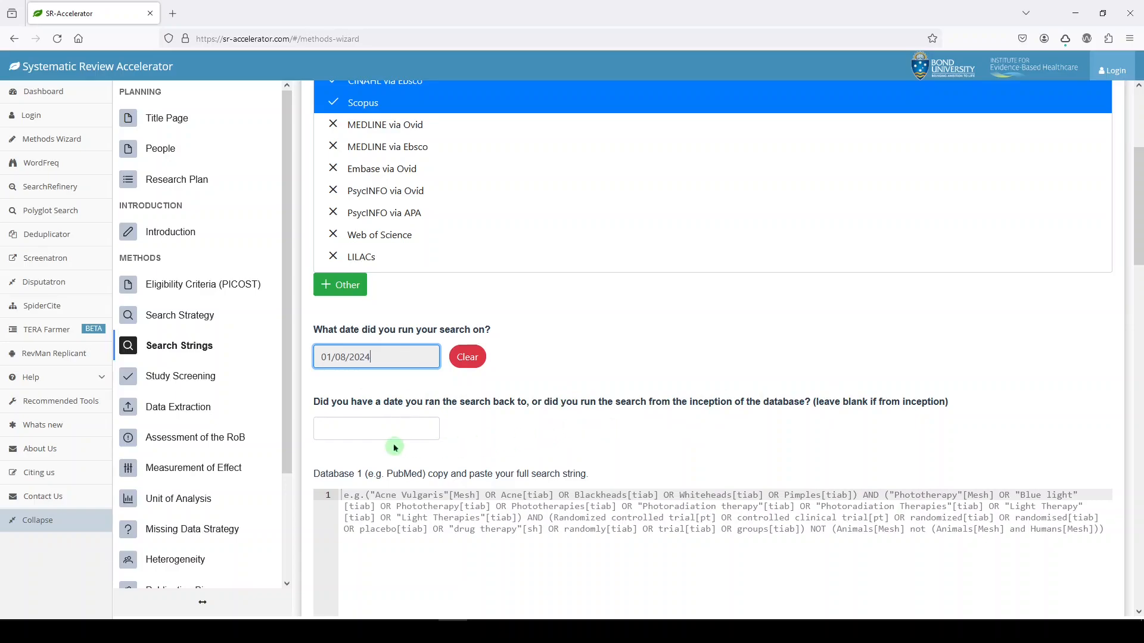
{"action": "left_click", "coordinate": [376, 429]}
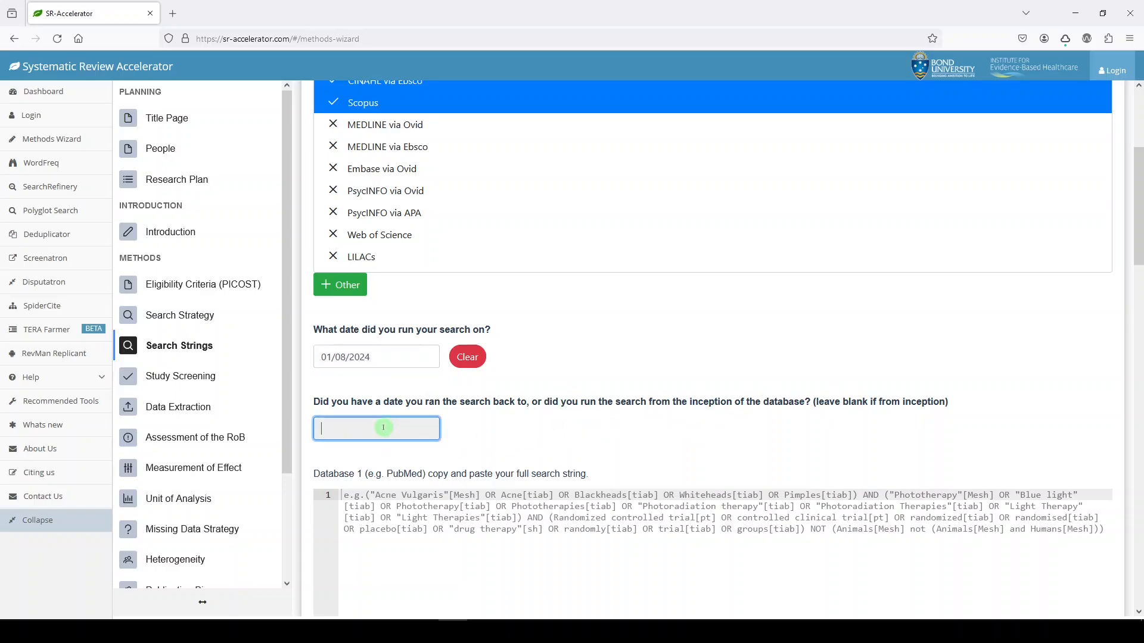
{"action": "type", "text": "2010"}
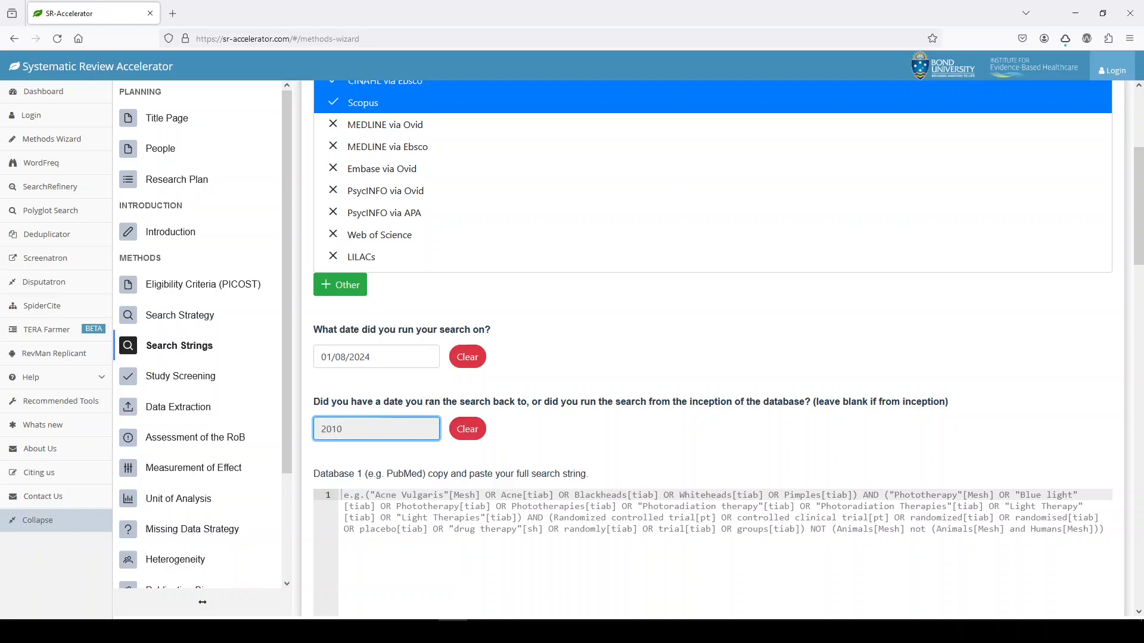
{"action": "scroll", "scroll_direction": "down", "scroll_amount": 3}
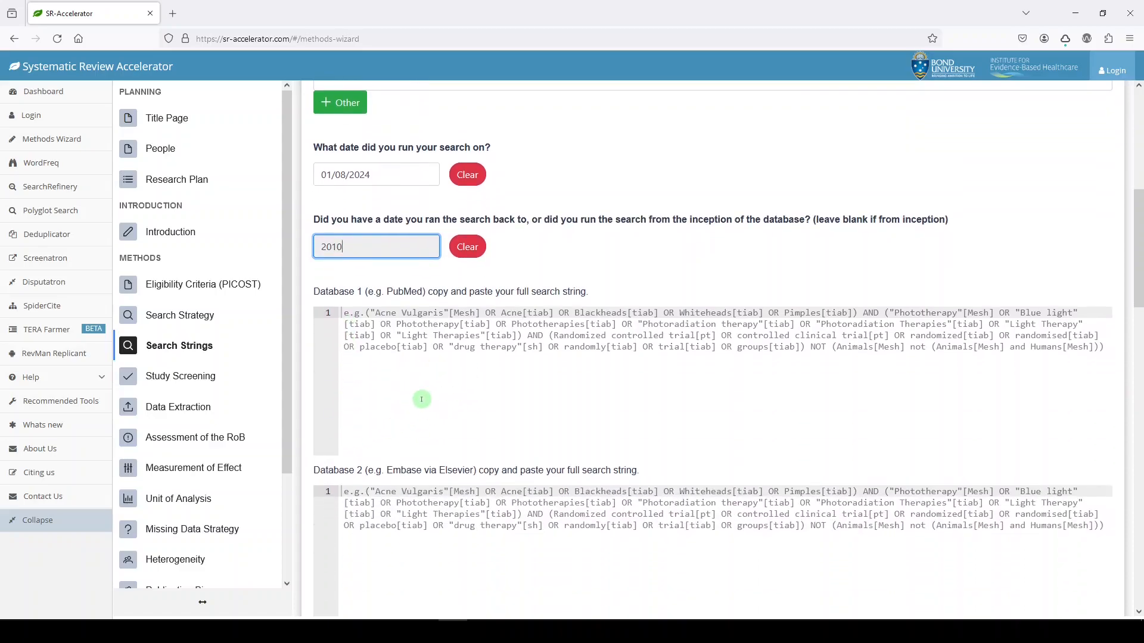
{"action": "mouse_move", "coordinate": [390, 370]}
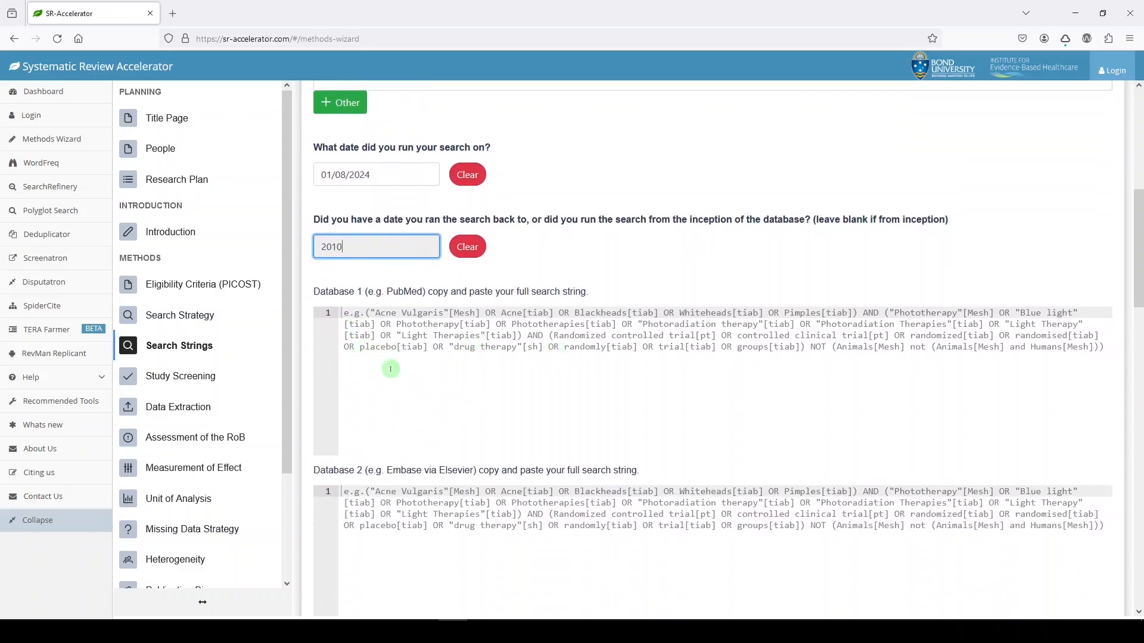
{"action": "mouse_move", "coordinate": [394, 360]}
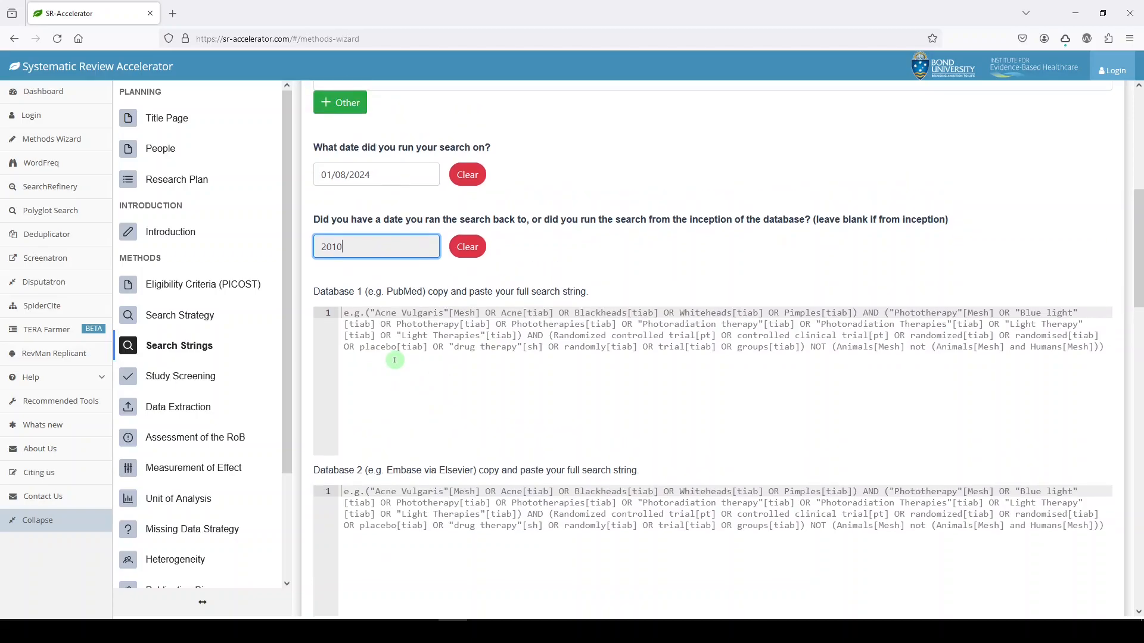
{"action": "scroll", "scroll_direction": "down", "scroll_amount": 3}
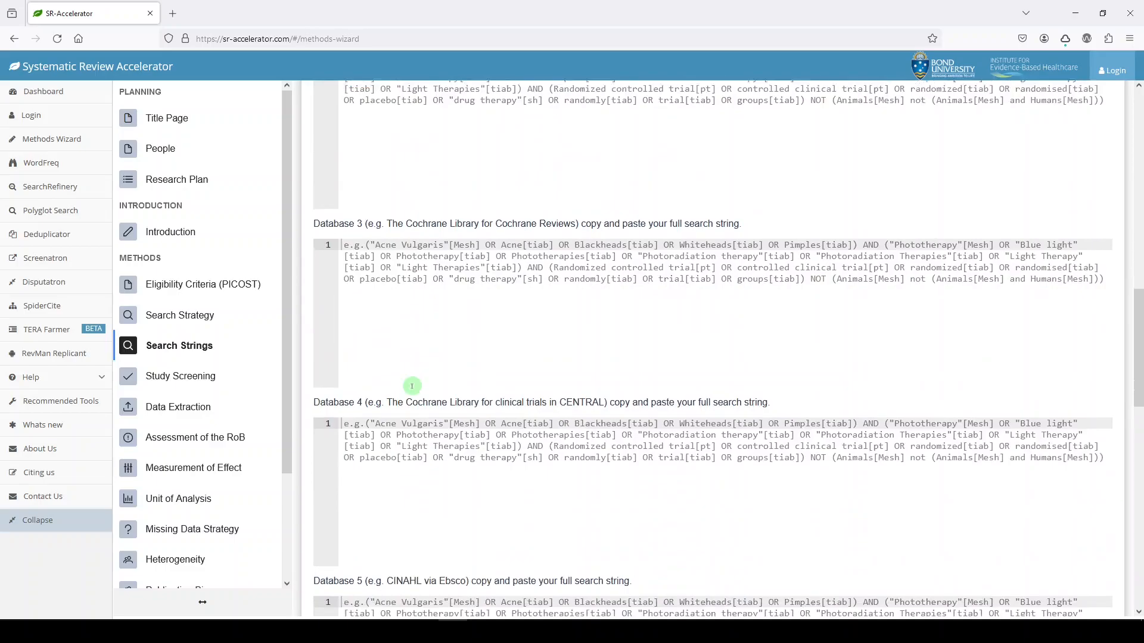
{"action": "scroll", "scroll_direction": "down", "scroll_amount": 3}
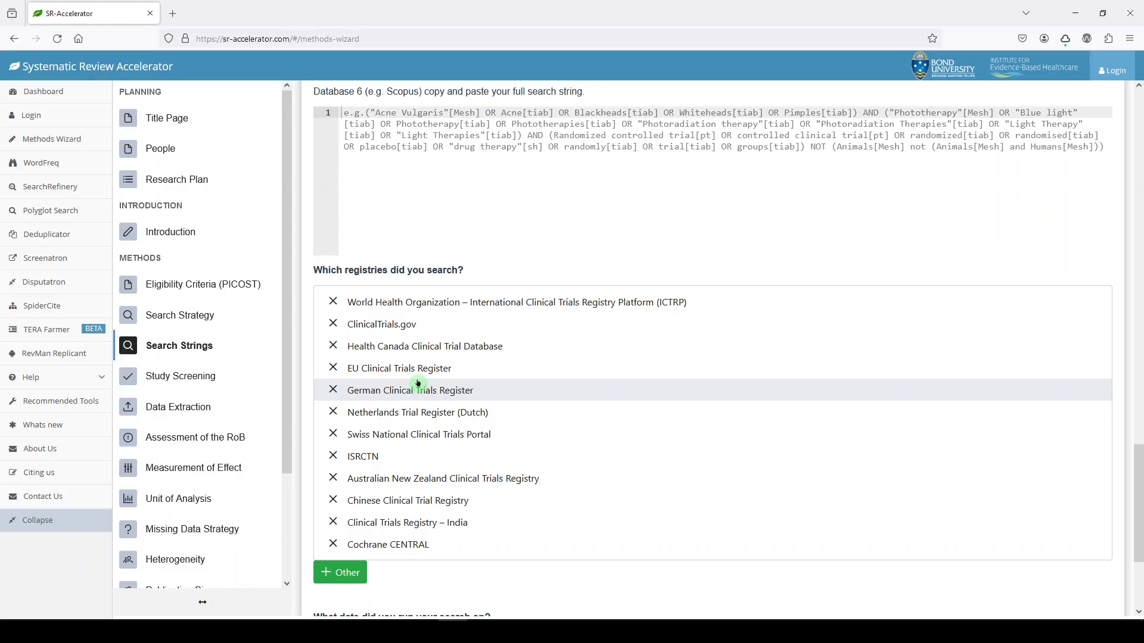
{"action": "mouse_move", "coordinate": [390, 324]}
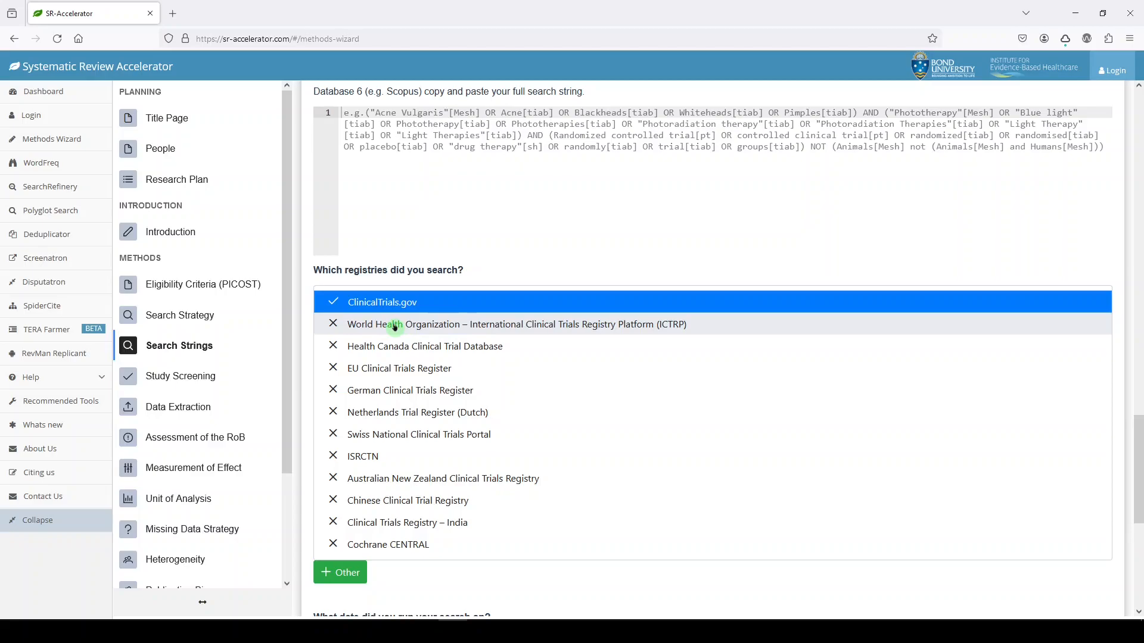
{"action": "mouse_move", "coordinate": [393, 450]}
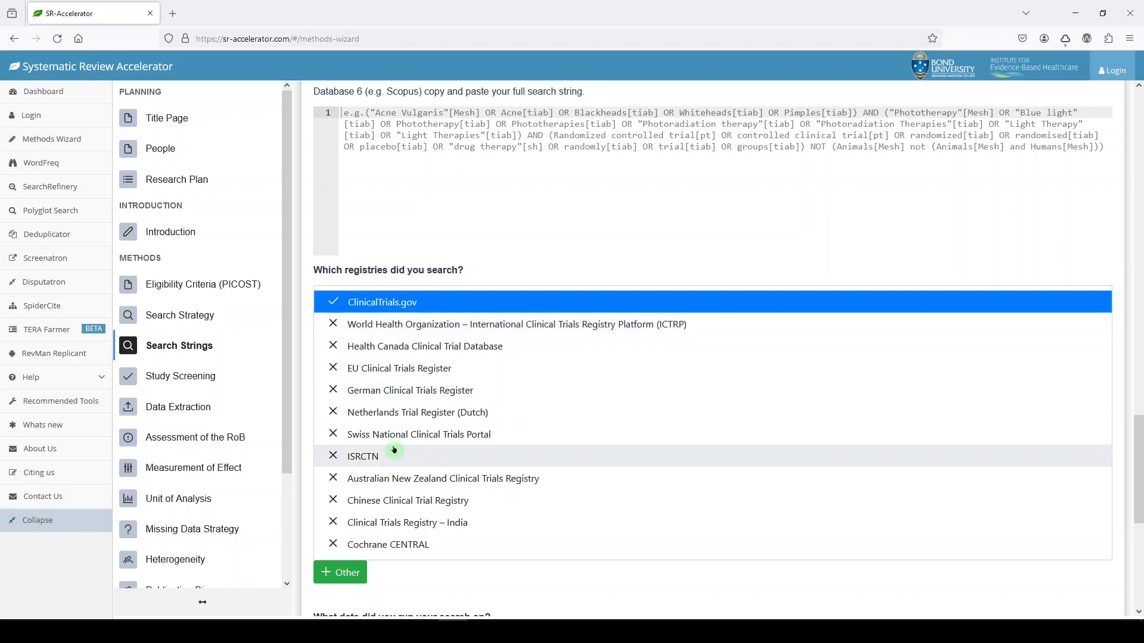
{"action": "mouse_move", "coordinate": [441, 346]}
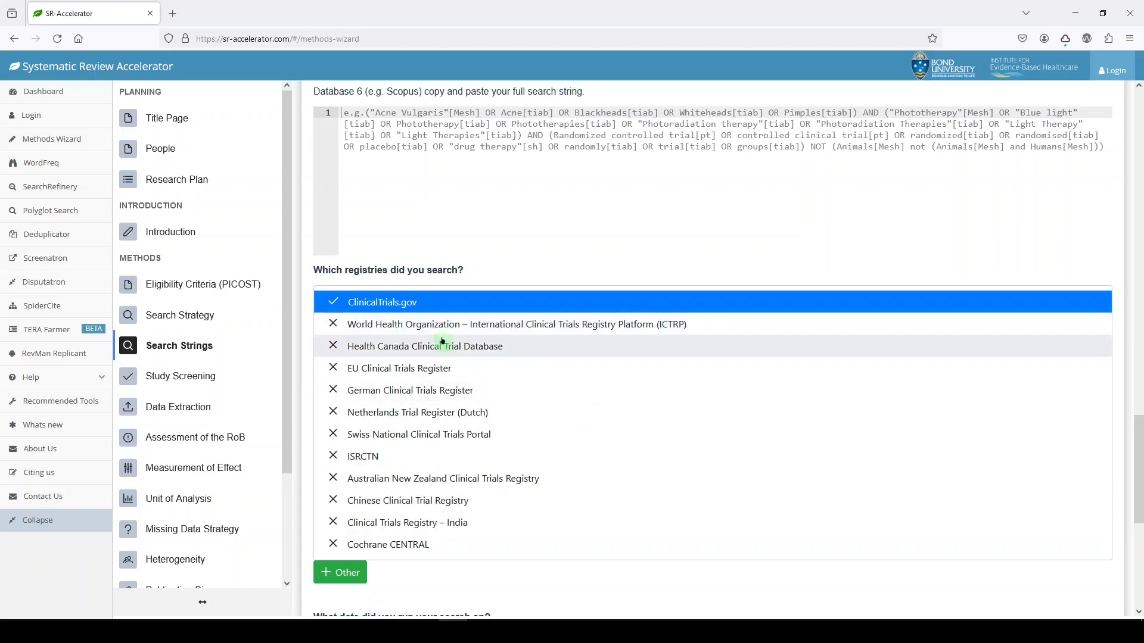
- Mark WHO ICTRP and Cochrane CENTRAL as searched trial registries
{"action": "left_click", "coordinate": [516, 324]}
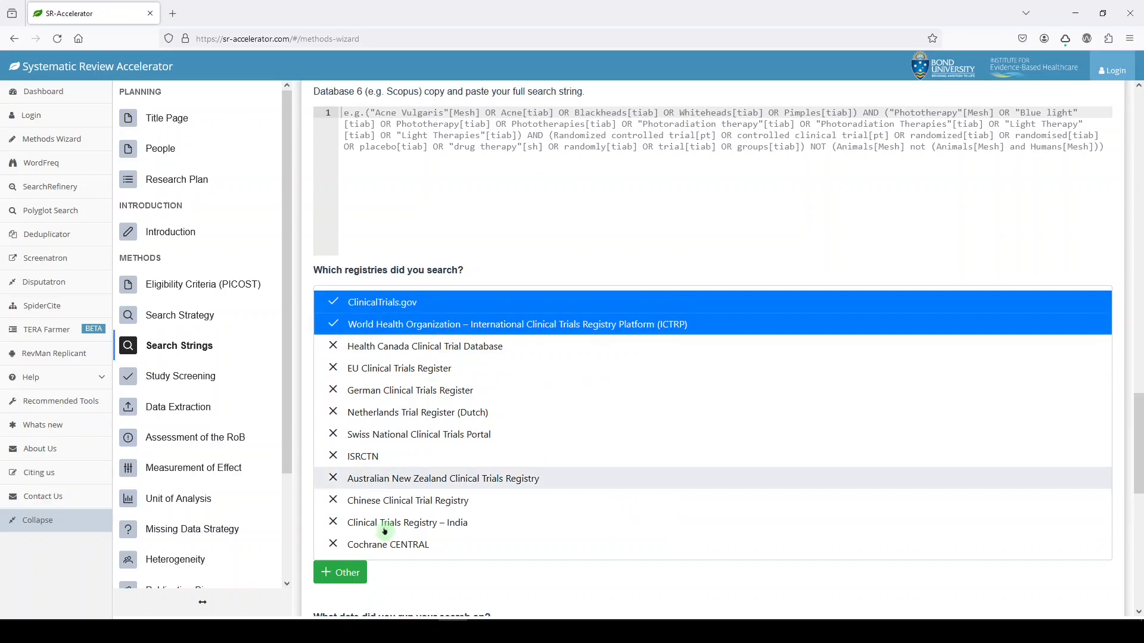
{"action": "left_click", "coordinate": [387, 544]}
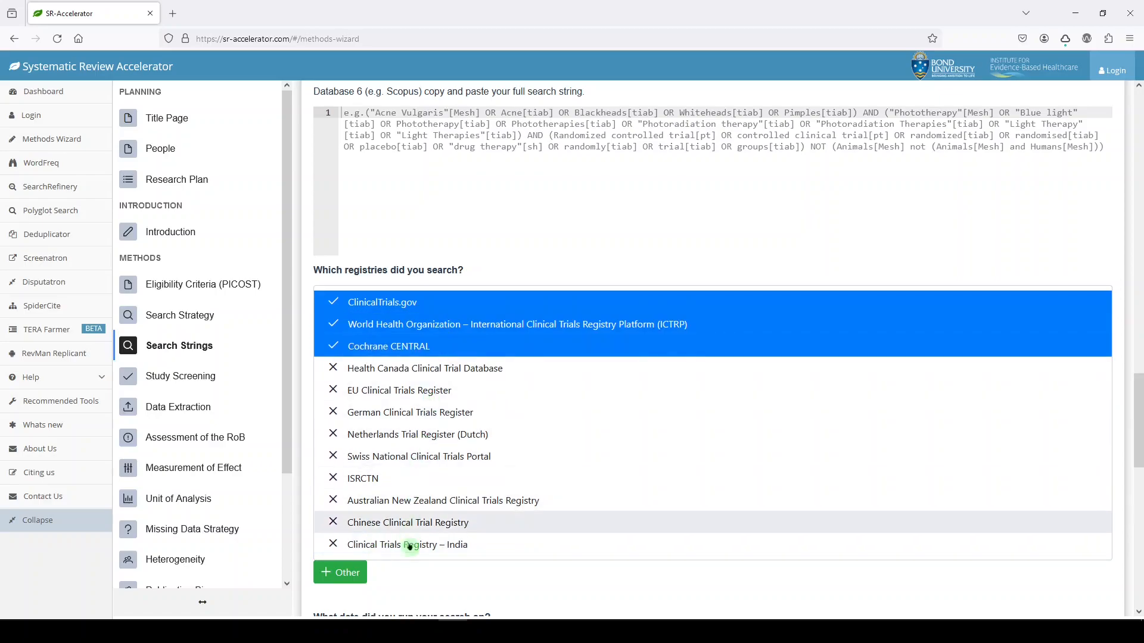
{"action": "scroll", "scroll_direction": "down", "scroll_amount": 3}
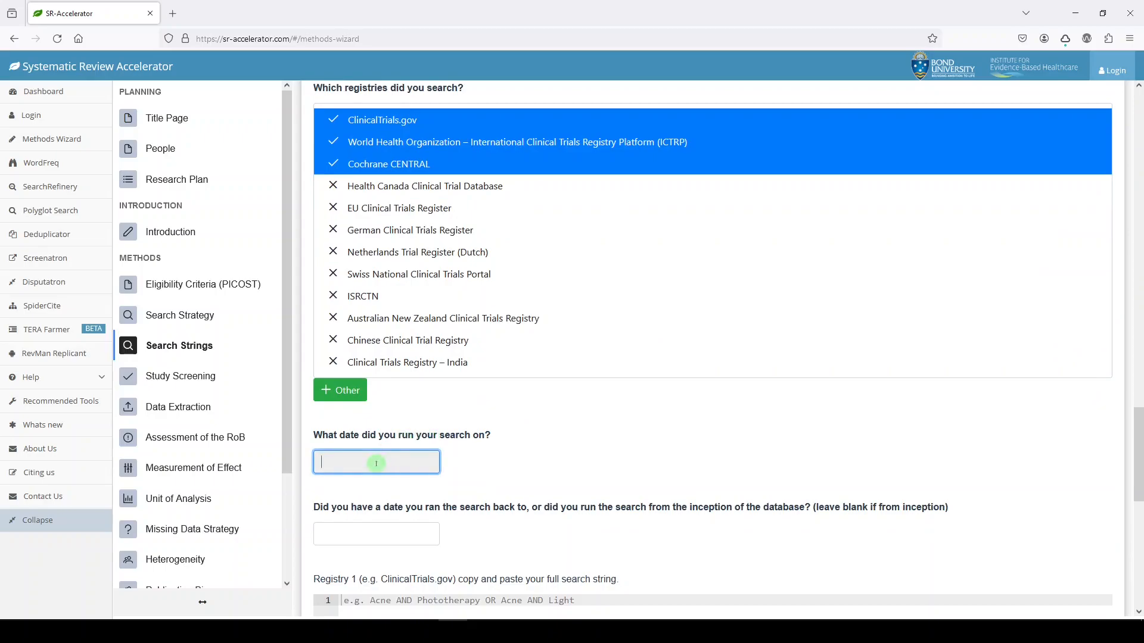
- Enter registry search dates 01/08/2024 back to 2010
{"action": "type", "text": "01/08/2024"}
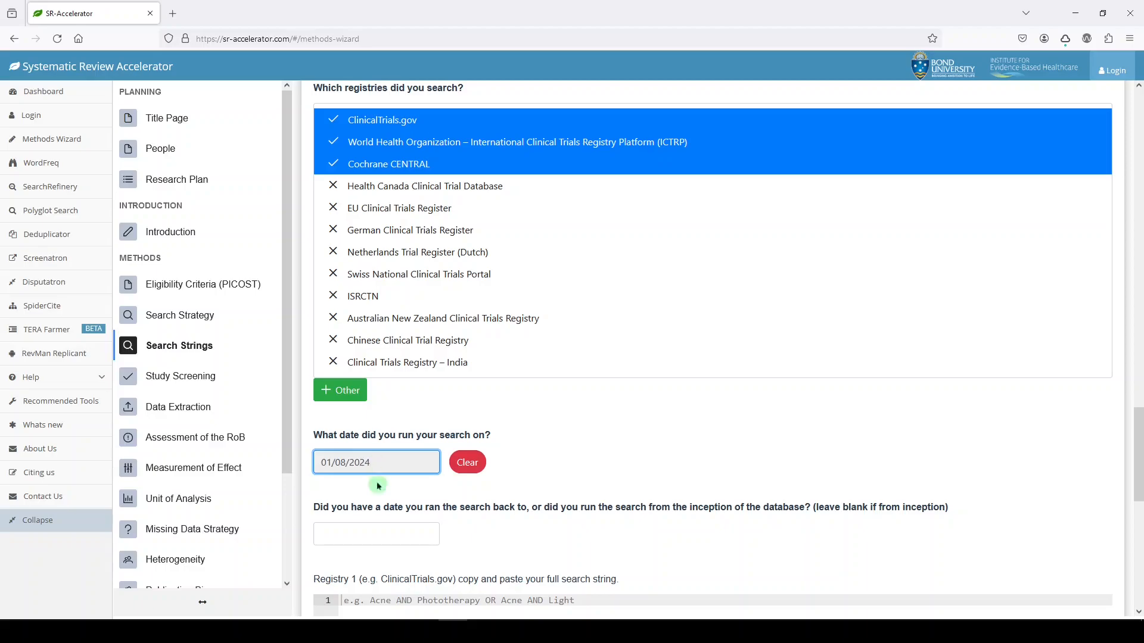
{"action": "type", "text": "2010"}
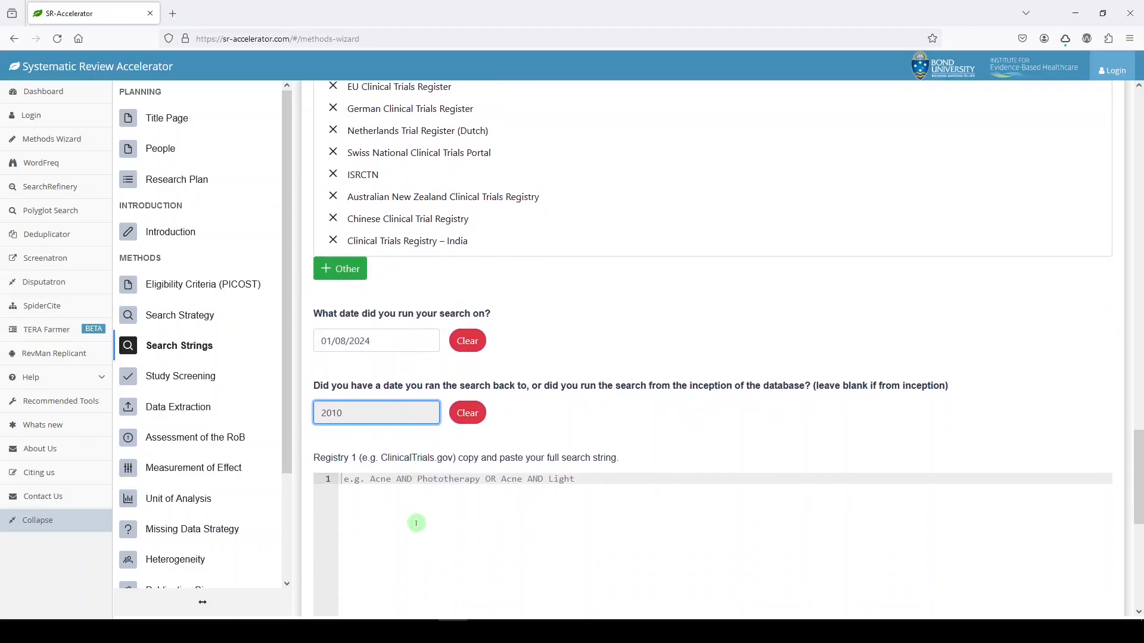
{"action": "scroll", "scroll_direction": "down", "scroll_amount": 3}
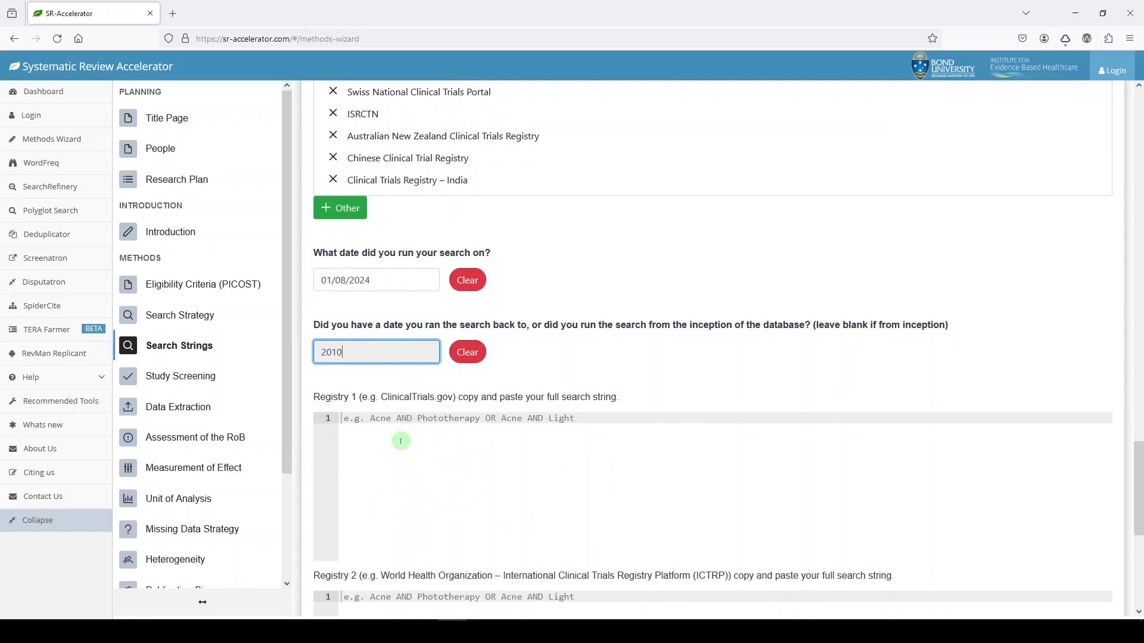
{"action": "mouse_move", "coordinate": [535, 370]}
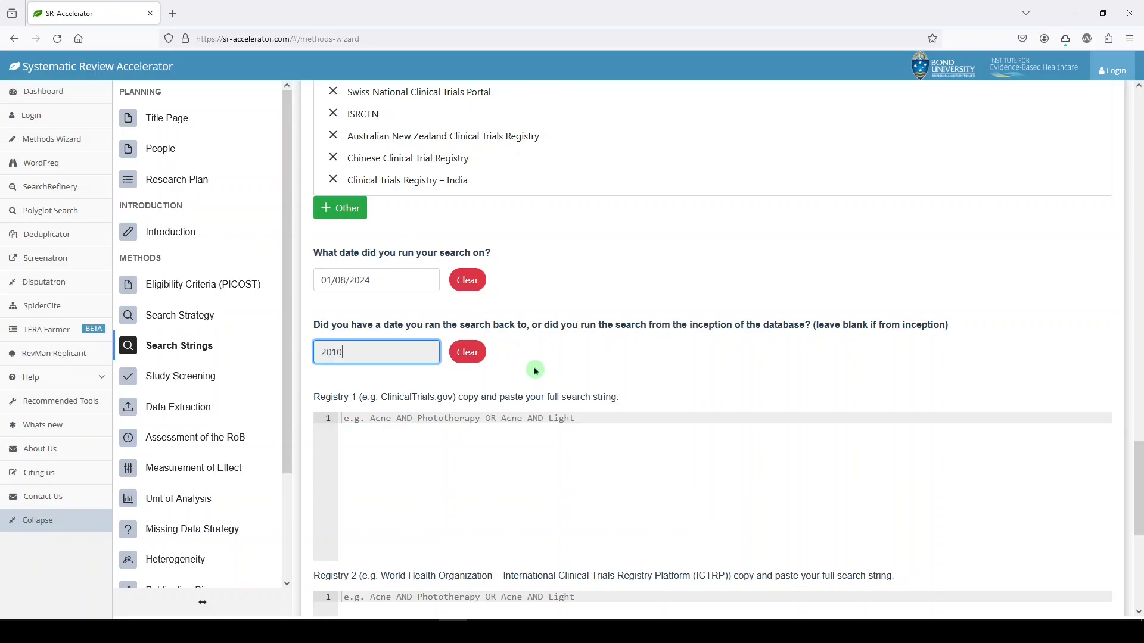
{"action": "mouse_move", "coordinate": [525, 370]}
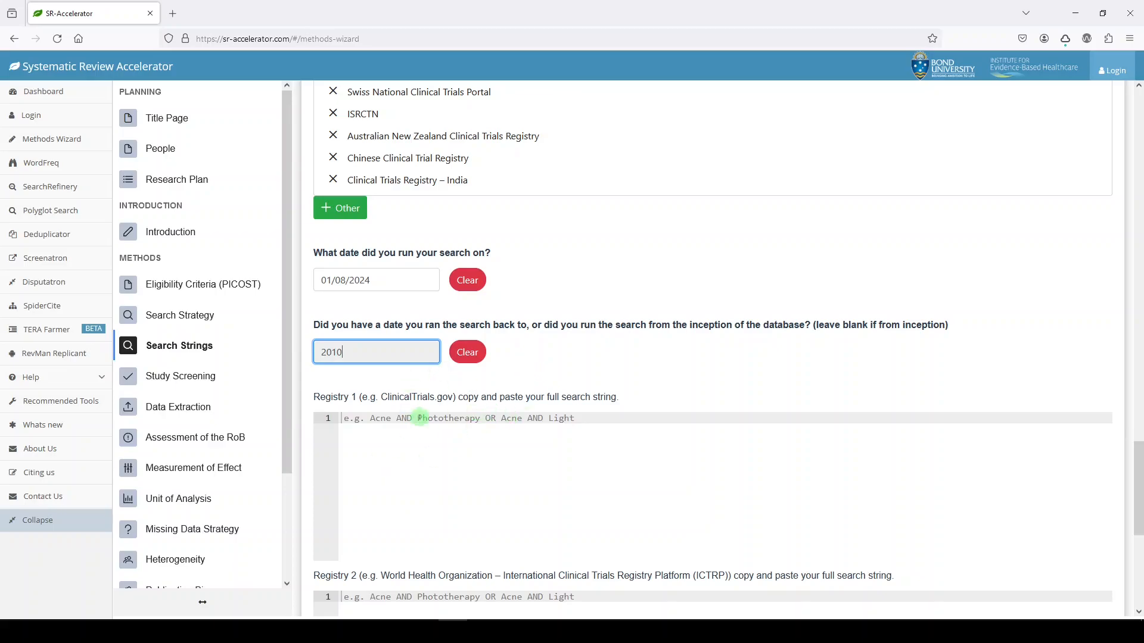
{"action": "scroll", "scroll_direction": "down", "scroll_amount": 3}
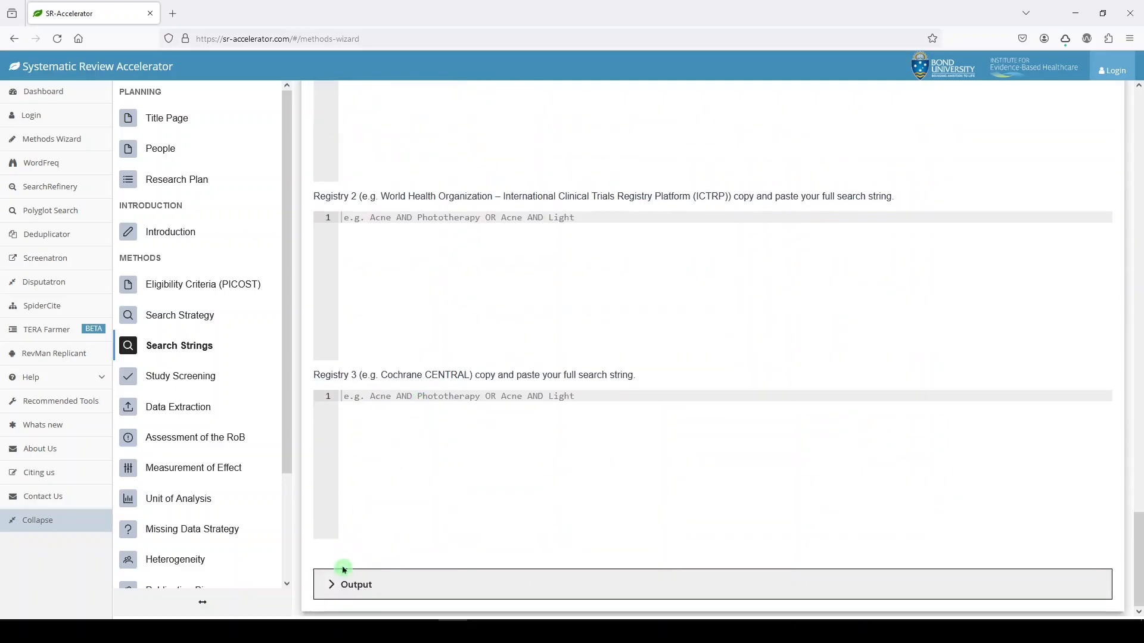
- Expand and review the Search Strings output, then open Study Selection and Screening
{"action": "left_click", "coordinate": [355, 585]}
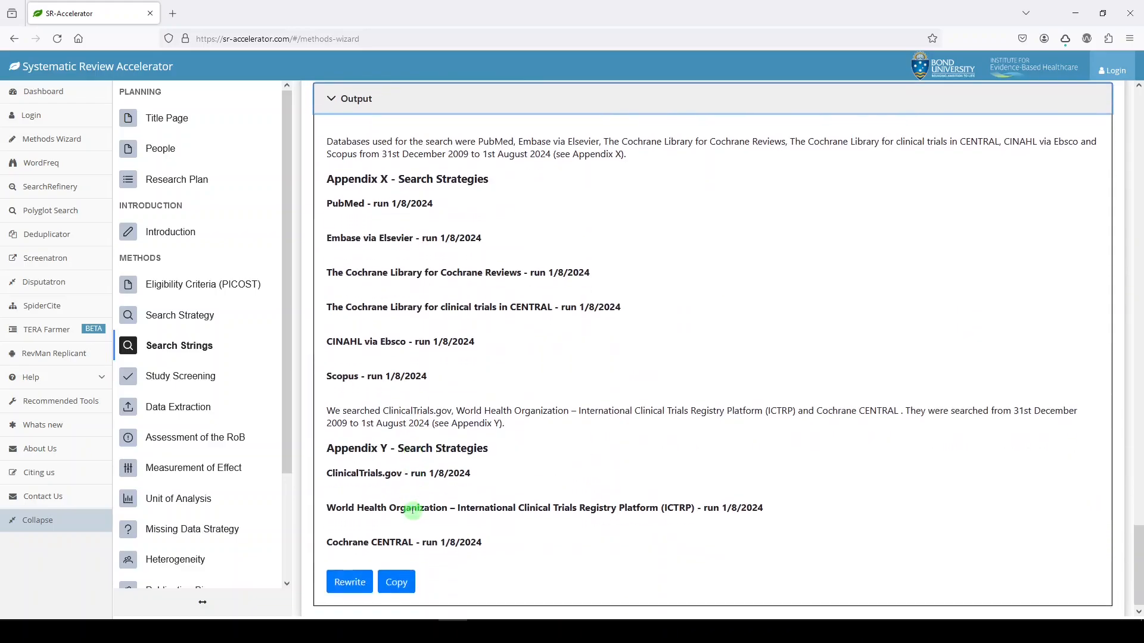
{"action": "scroll", "scroll_direction": "down", "scroll_amount": 3}
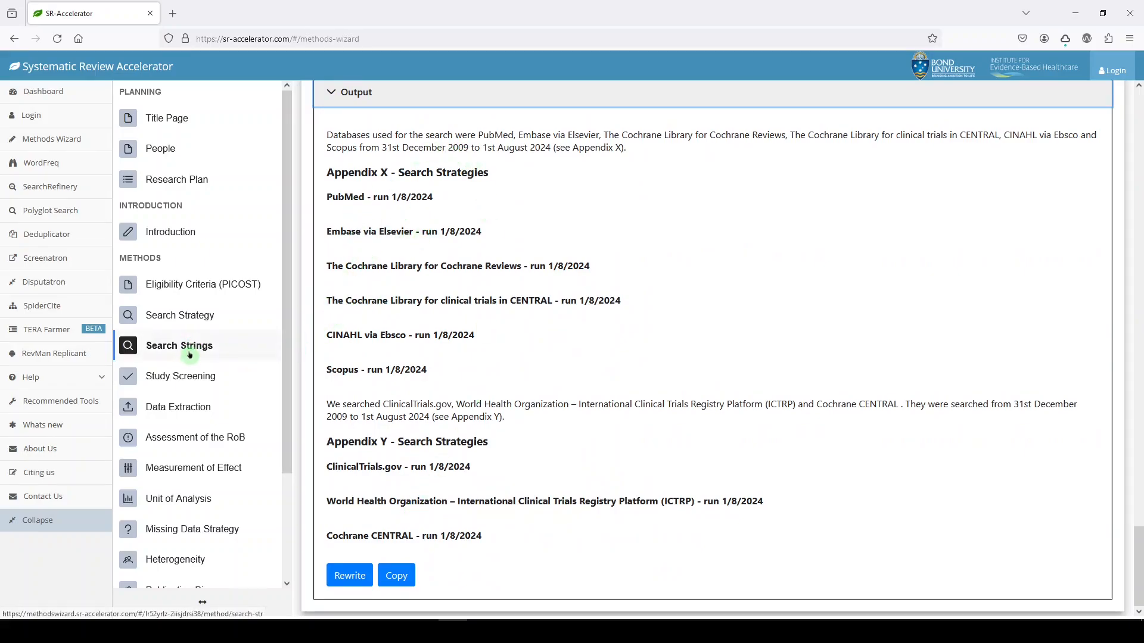
{"action": "left_click", "coordinate": [183, 376]}
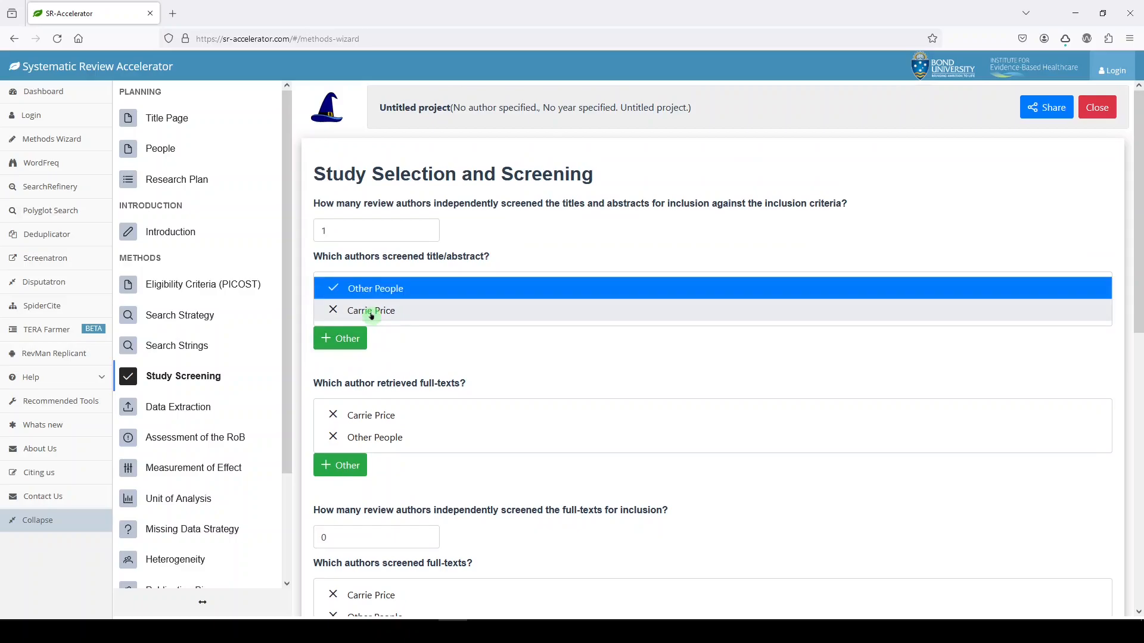
{"action": "mouse_move", "coordinate": [388, 394]}
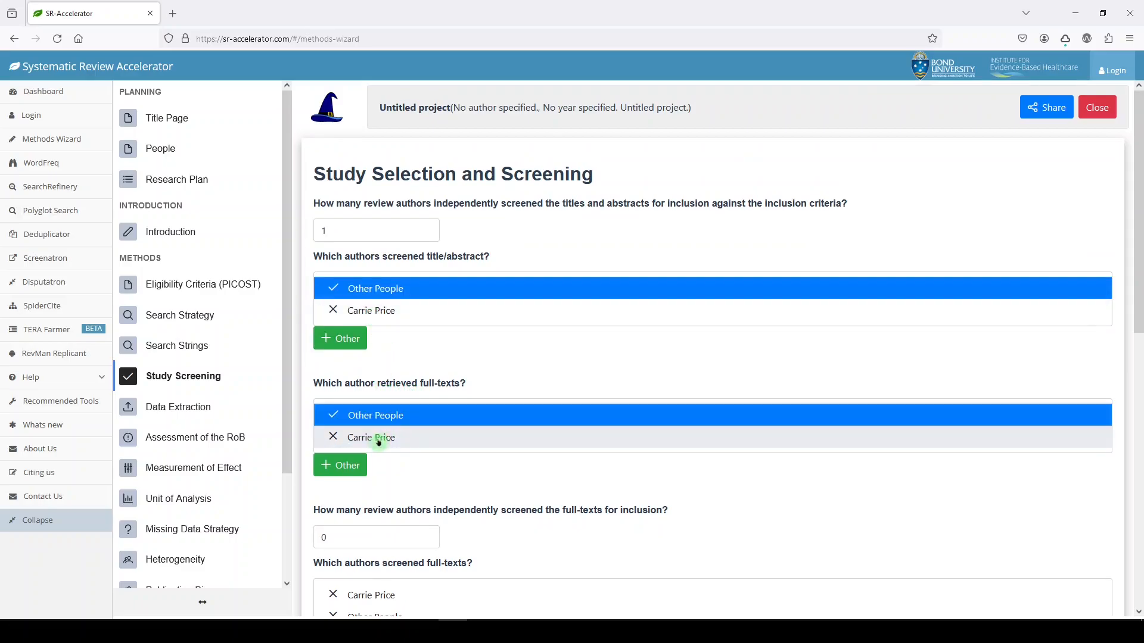
- Set two full-text screeners and make Other People the full-text and citation screeners
{"action": "scroll", "scroll_direction": "down", "scroll_amount": 3}
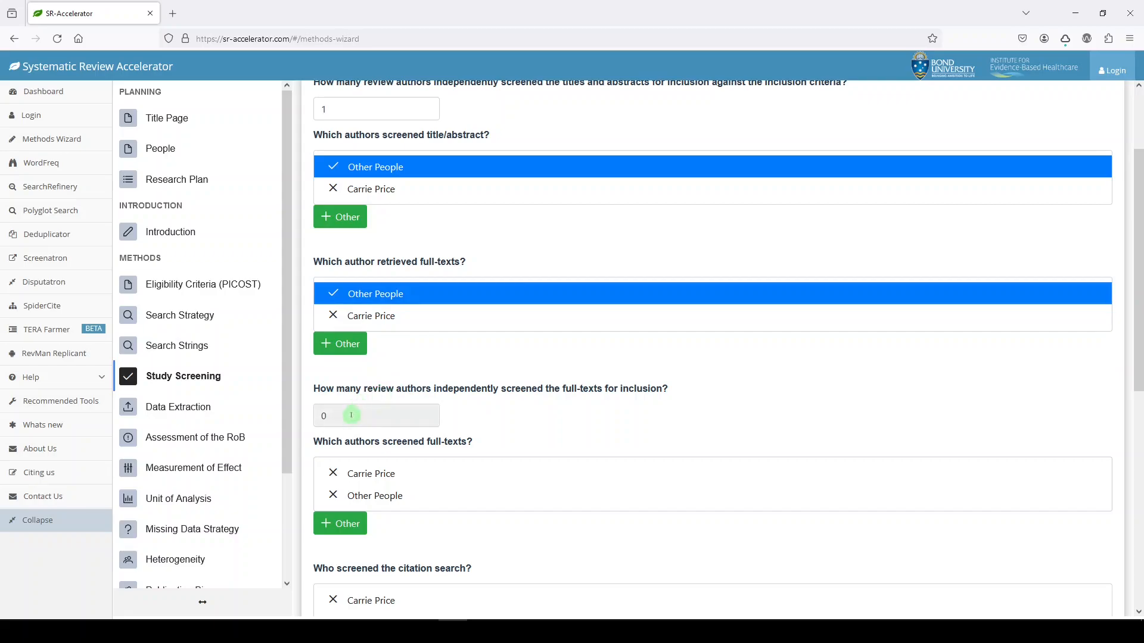
{"action": "left_click", "coordinate": [376, 415]}
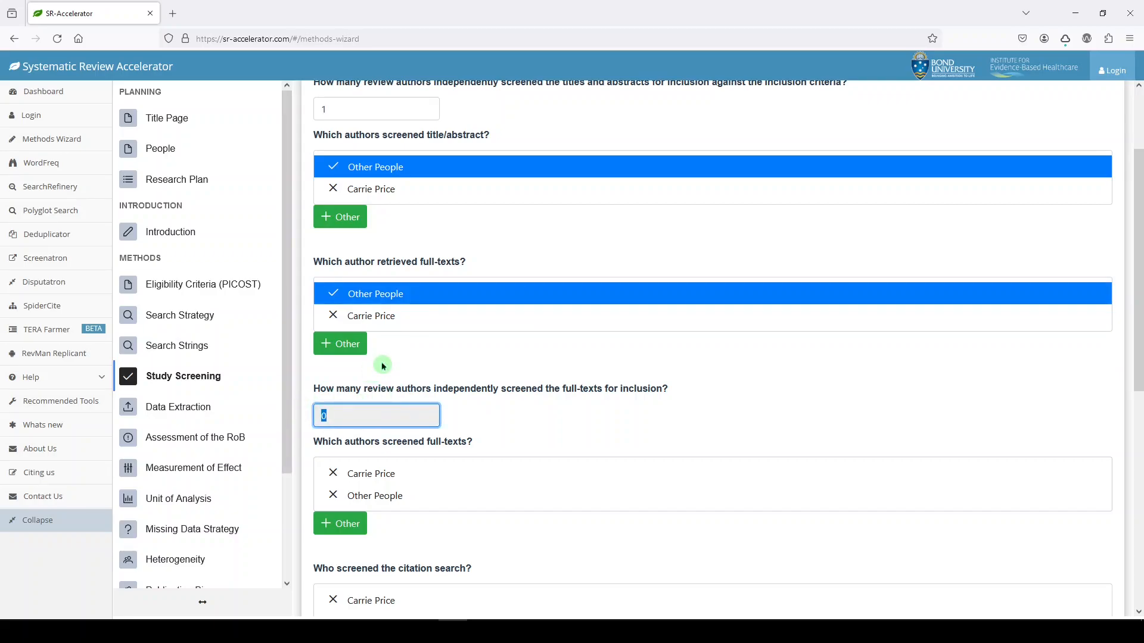
{"action": "type", "text": "2"}
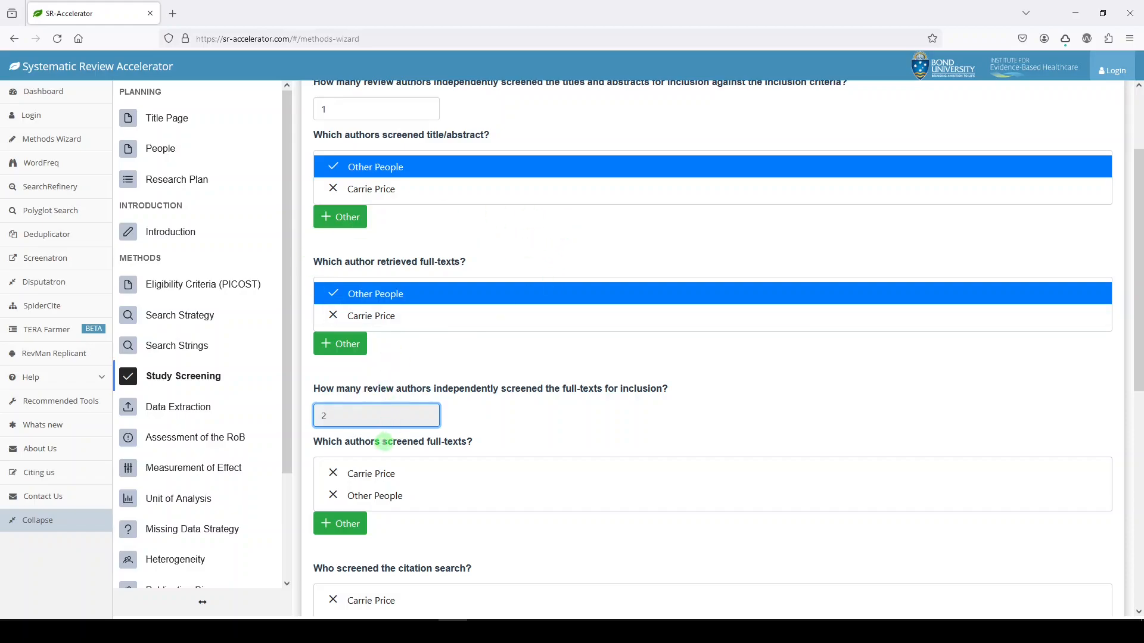
{"action": "left_click", "coordinate": [374, 473]}
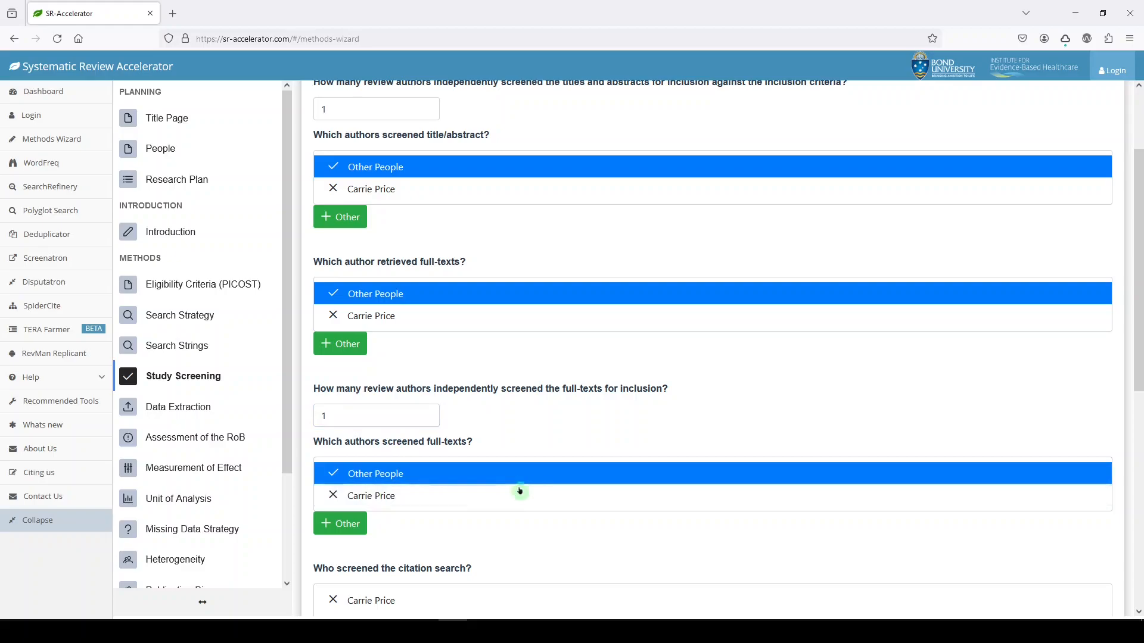
{"action": "scroll", "scroll_direction": "down", "scroll_amount": 3}
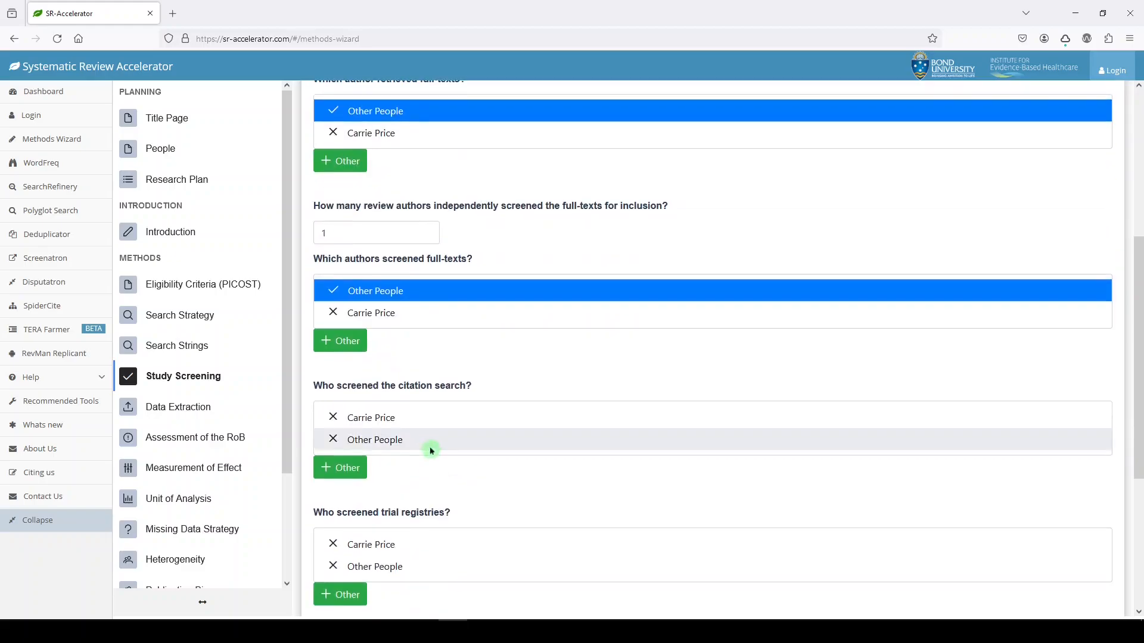
{"action": "scroll", "scroll_direction": "down", "scroll_amount": 3}
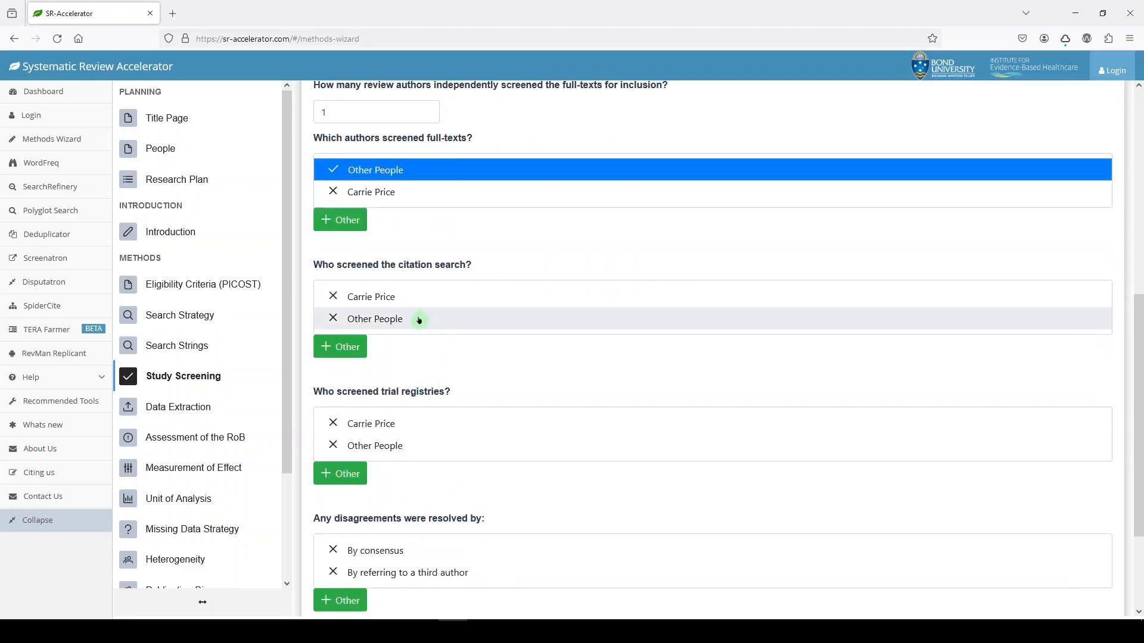
{"action": "left_click", "coordinate": [375, 319]}
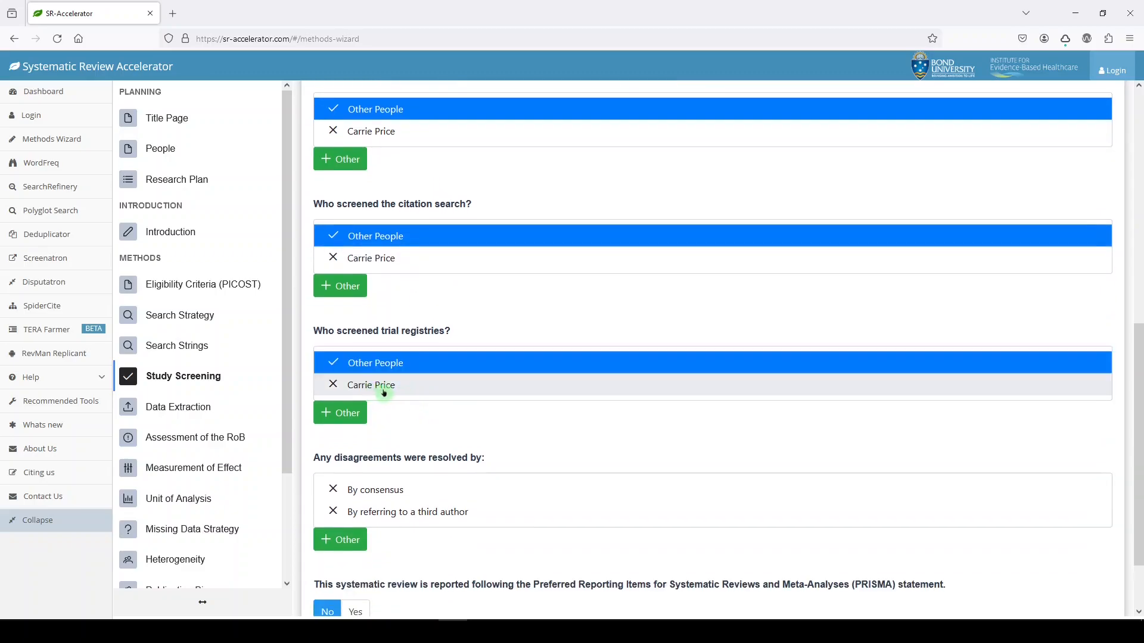
- Resolve disagreements via a third author, set PRISMA and Appendix to Yes, and show Output
{"action": "scroll", "scroll_direction": "down", "scroll_amount": 3}
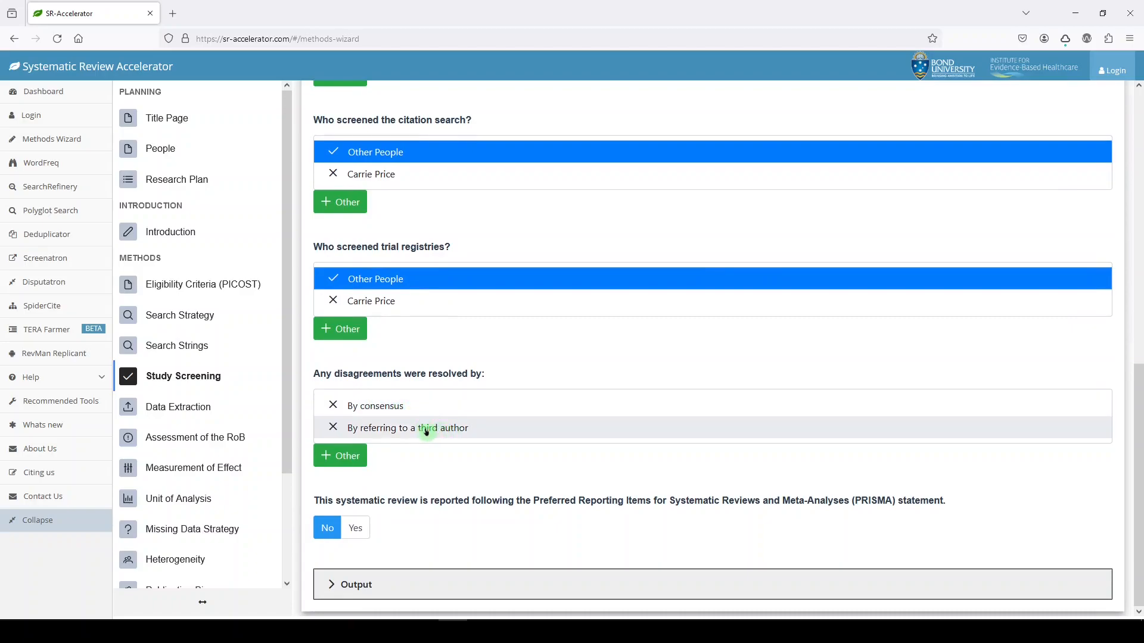
{"action": "left_click", "coordinate": [407, 429]}
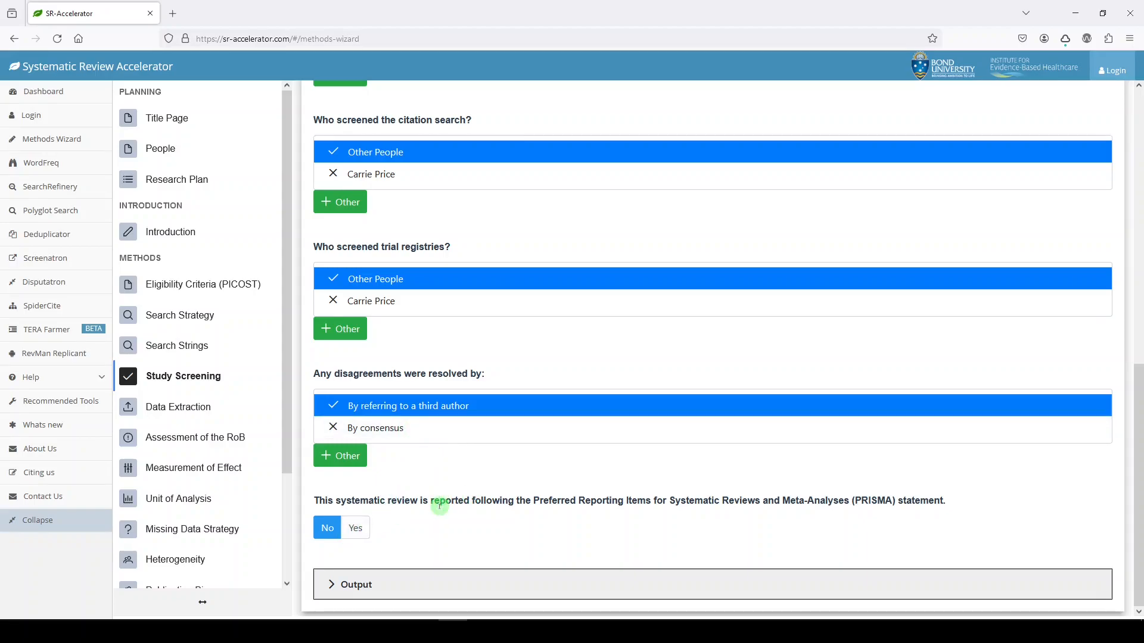
{"action": "mouse_move", "coordinate": [514, 513]}
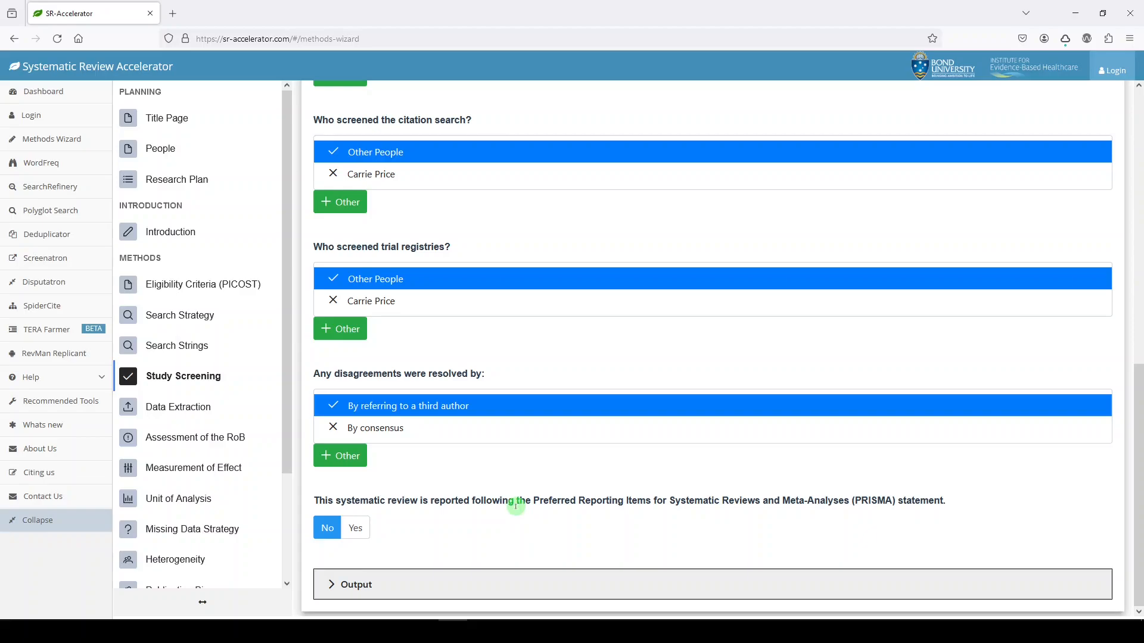
{"action": "left_click", "coordinate": [355, 527]}
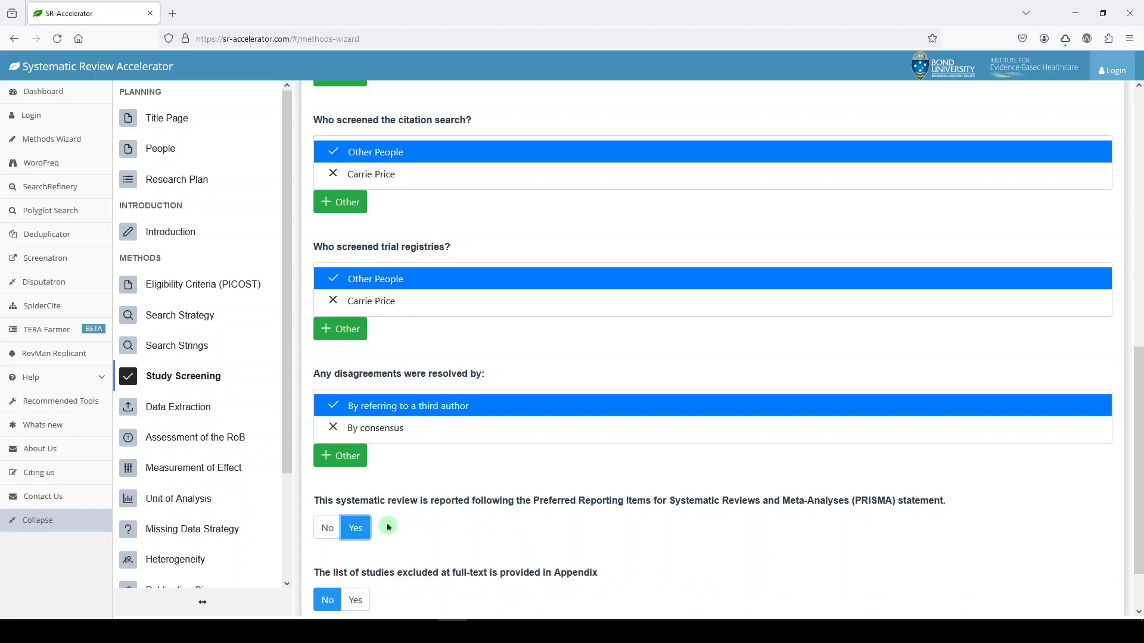
{"action": "scroll", "scroll_direction": "down", "scroll_amount": 3}
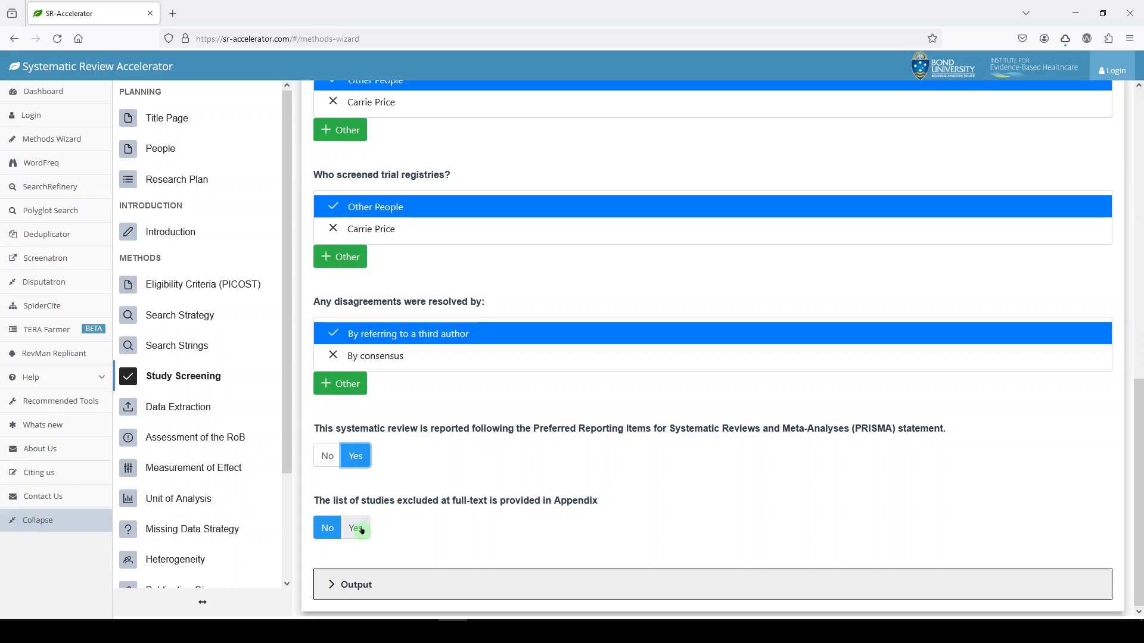
{"action": "left_click", "coordinate": [355, 528]}
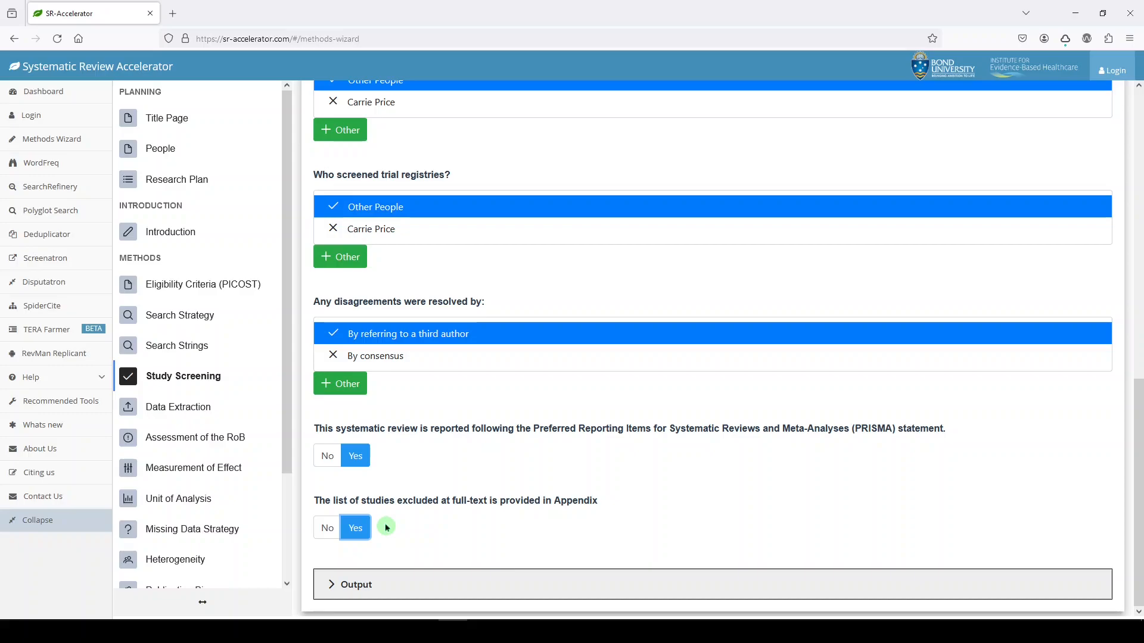
{"action": "left_click", "coordinate": [357, 584]}
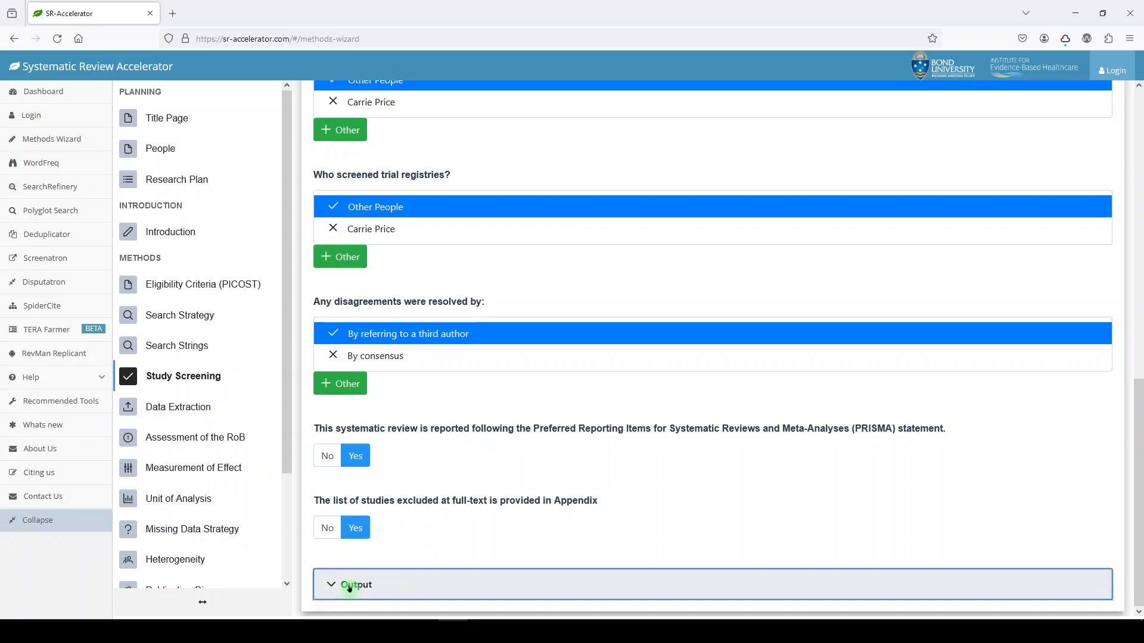
- Expand and read the study screening output paragraph, then go to Data Extraction
{"action": "left_click", "coordinate": [356, 585]}
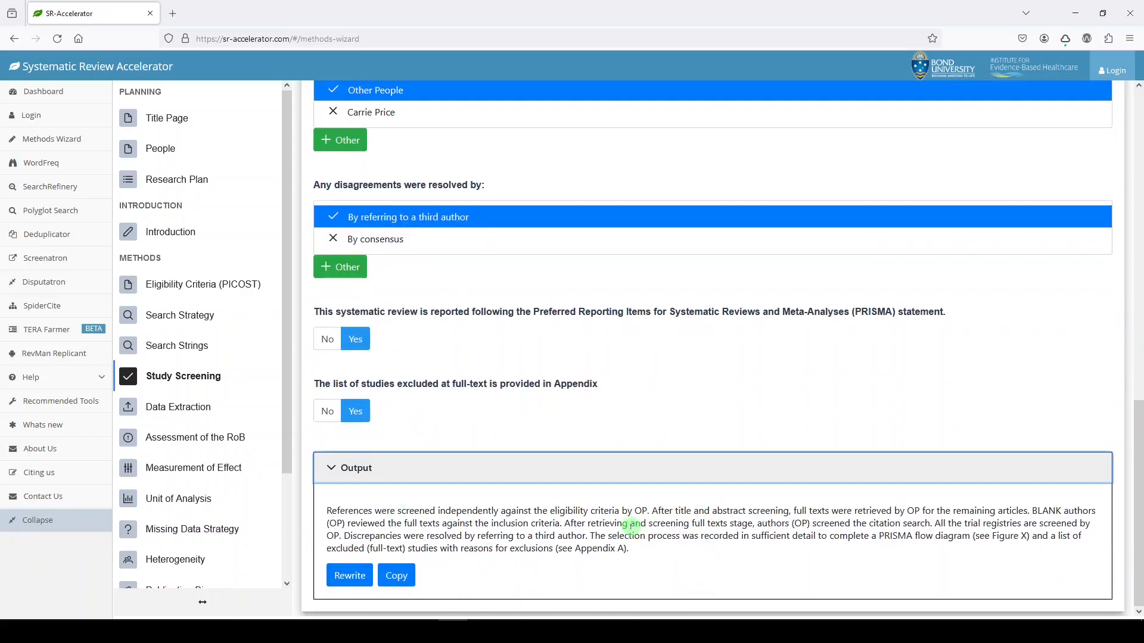
{"action": "mouse_move", "coordinate": [596, 493]}
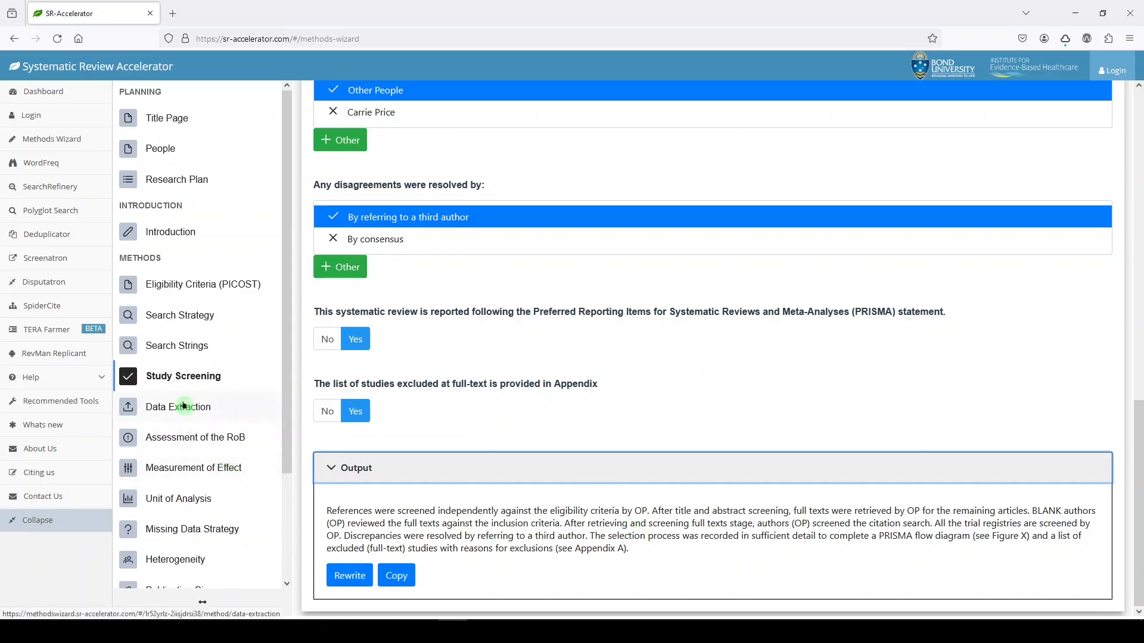
{"action": "scroll", "scroll_direction": "down", "scroll_amount": 3}
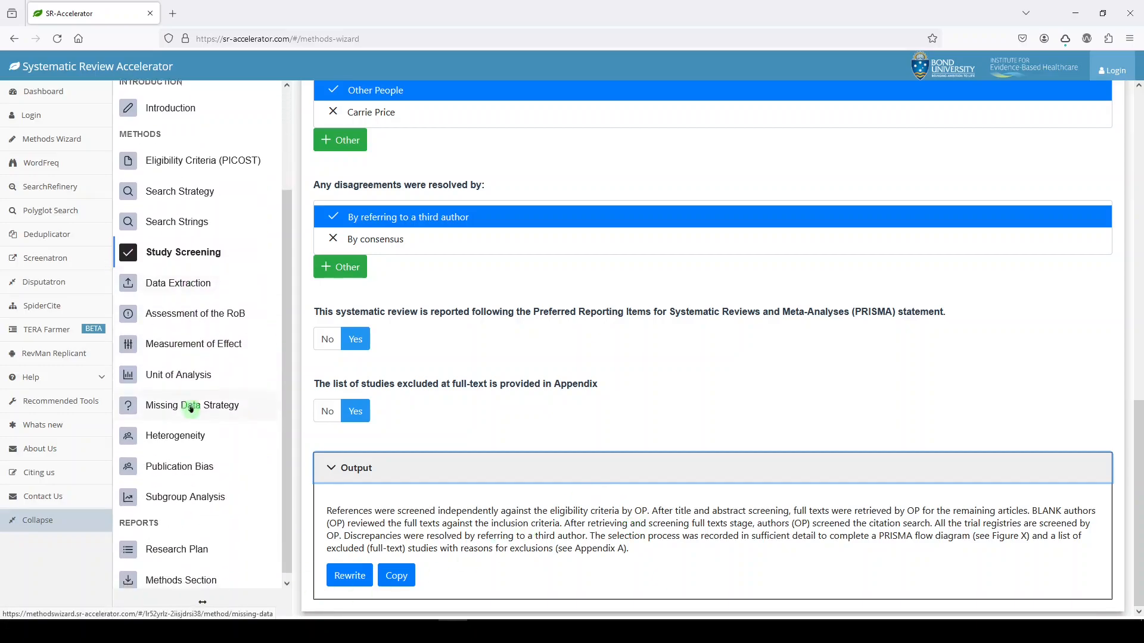
{"action": "scroll", "scroll_direction": "down", "scroll_amount": 3}
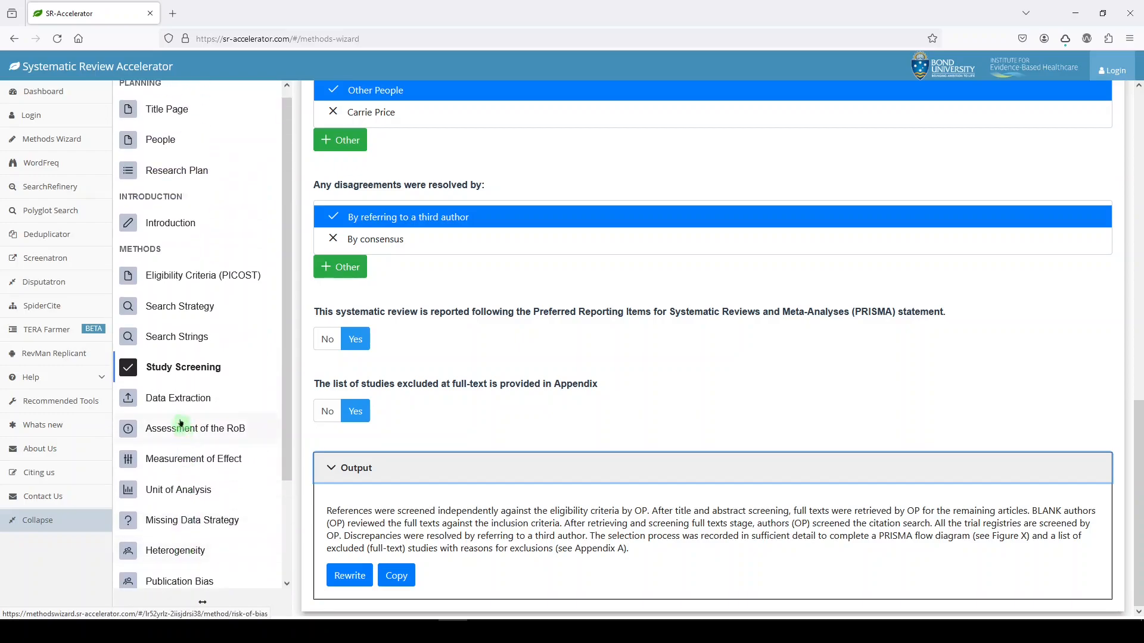
{"action": "mouse_move", "coordinate": [182, 408]}
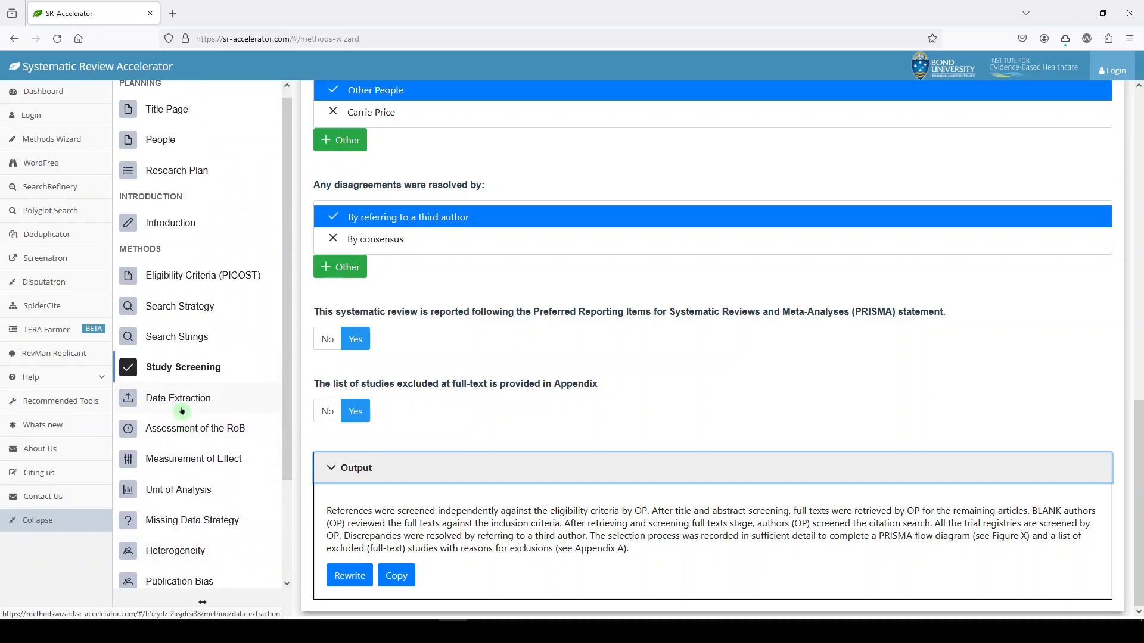
{"action": "left_click", "coordinate": [177, 397]}
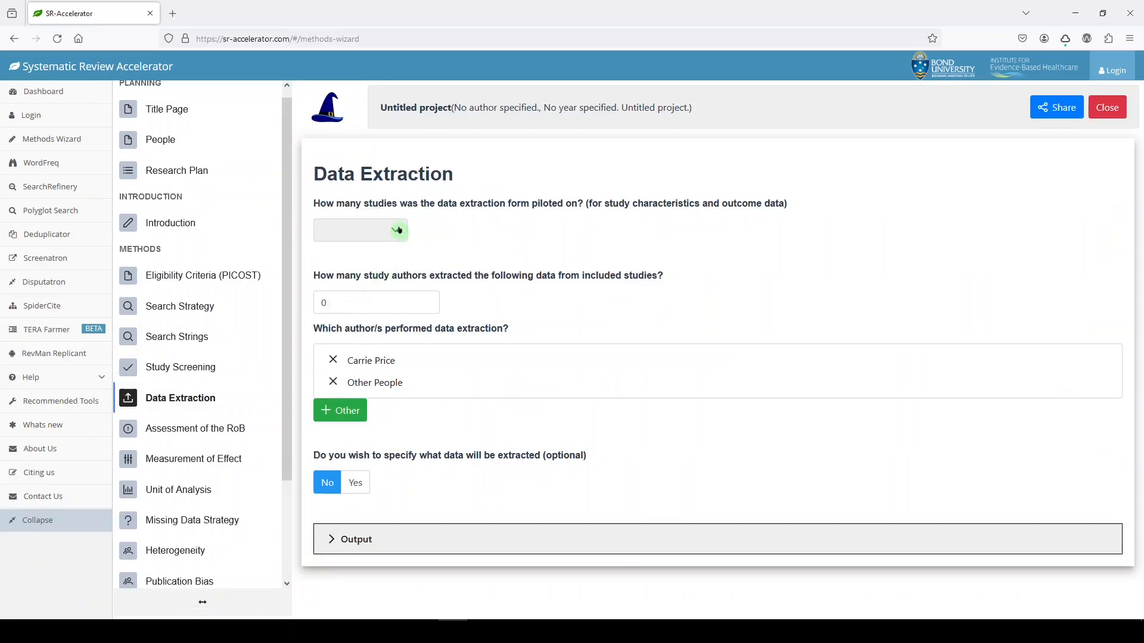
- Record a 5-study pilot, 2 extracting authors and specified data, then open Risk of Bias
{"action": "left_click", "coordinate": [360, 230]}
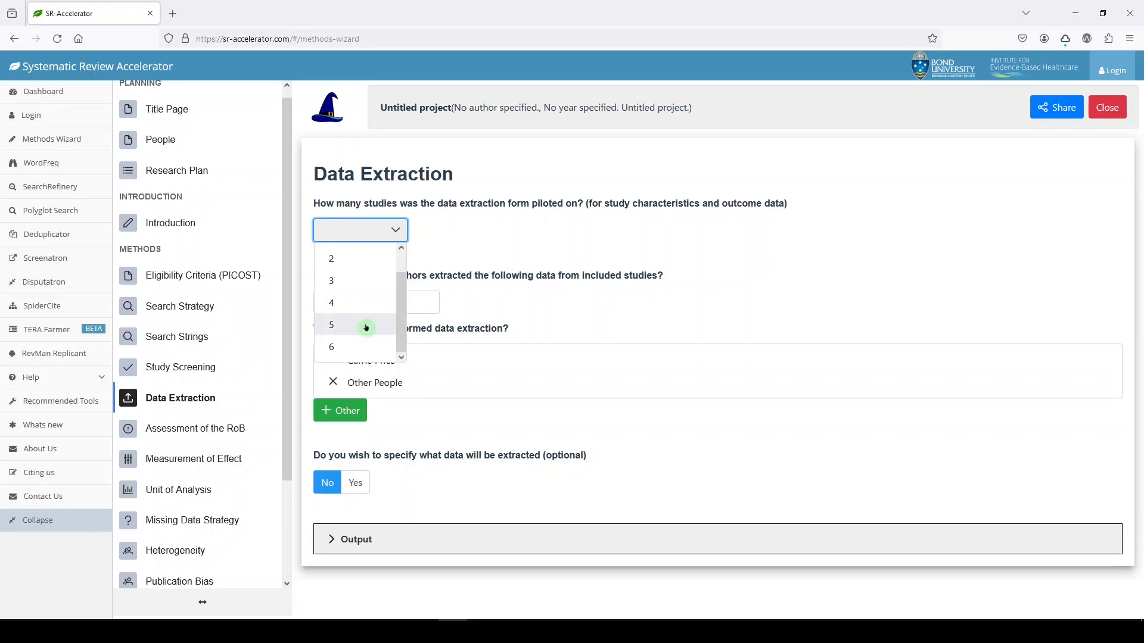
{"action": "left_click", "coordinate": [331, 325]}
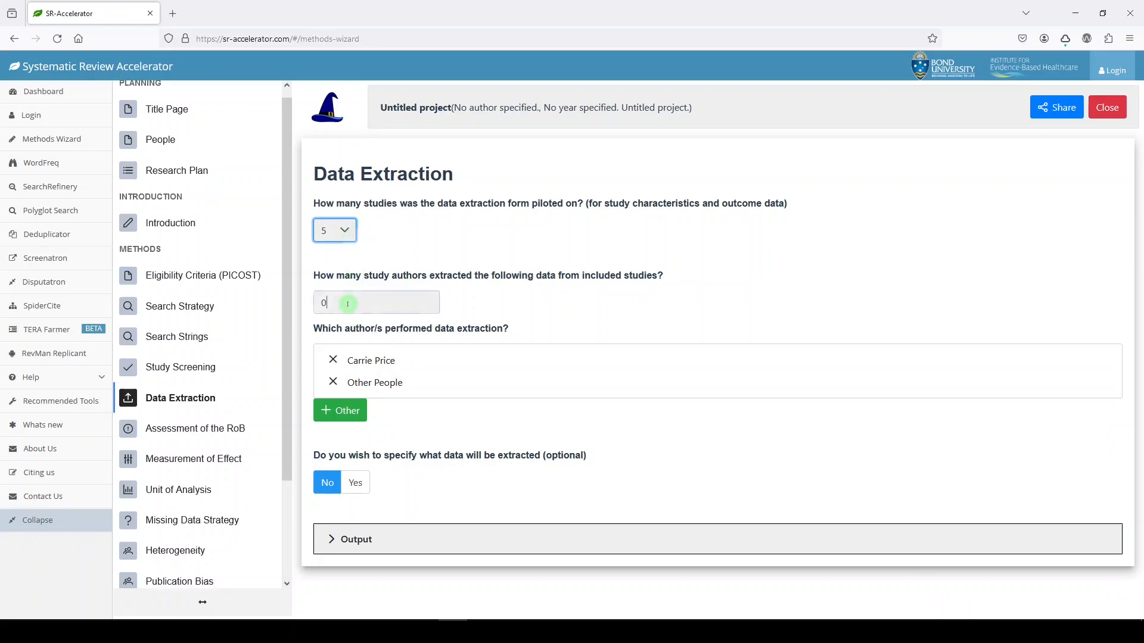
{"action": "type", "text": "2"}
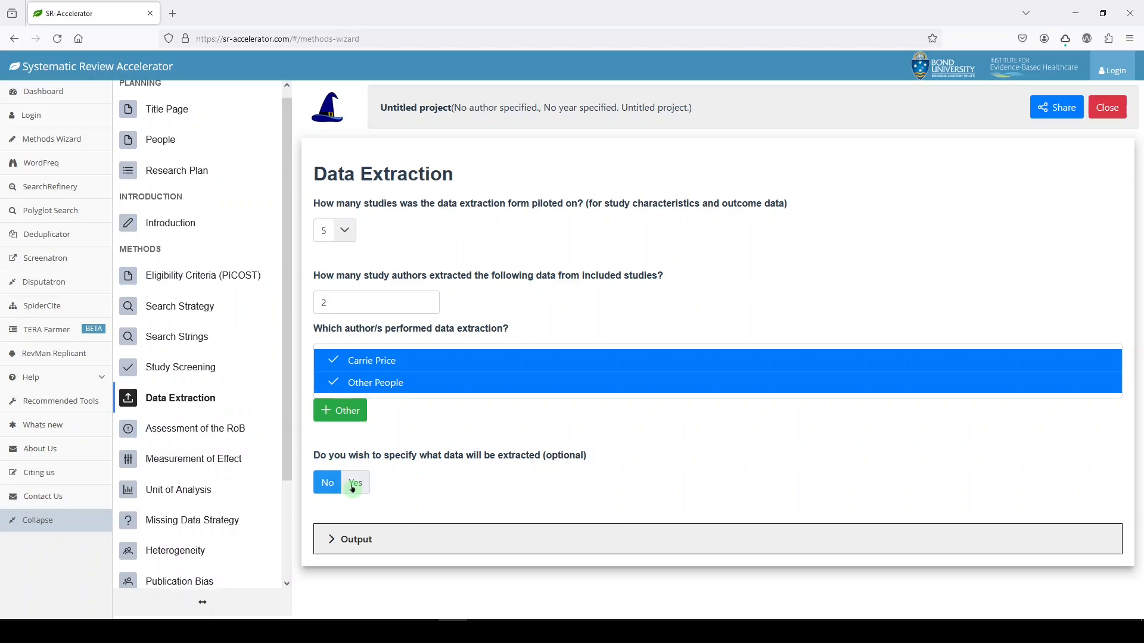
{"action": "left_click", "coordinate": [354, 481]}
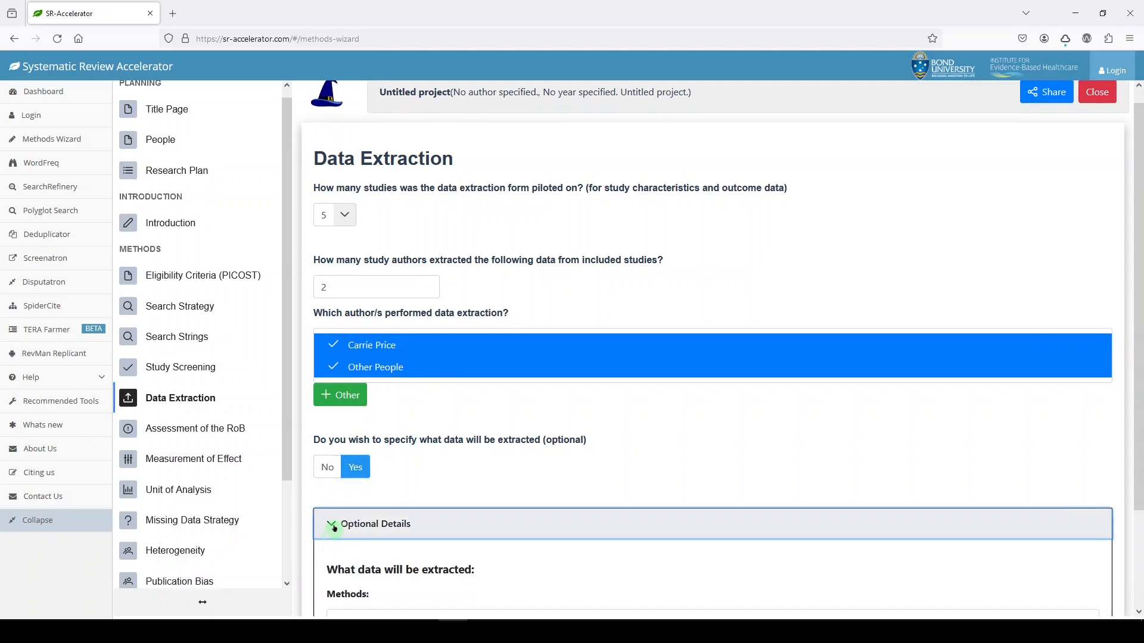
{"action": "scroll", "scroll_direction": "down", "scroll_amount": 3}
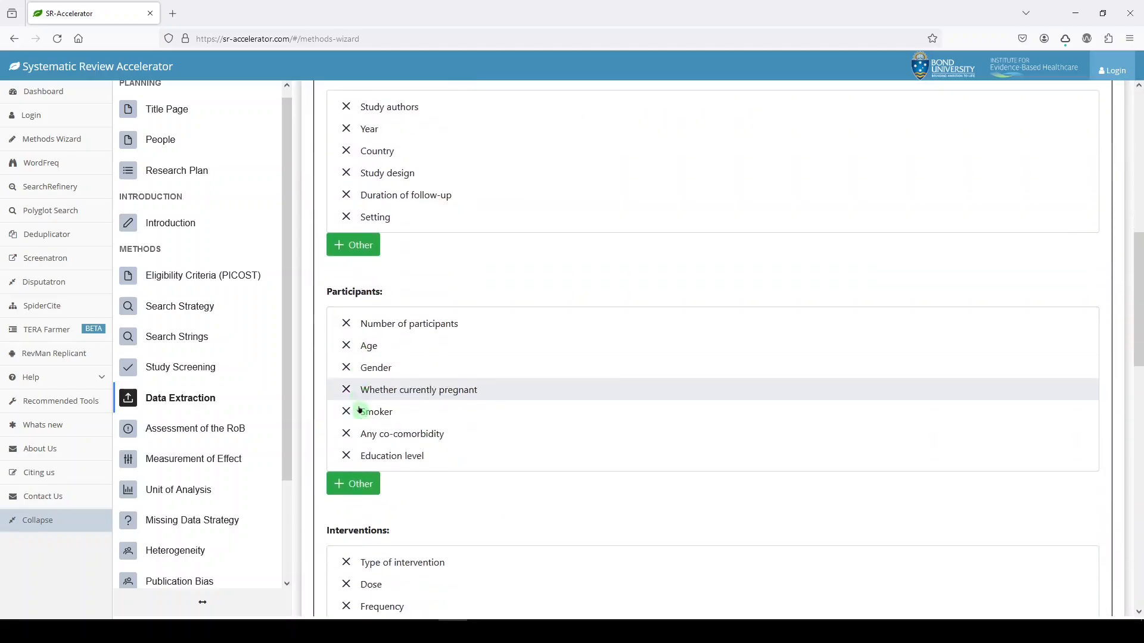
{"action": "scroll", "scroll_direction": "down", "scroll_amount": 3}
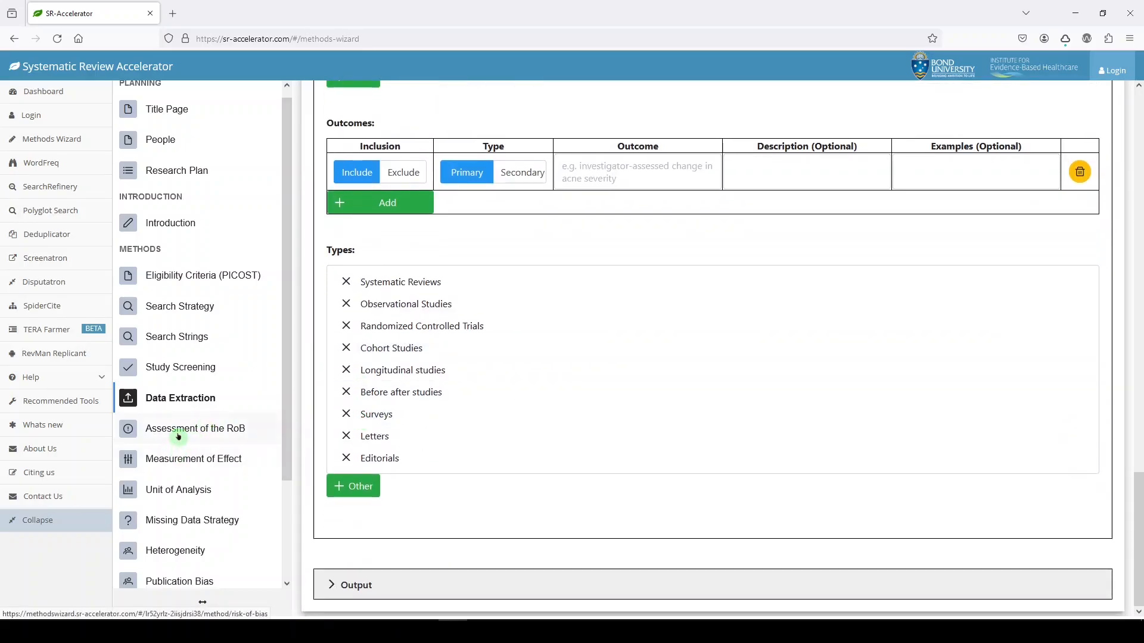
{"action": "left_click", "coordinate": [194, 429]}
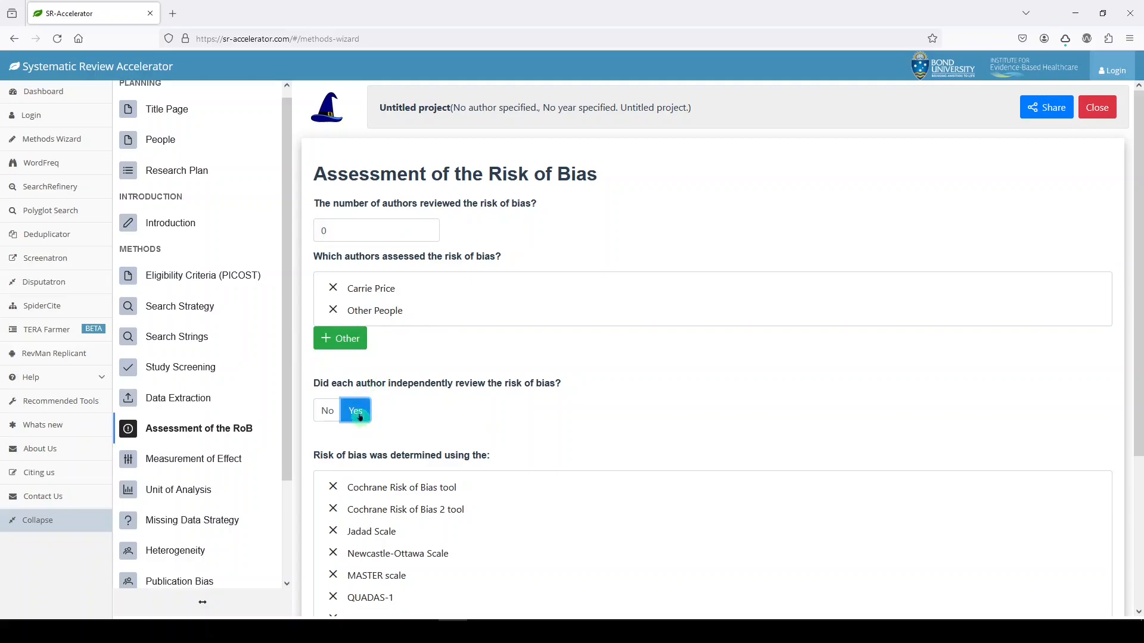
- Set two assessors, choose the Cochrane Risk of Bias 2 tool, and reveal the output sentence
{"action": "left_click", "coordinate": [327, 410]}
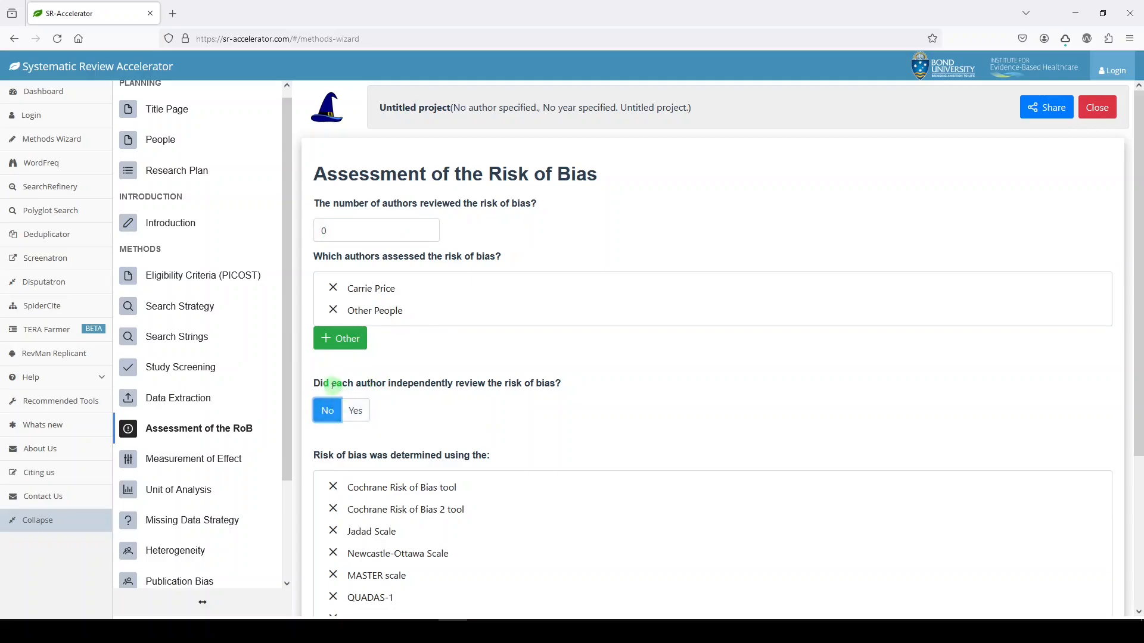
{"action": "type", "text": "2"}
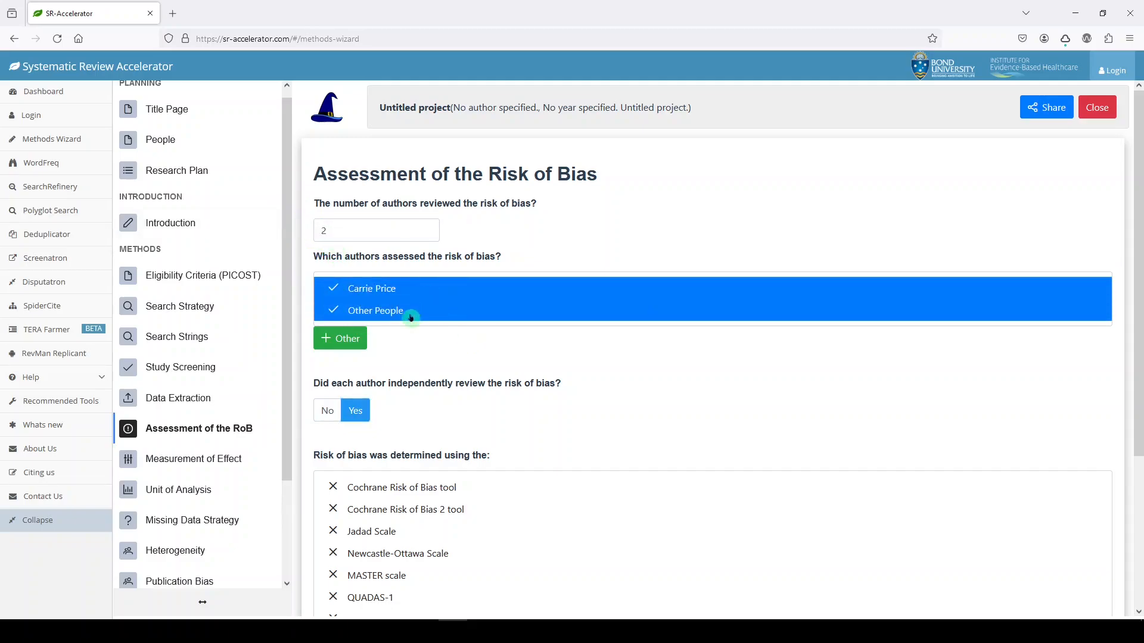
{"action": "scroll", "scroll_direction": "down", "scroll_amount": 3}
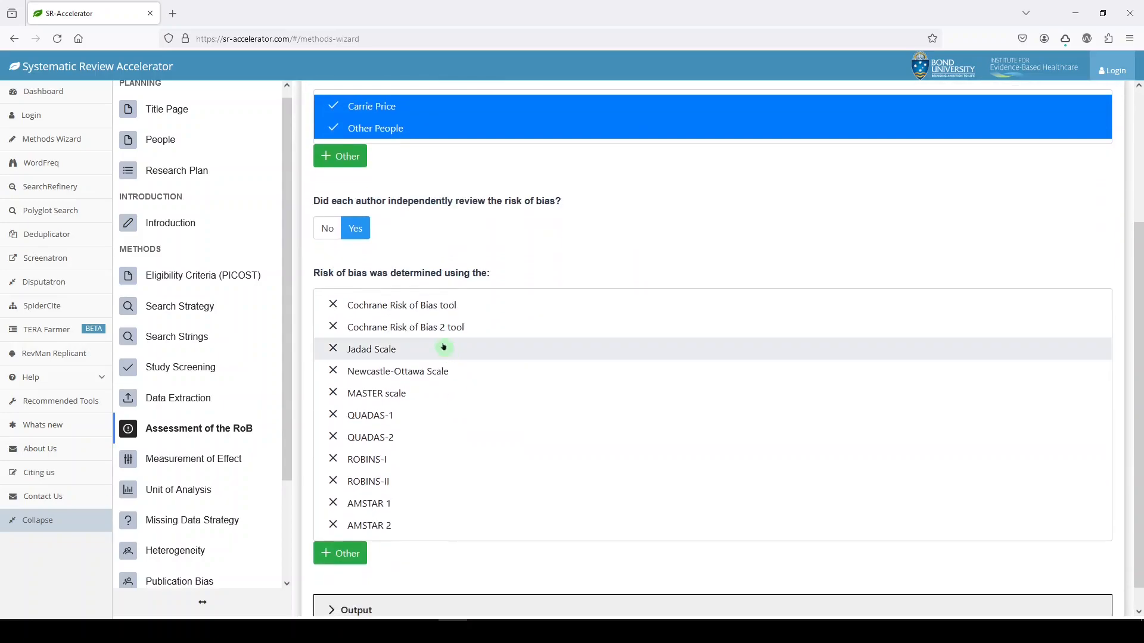
{"action": "mouse_move", "coordinate": [416, 327]}
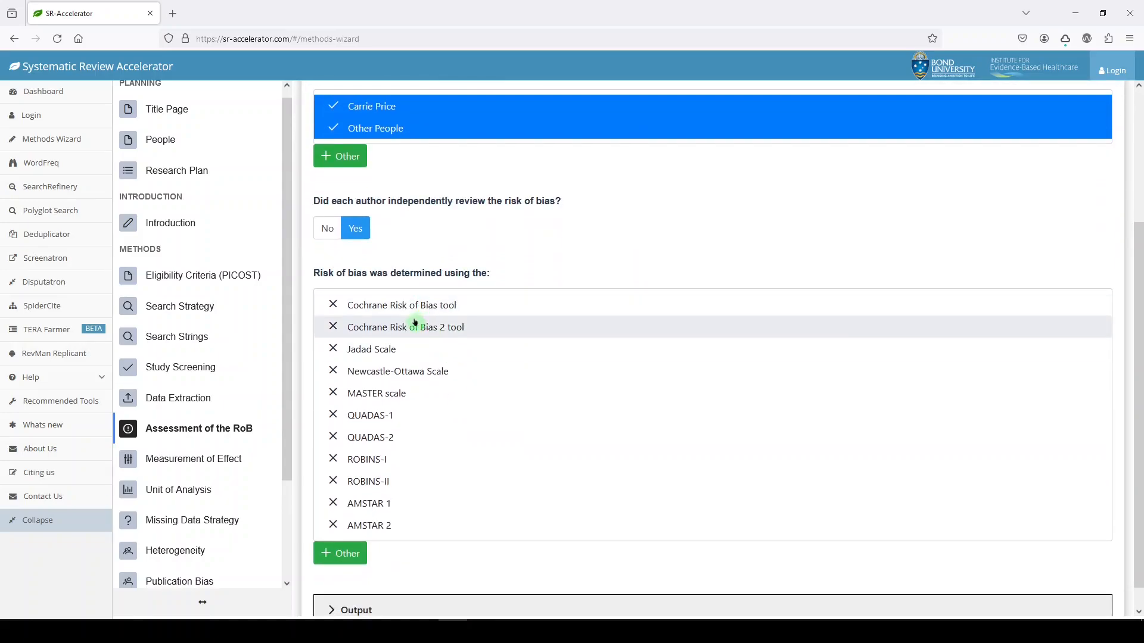
{"action": "mouse_move", "coordinate": [410, 312]}
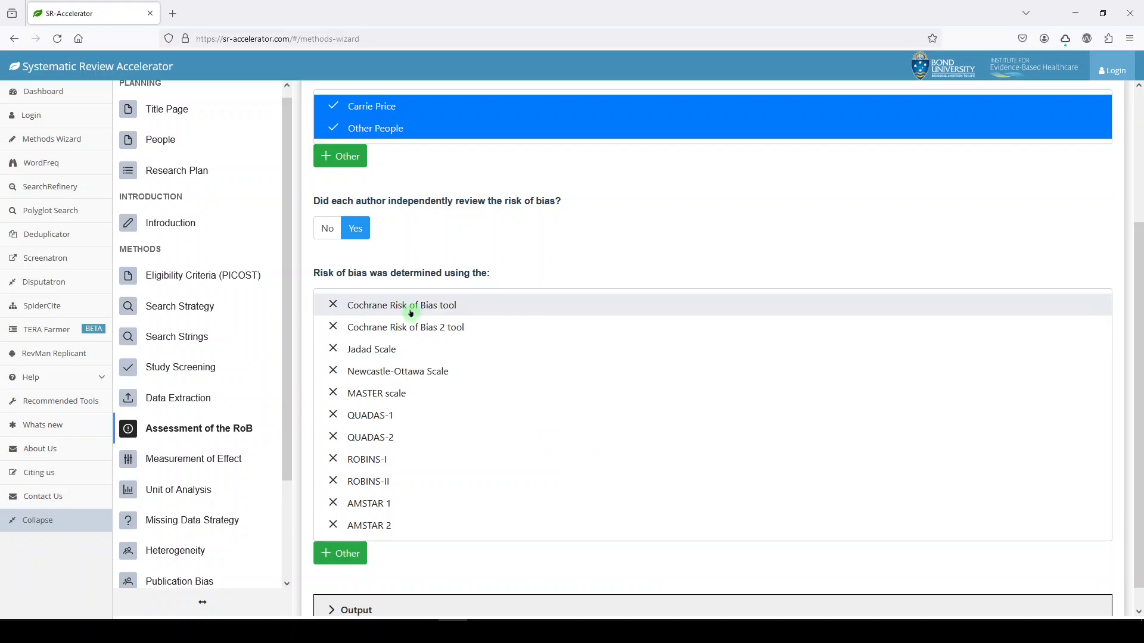
{"action": "mouse_move", "coordinate": [406, 327]}
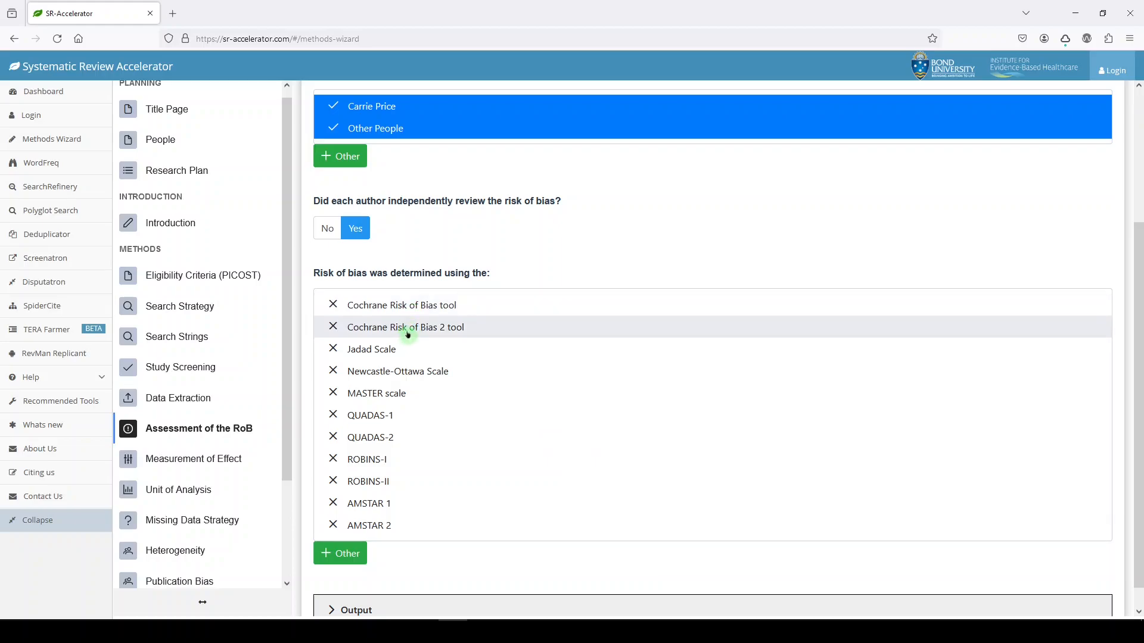
{"action": "left_click", "coordinate": [405, 327]}
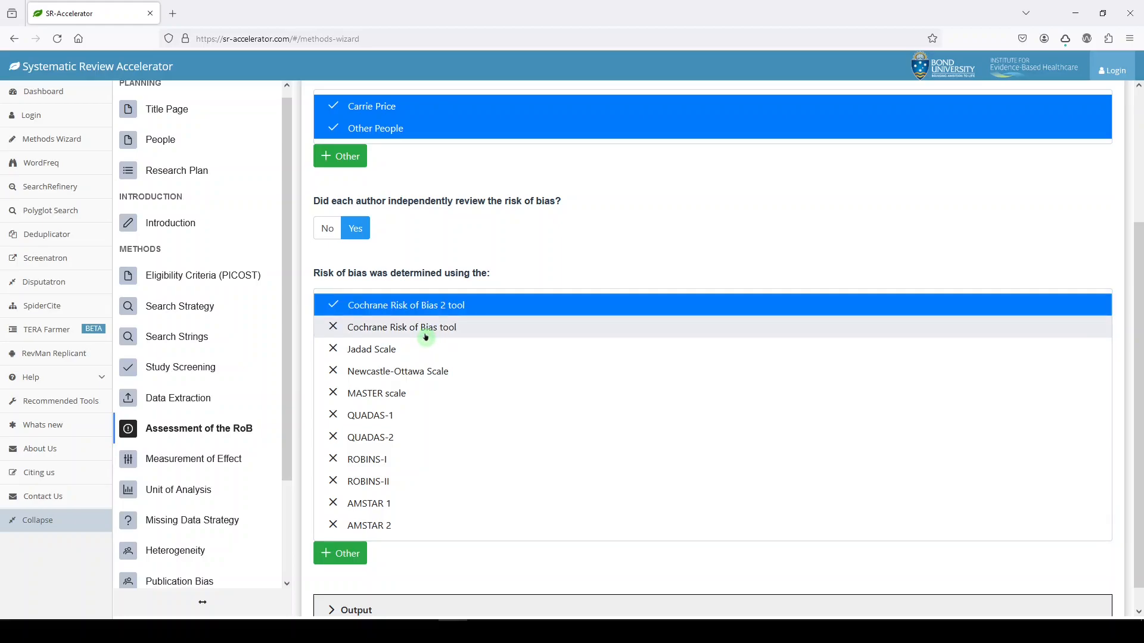
{"action": "scroll", "scroll_direction": "down", "scroll_amount": 3}
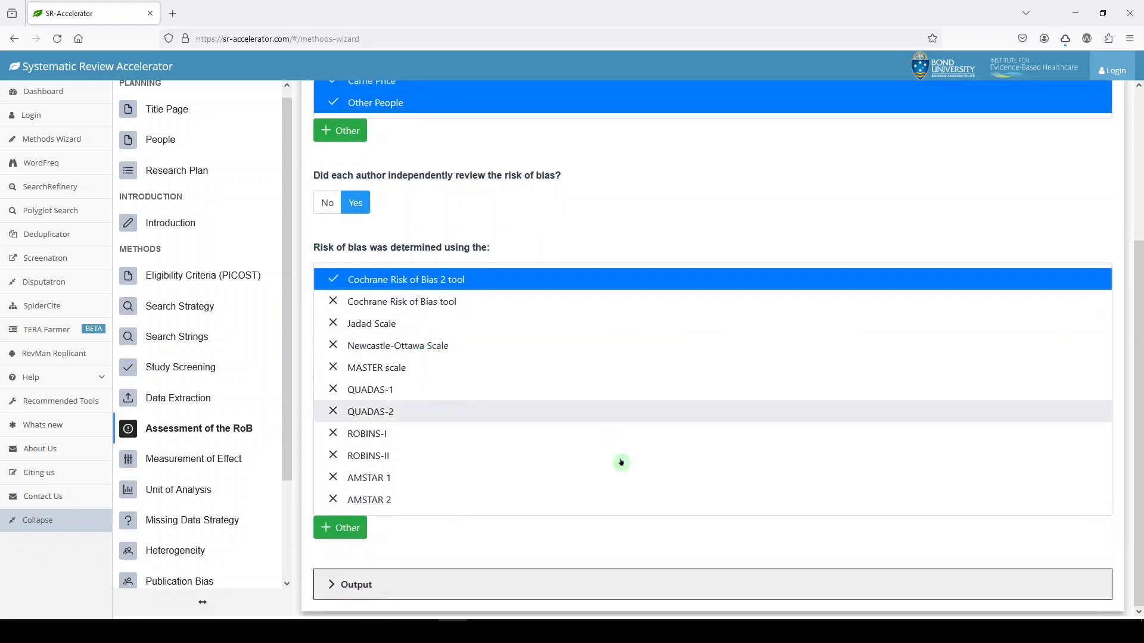
{"action": "left_click", "coordinate": [357, 585]}
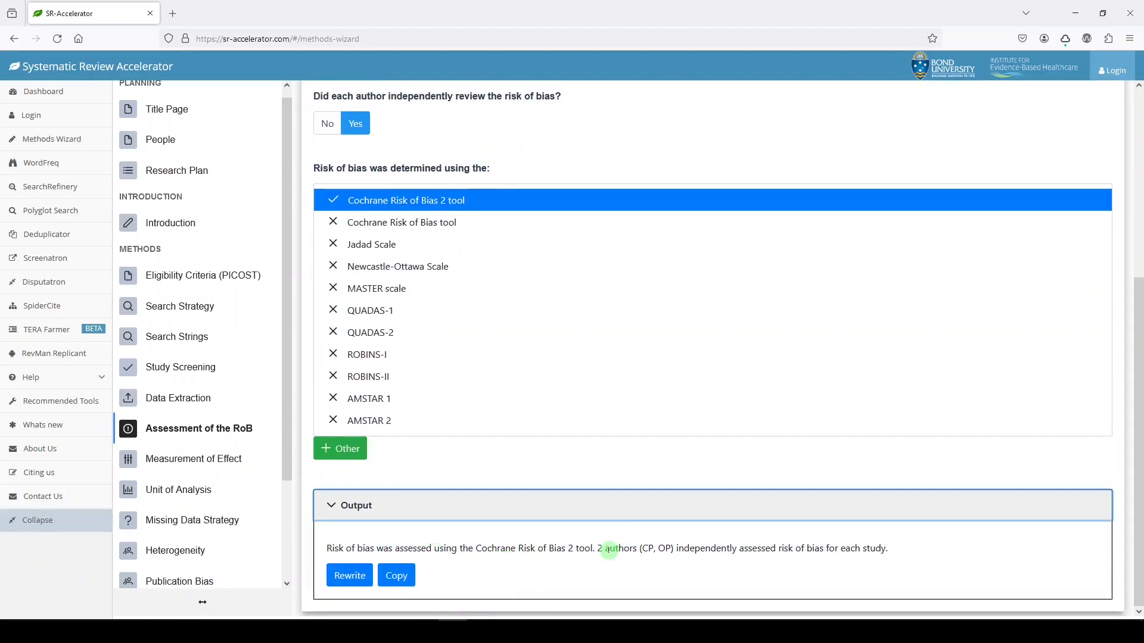
{"action": "mouse_move", "coordinate": [584, 548]}
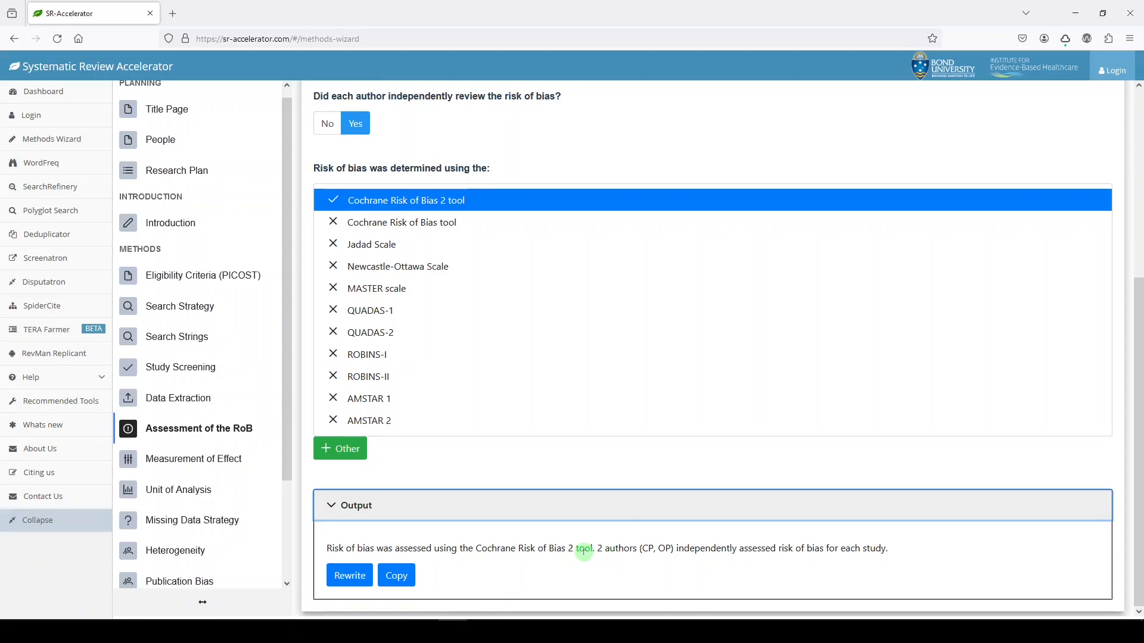
{"action": "mouse_move", "coordinate": [194, 458]}
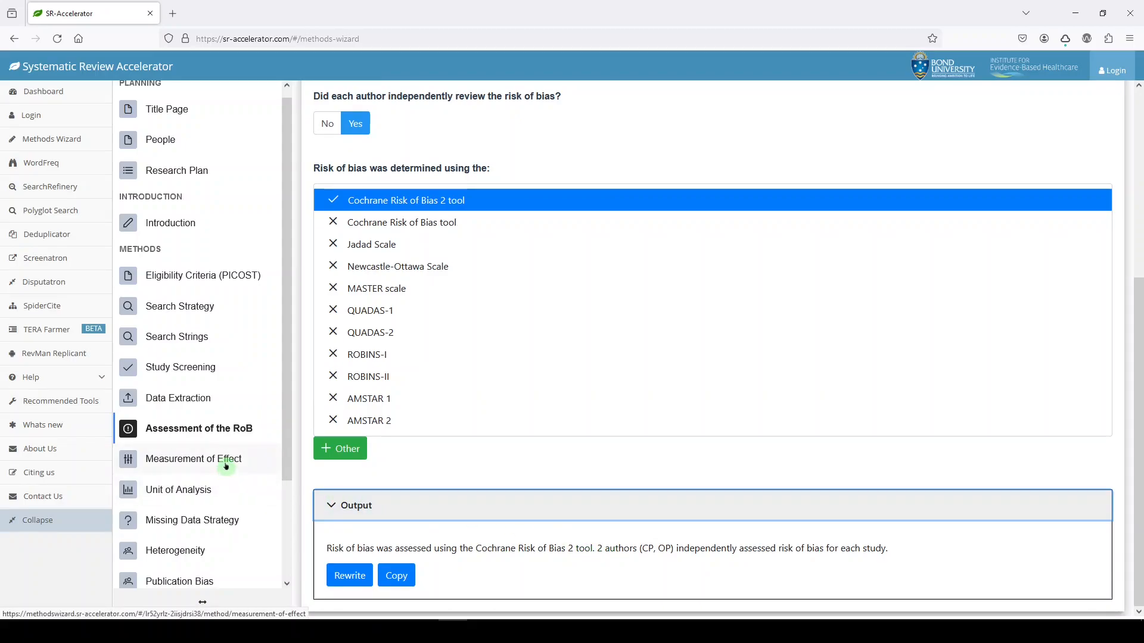
- Mark a meta-analysis as performed in SPSS, with hazard ratio for other outcomes
{"action": "left_click", "coordinate": [193, 458]}
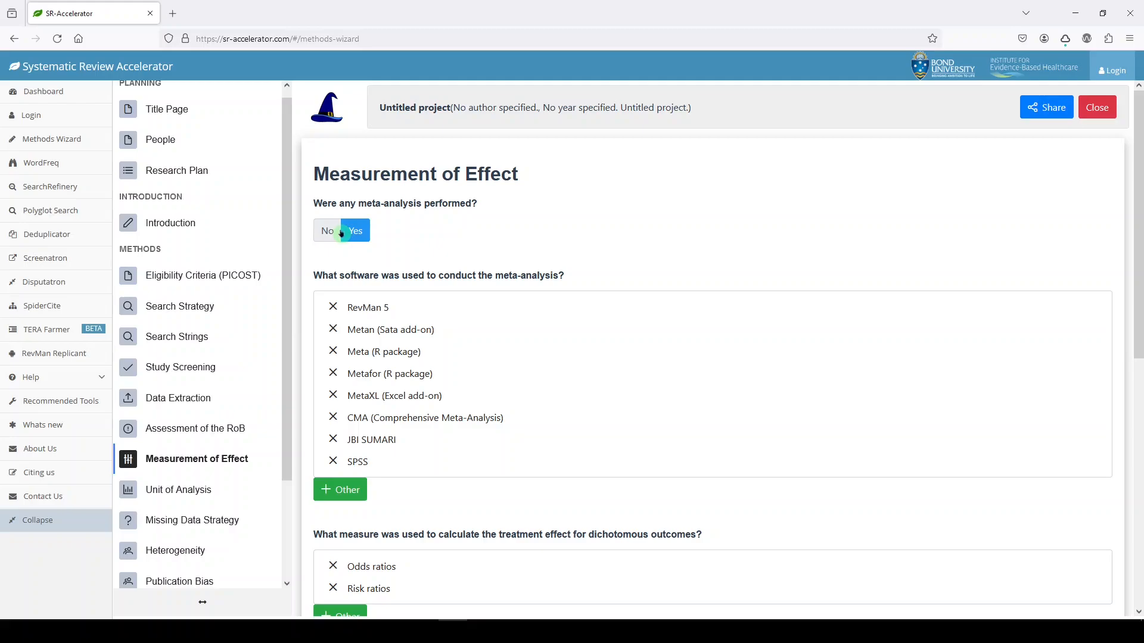
{"action": "left_click", "coordinate": [355, 230]}
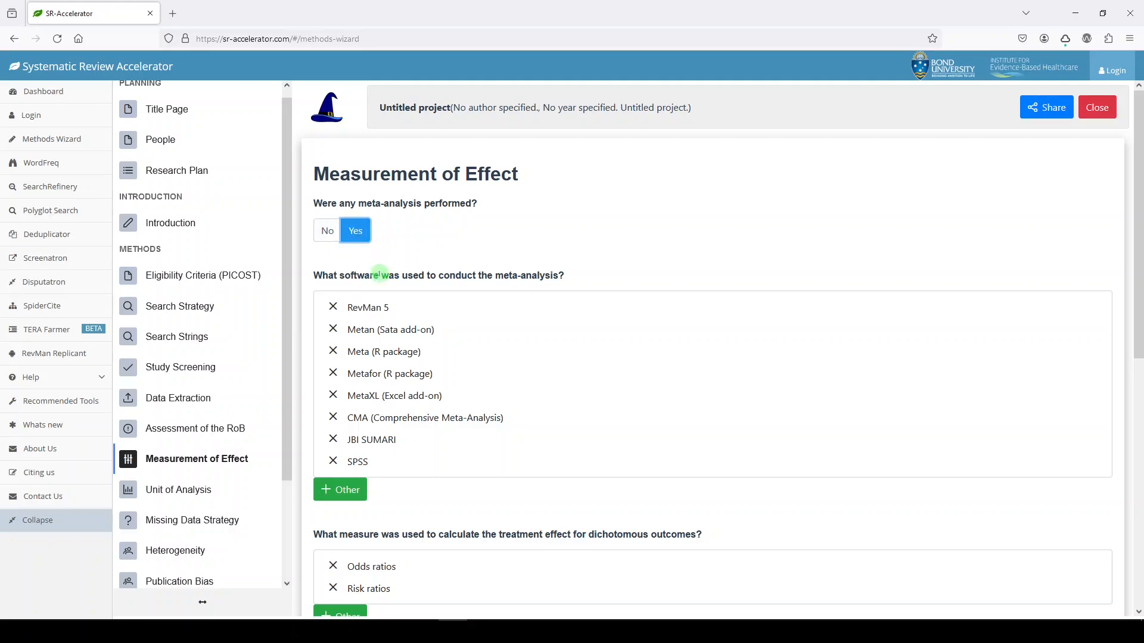
{"action": "mouse_move", "coordinate": [384, 439]}
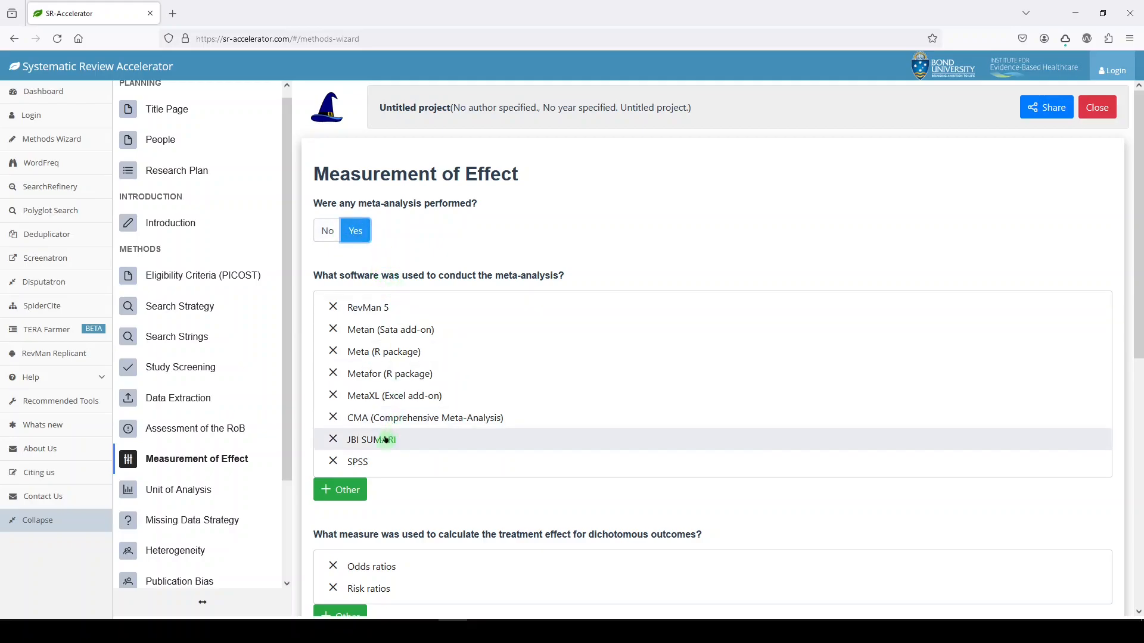
{"action": "left_click", "coordinate": [357, 461]}
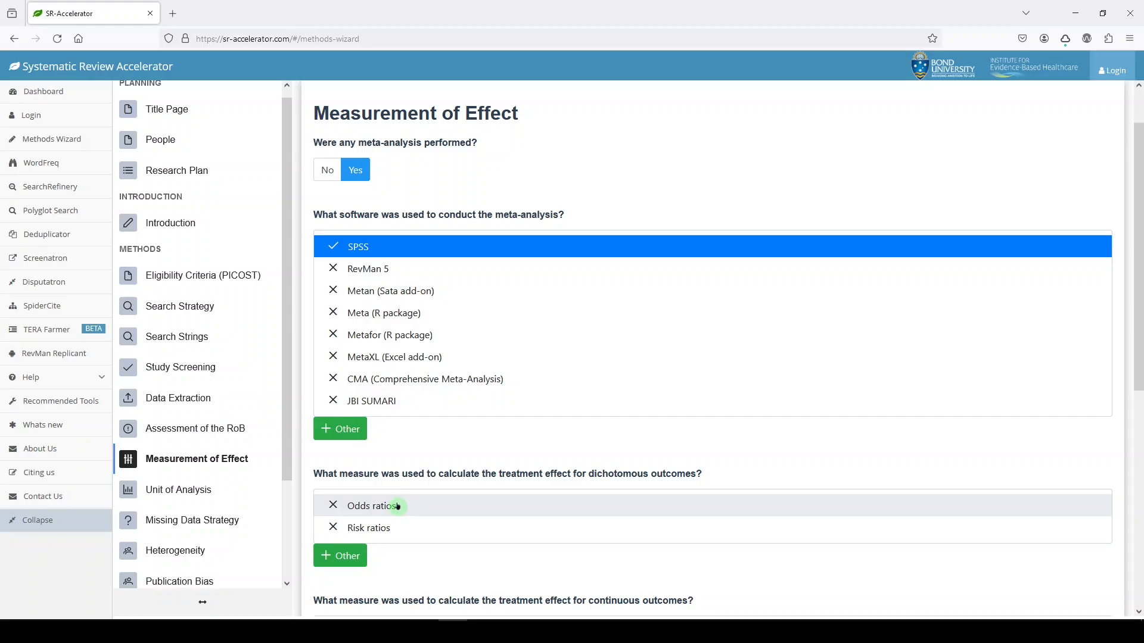
{"action": "mouse_move", "coordinate": [374, 528]}
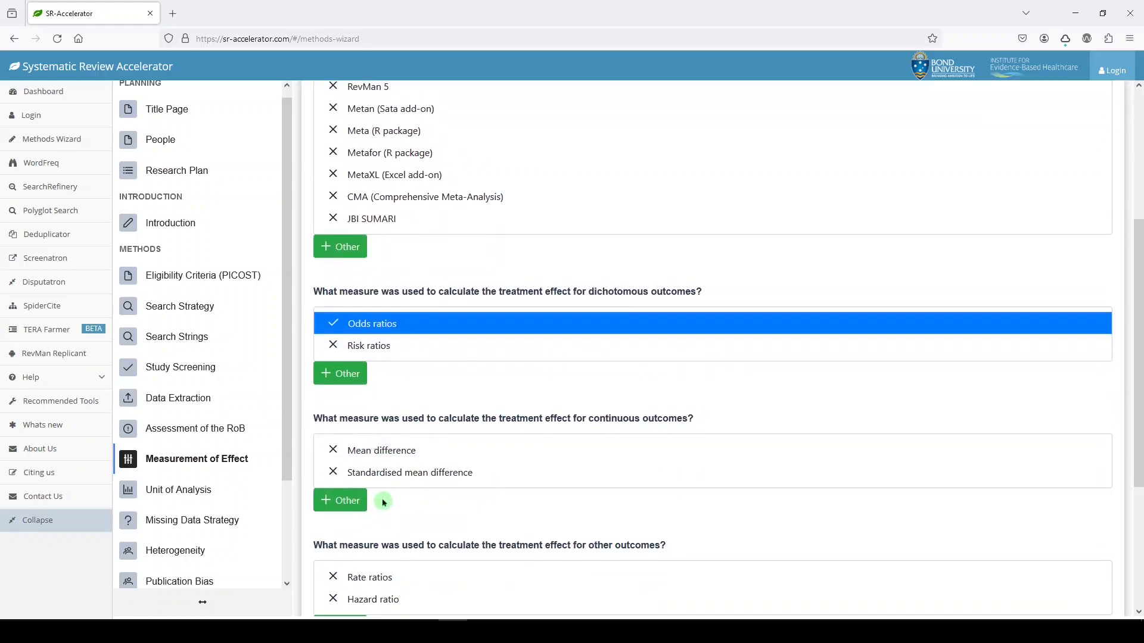
{"action": "mouse_move", "coordinate": [380, 415]}
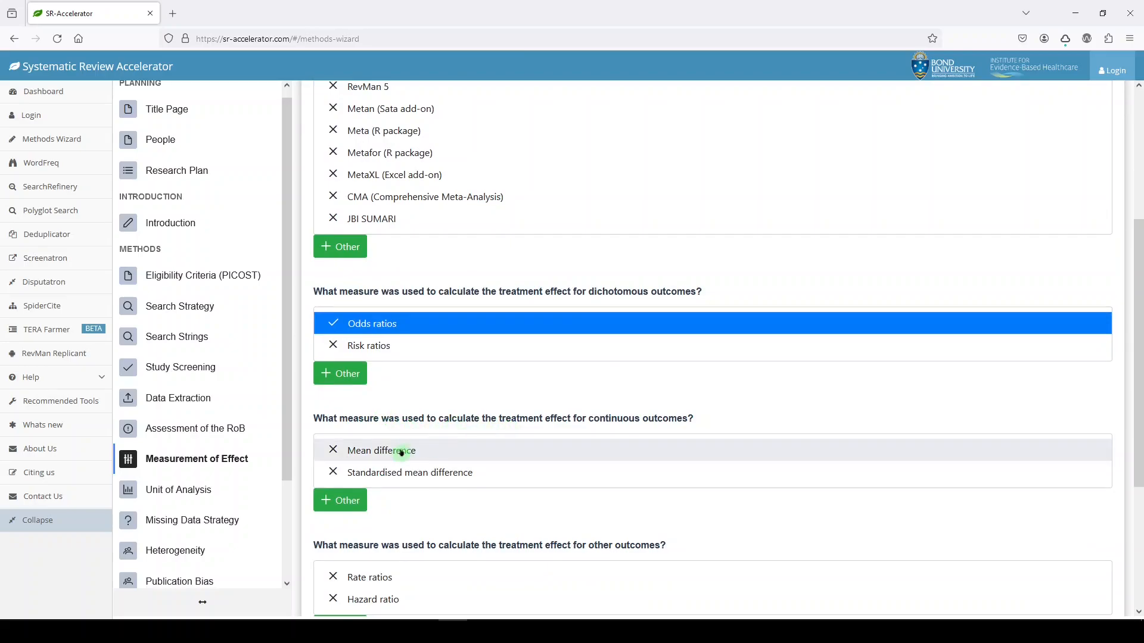
{"action": "mouse_move", "coordinate": [410, 472]}
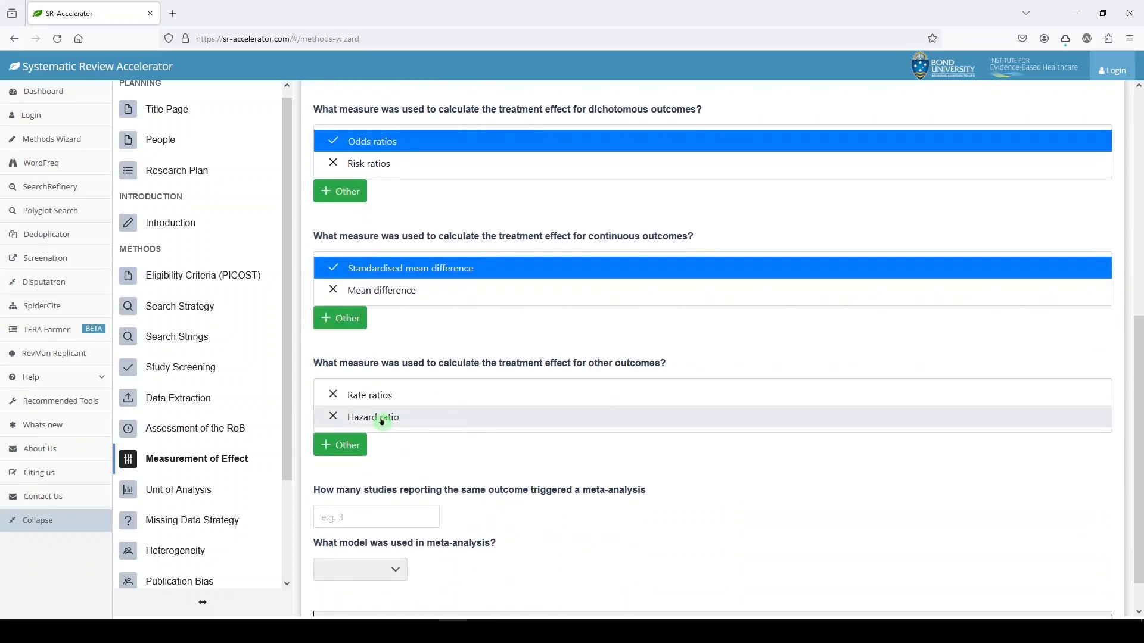
{"action": "left_click", "coordinate": [372, 416]}
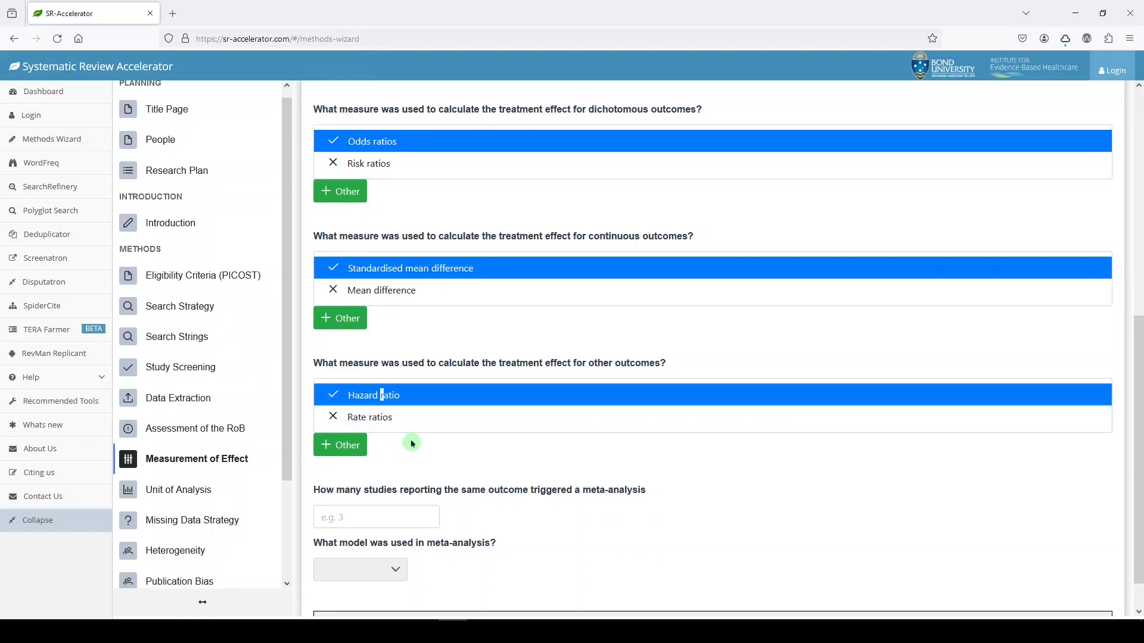
{"action": "scroll", "scroll_direction": "down", "scroll_amount": 3}
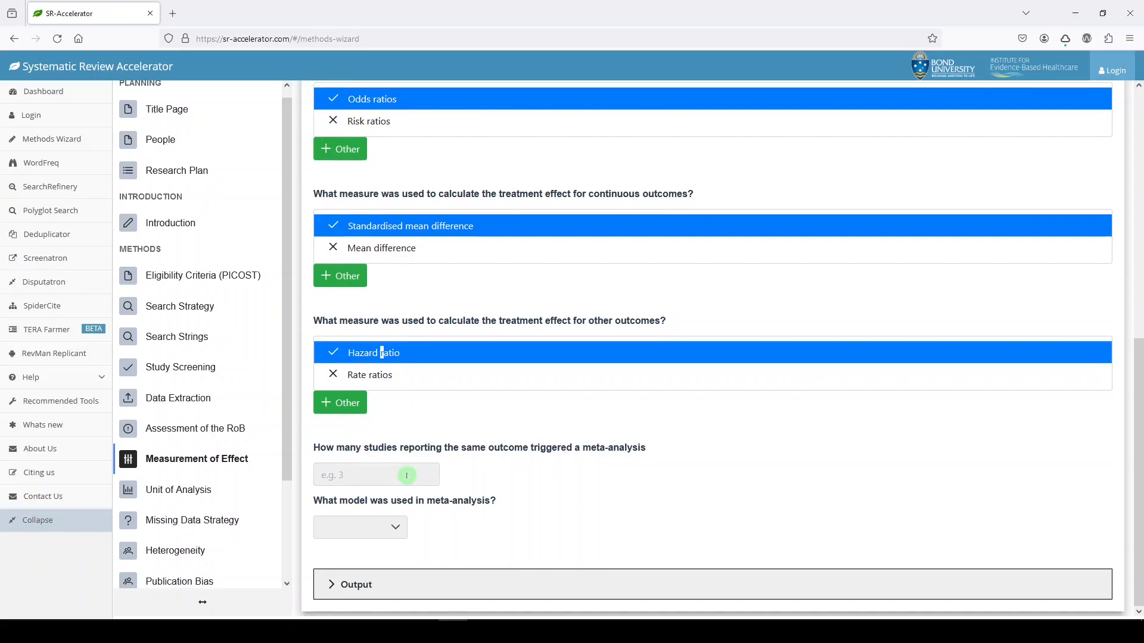
- Set a 3-study meta-analysis threshold with the random effects model and reveal the output
{"action": "left_click", "coordinate": [376, 475]}
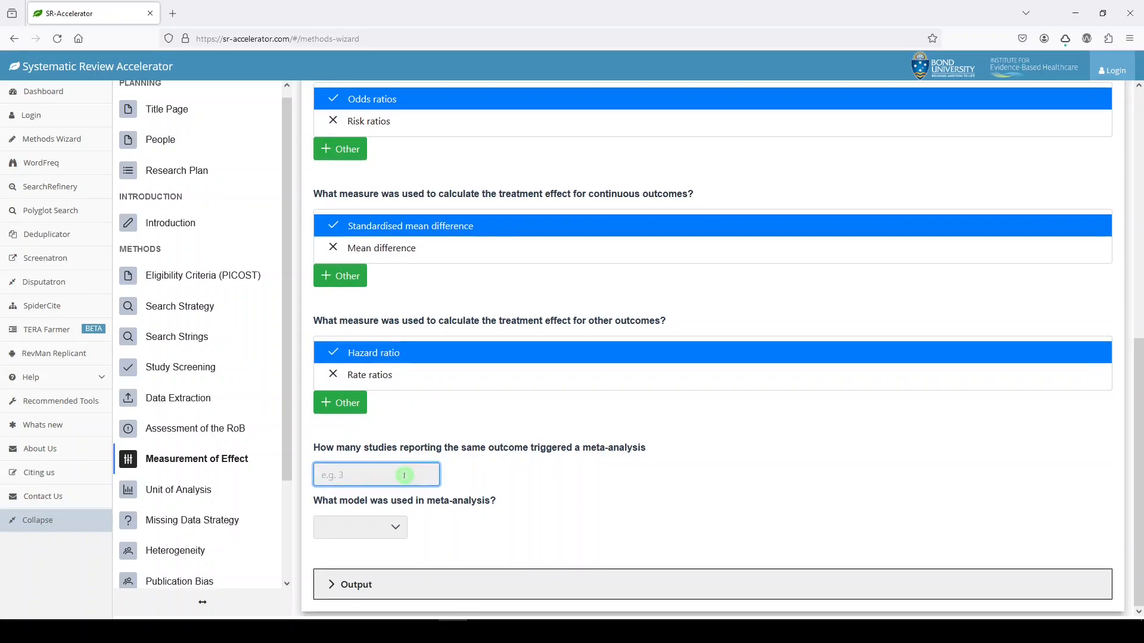
{"action": "type", "text": "3"}
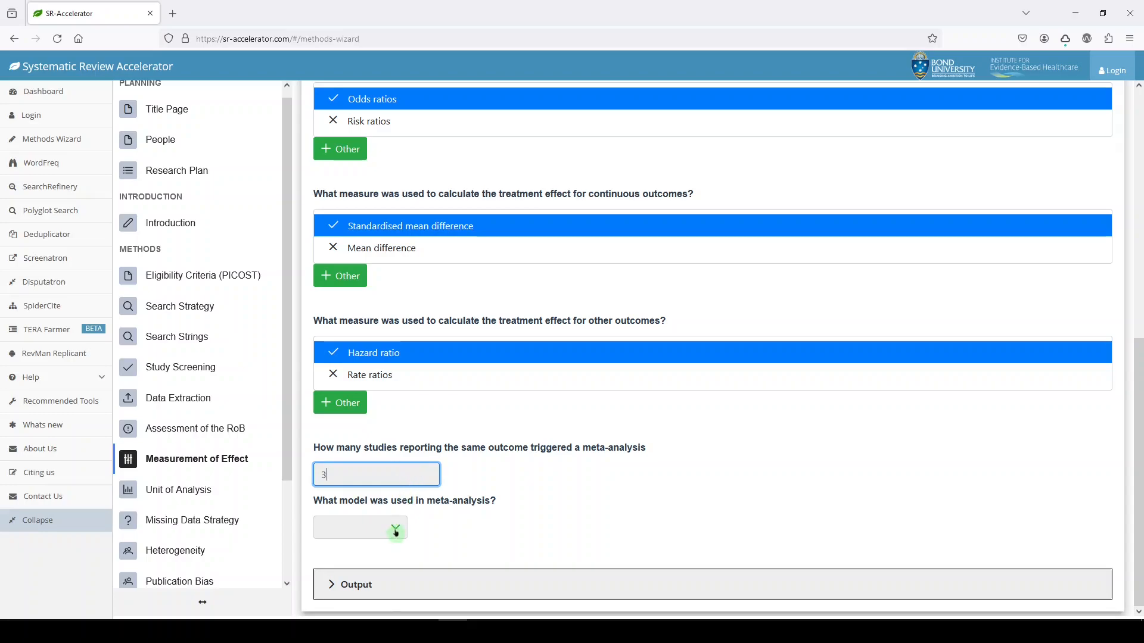
{"action": "left_click", "coordinate": [358, 528]}
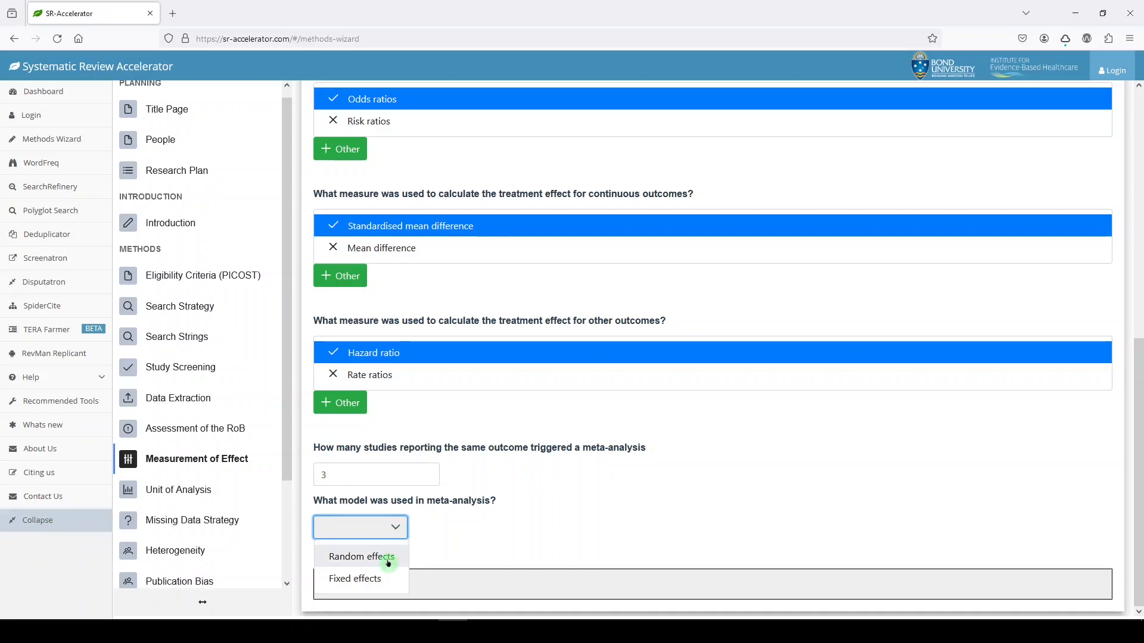
{"action": "left_click", "coordinate": [361, 556]}
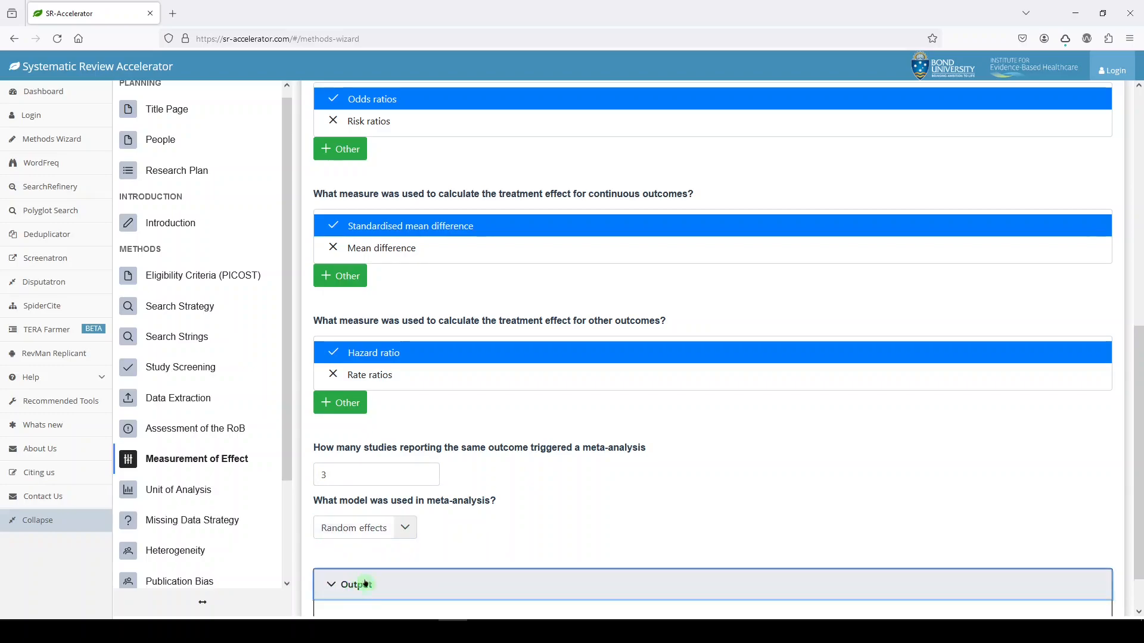
{"action": "left_click", "coordinate": [357, 584]}
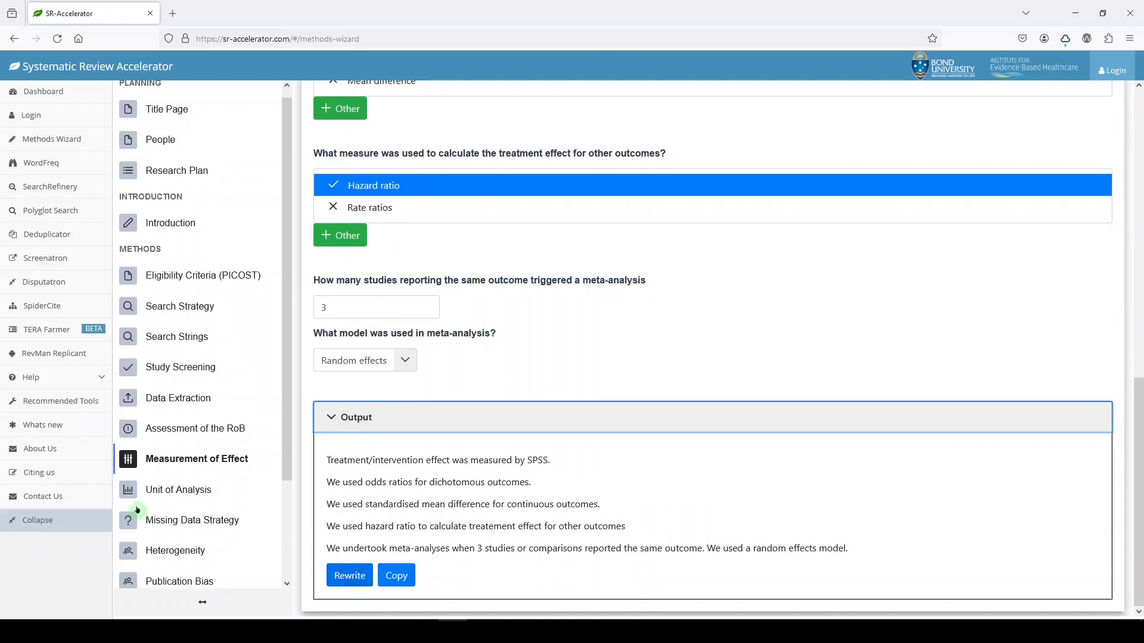
- Set unit of analysis to 'Individual and other' and answer Yes to contacting investigators for missing data
{"action": "left_click", "coordinate": [178, 490]}
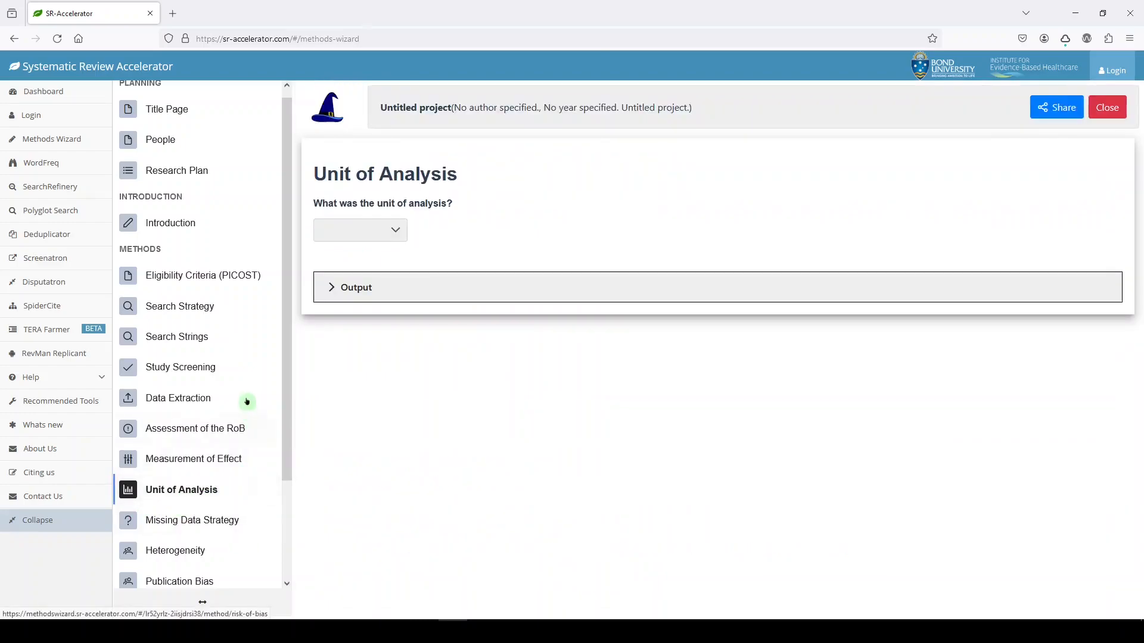
{"action": "left_click", "coordinate": [358, 230]}
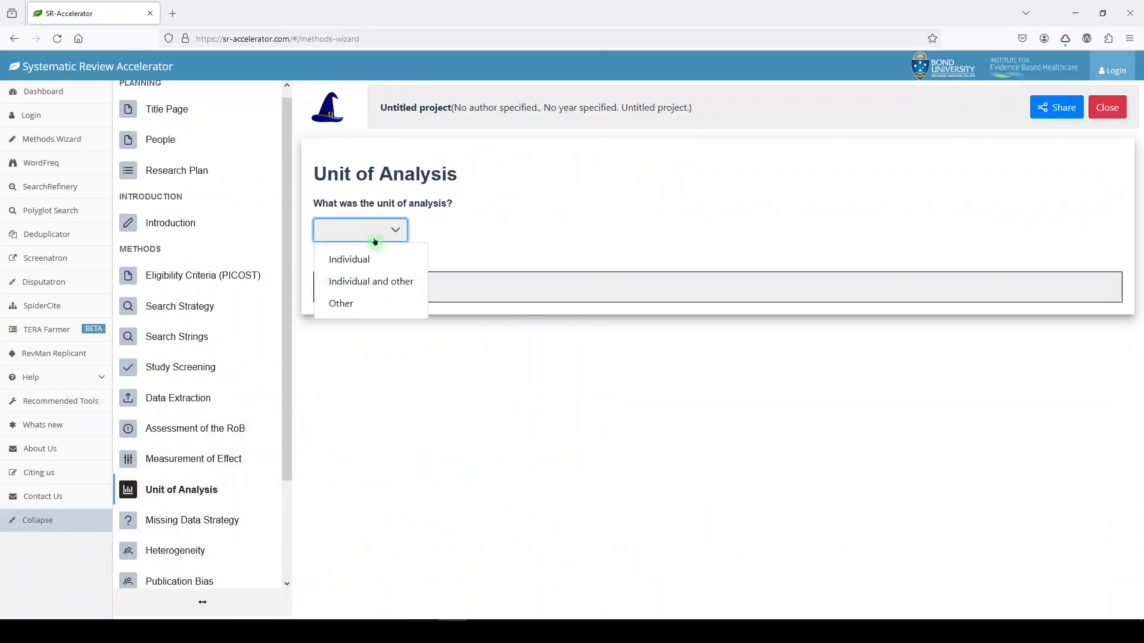
{"action": "left_click", "coordinate": [349, 260]}
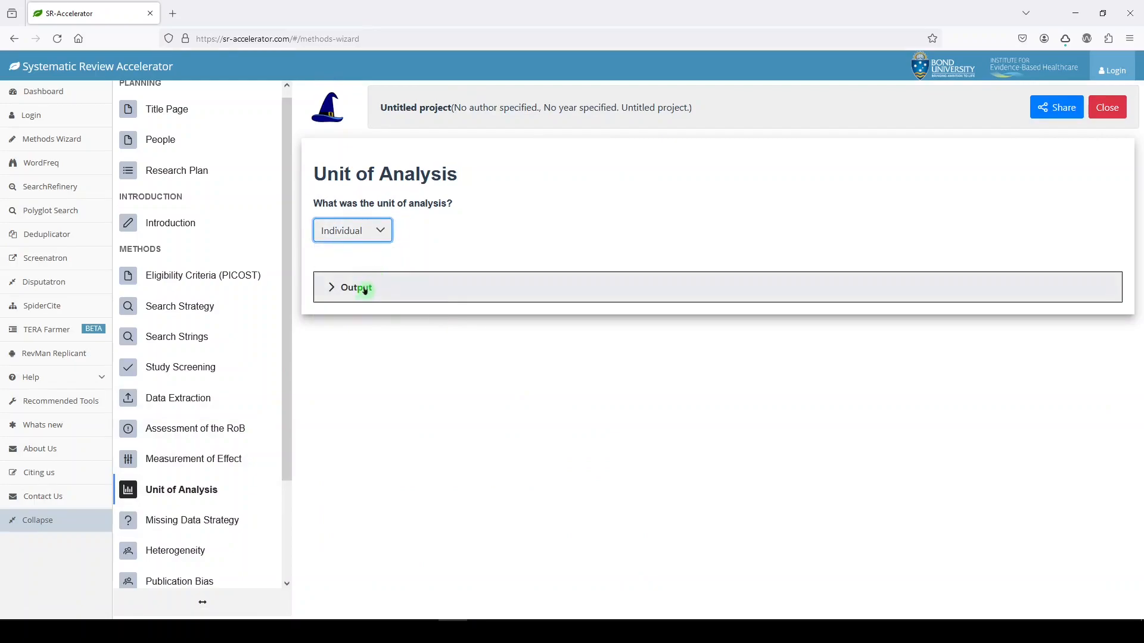
{"action": "left_click", "coordinate": [355, 287]}
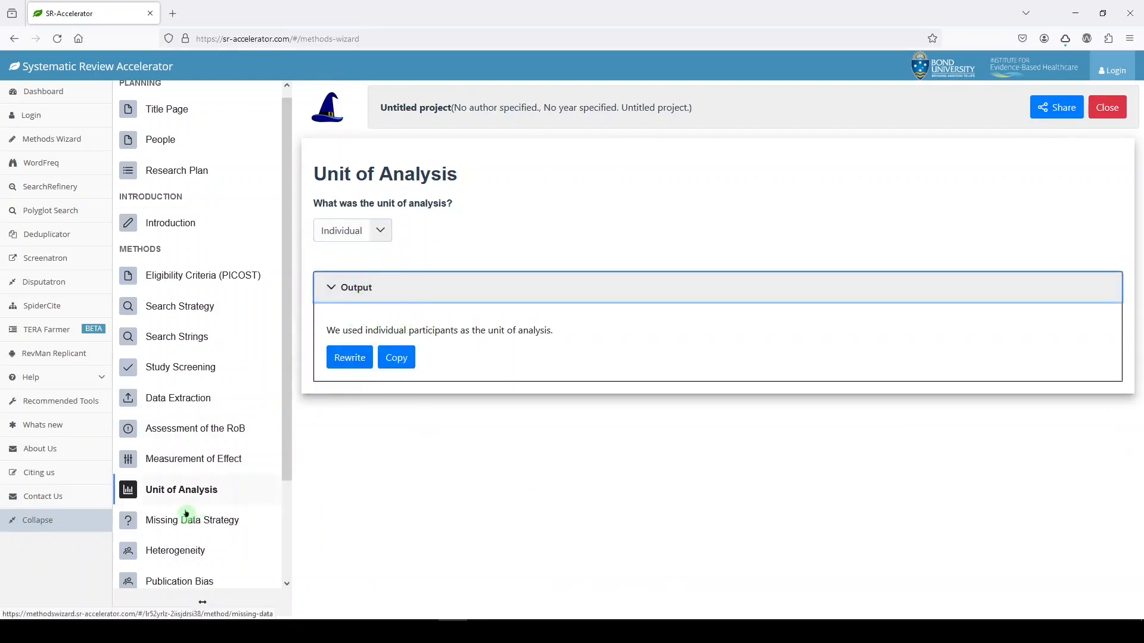
{"action": "left_click", "coordinate": [351, 230]}
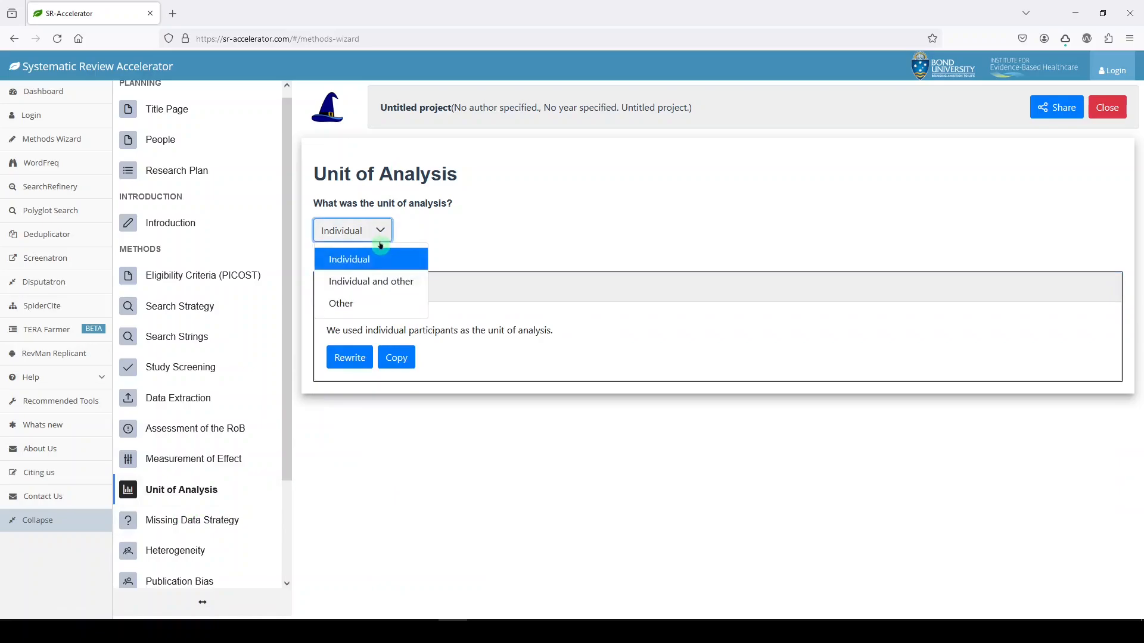
{"action": "left_click", "coordinate": [371, 282]}
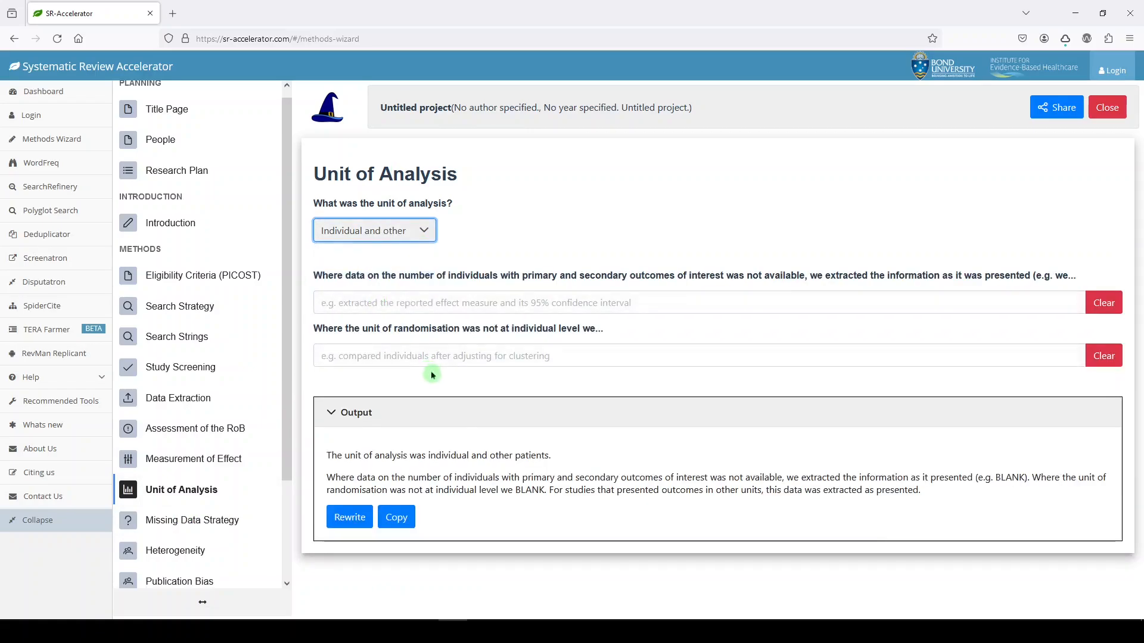
{"action": "mouse_move", "coordinate": [971, 484]}
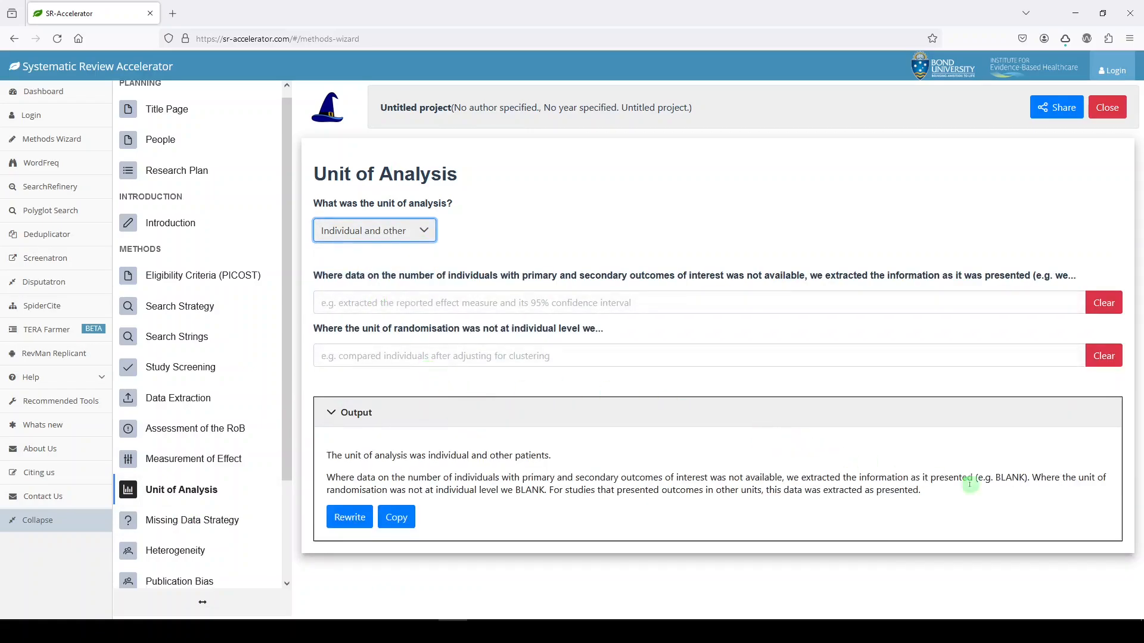
{"action": "mouse_move", "coordinate": [1022, 496]}
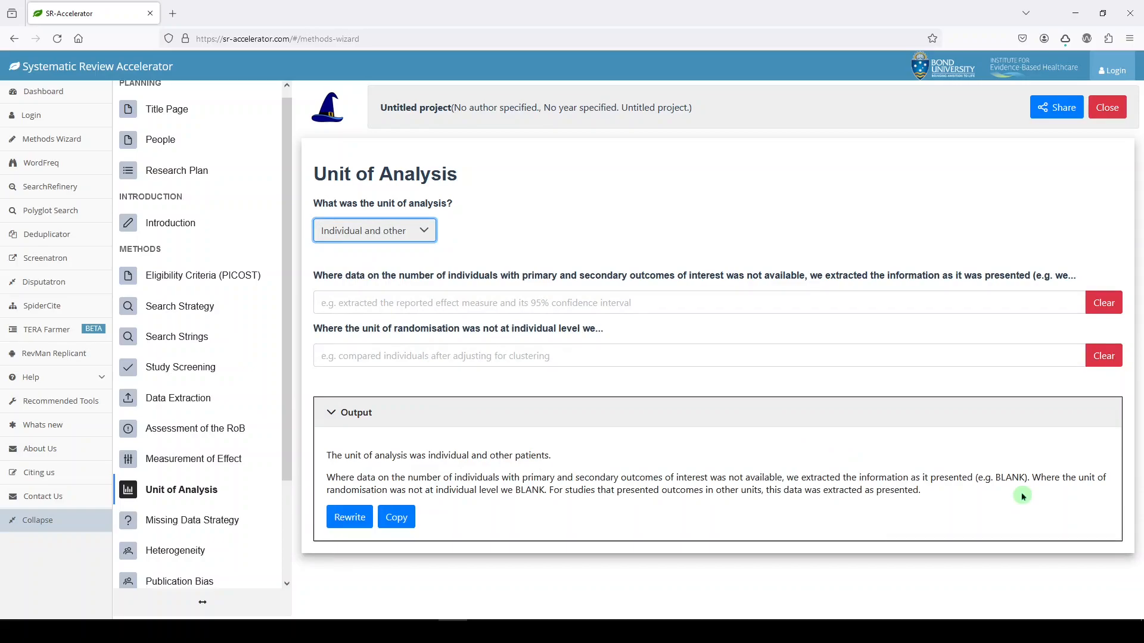
{"action": "mouse_move", "coordinate": [159, 543]}
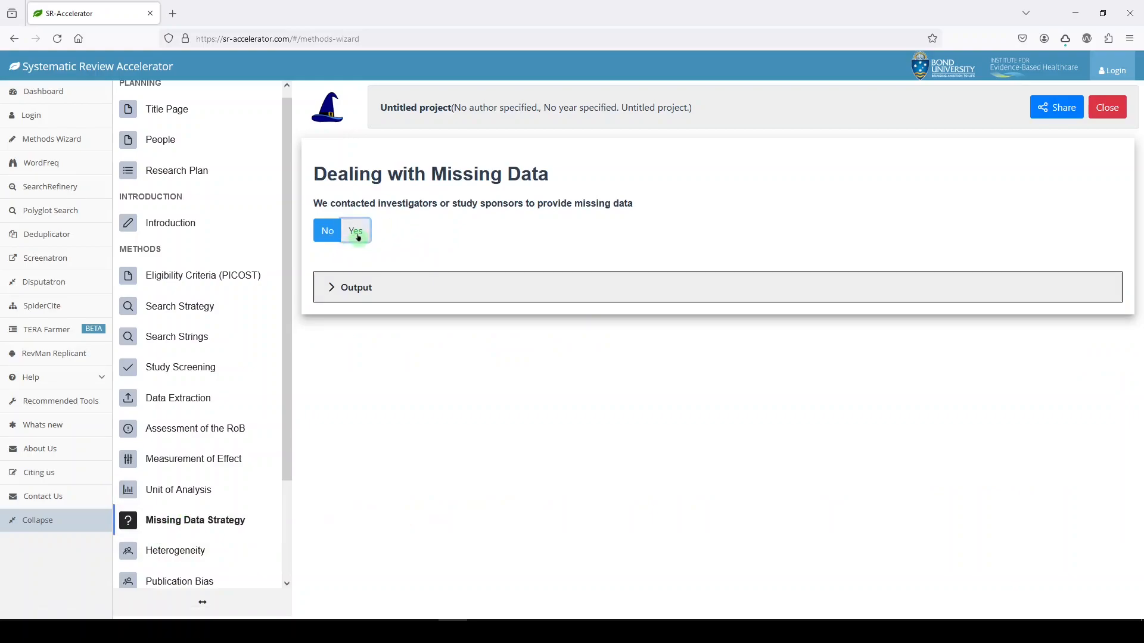
{"action": "left_click", "coordinate": [355, 230]}
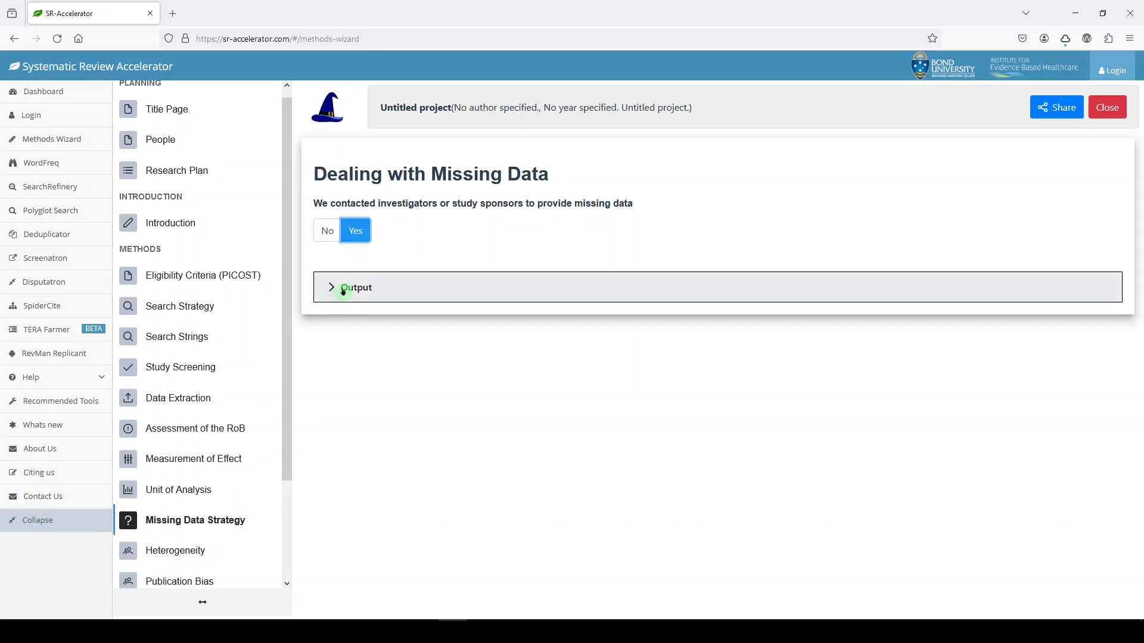
{"action": "left_click", "coordinate": [353, 287]}
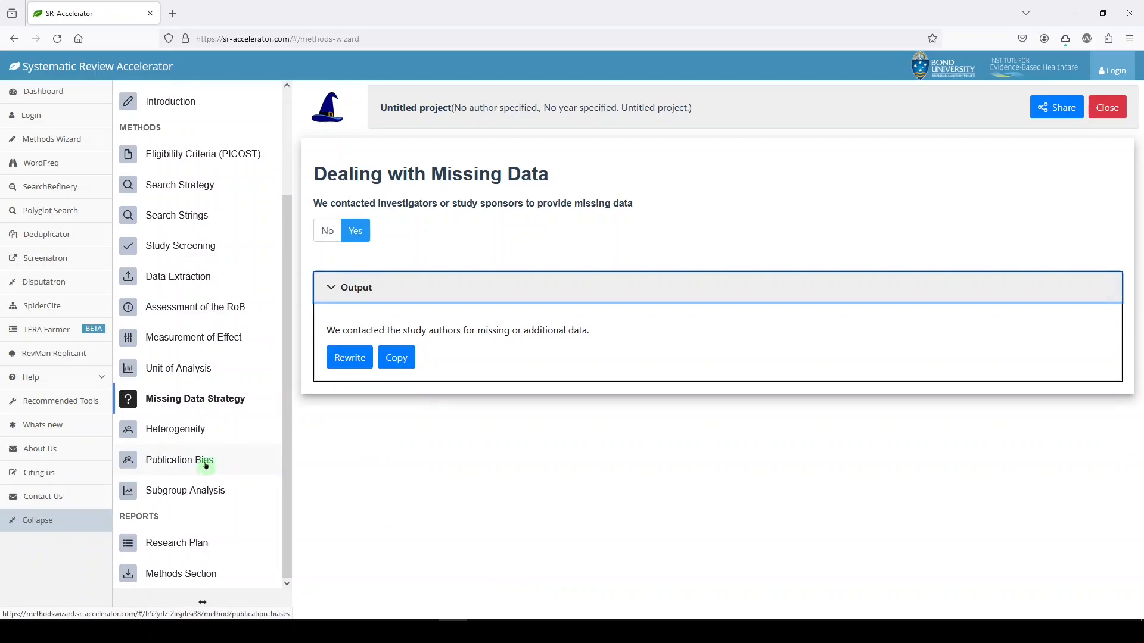
- Choose the I squared statistic as the heterogeneity measure and reveal its sentence
{"action": "left_click", "coordinate": [177, 429]}
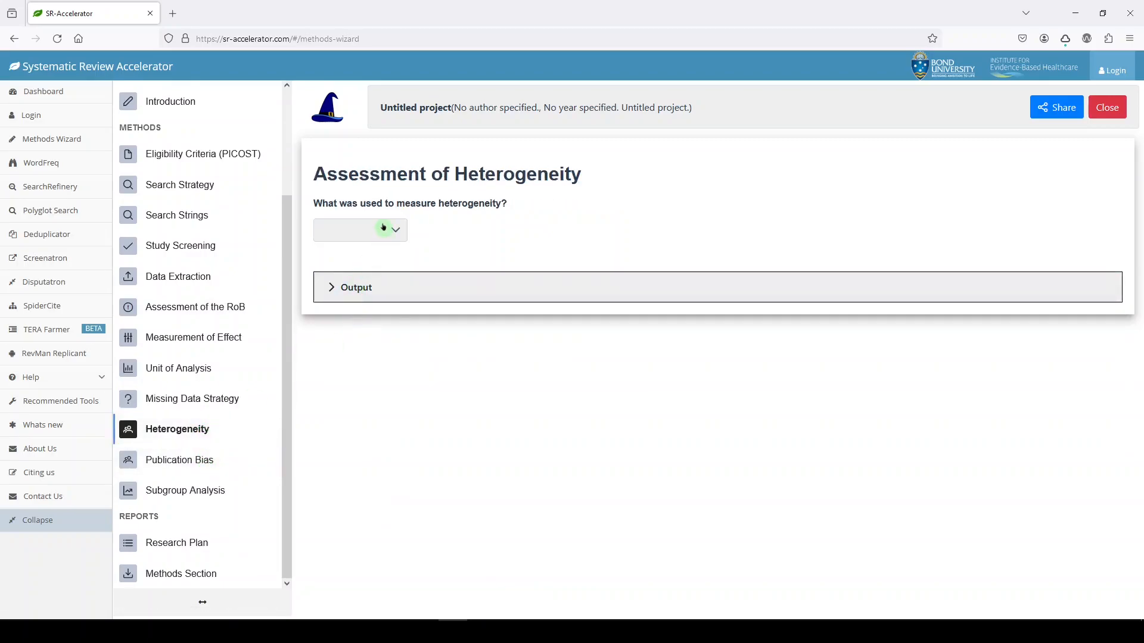
{"action": "left_click", "coordinate": [360, 230]}
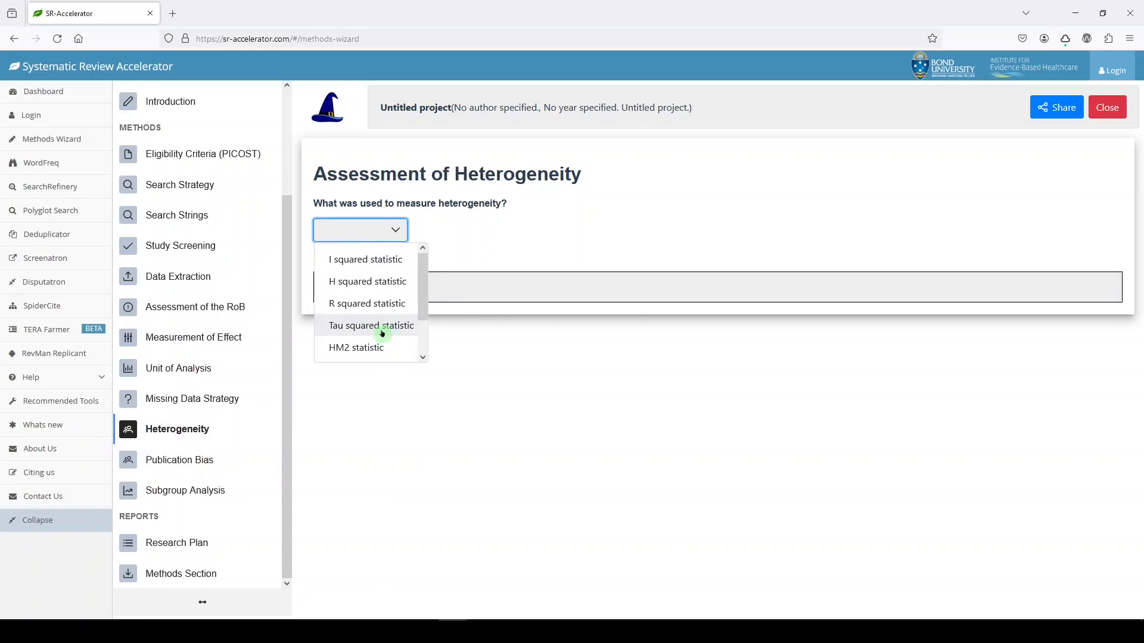
{"action": "left_click", "coordinate": [367, 303]}
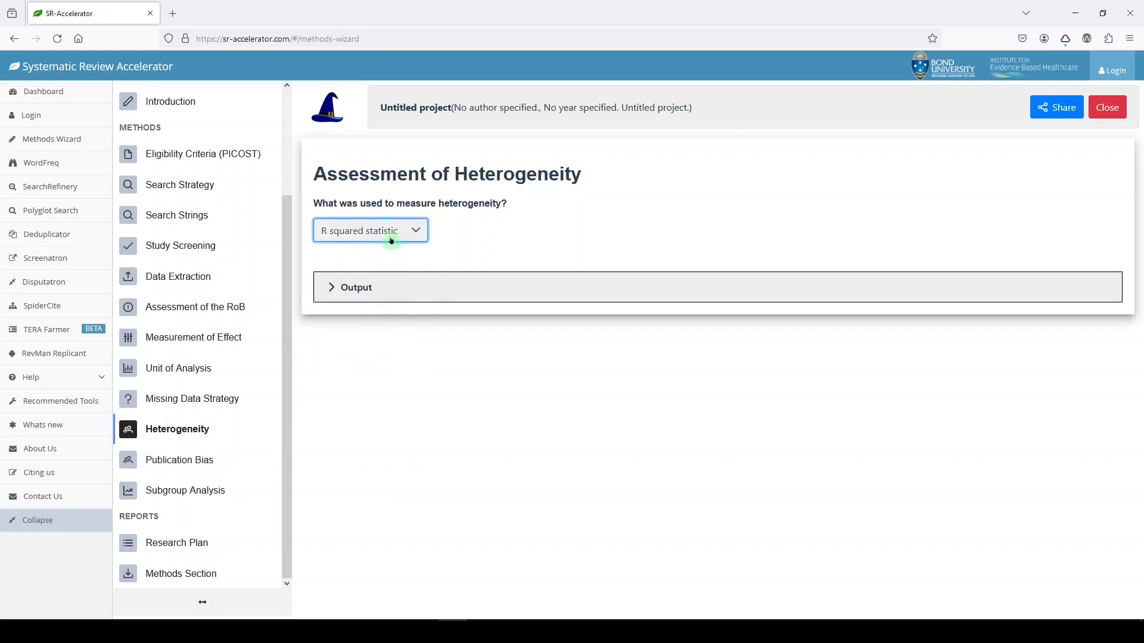
{"action": "left_click", "coordinate": [370, 230]}
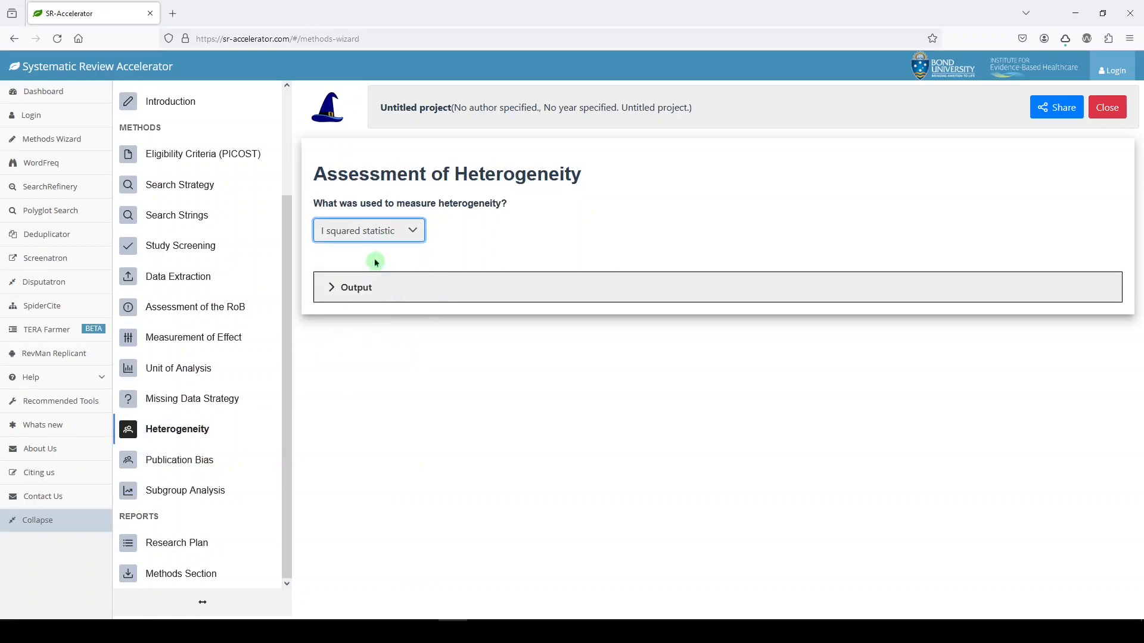
{"action": "left_click", "coordinate": [355, 287]}
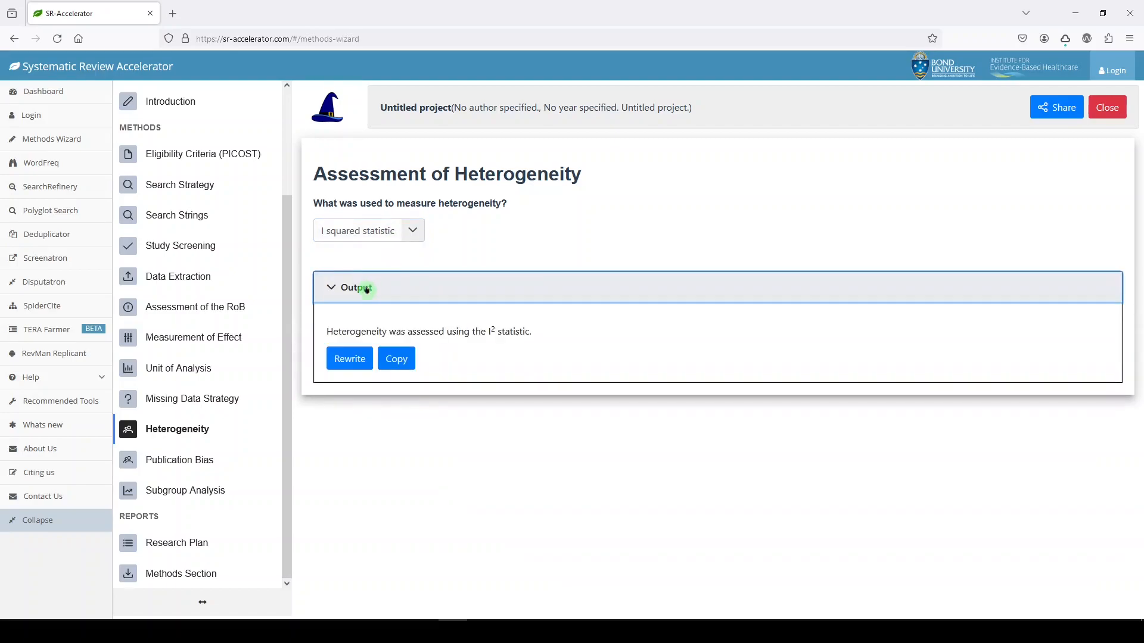
{"action": "mouse_move", "coordinate": [196, 472]}
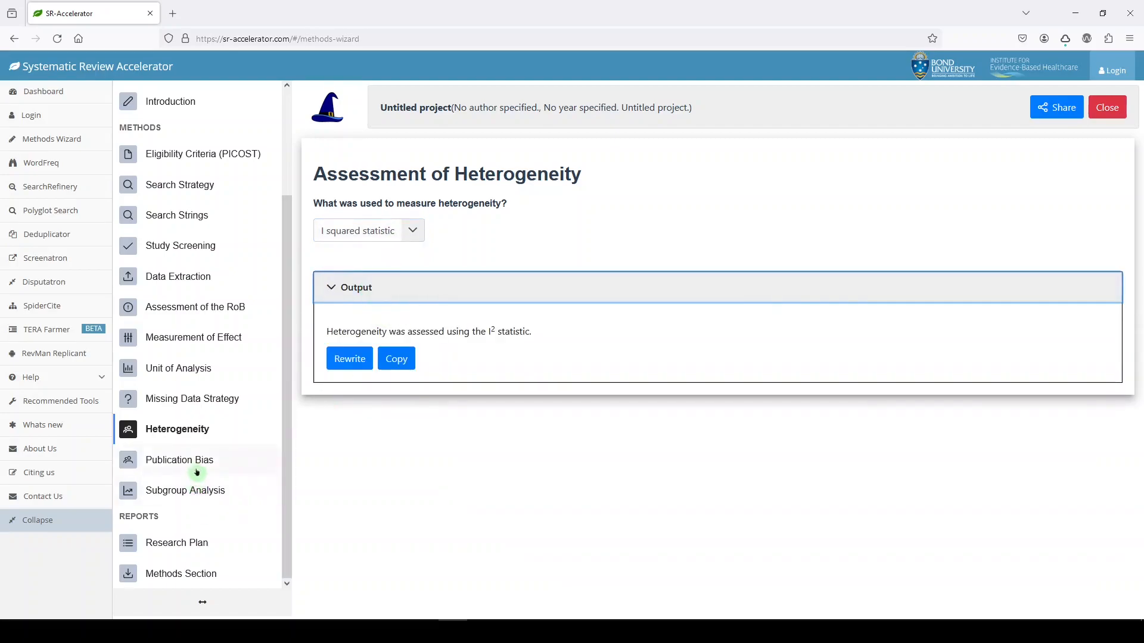
- Mark publication bias as measured using a funnel plot and reveal the generated sentence
{"action": "left_click", "coordinate": [180, 459]}
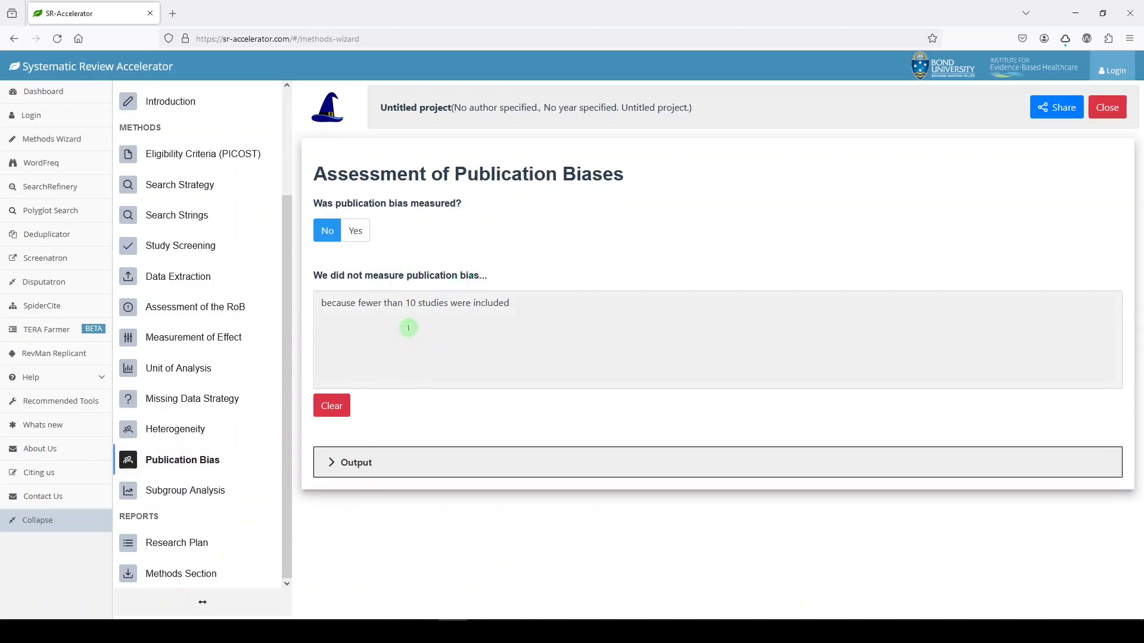
{"action": "mouse_move", "coordinate": [417, 315]}
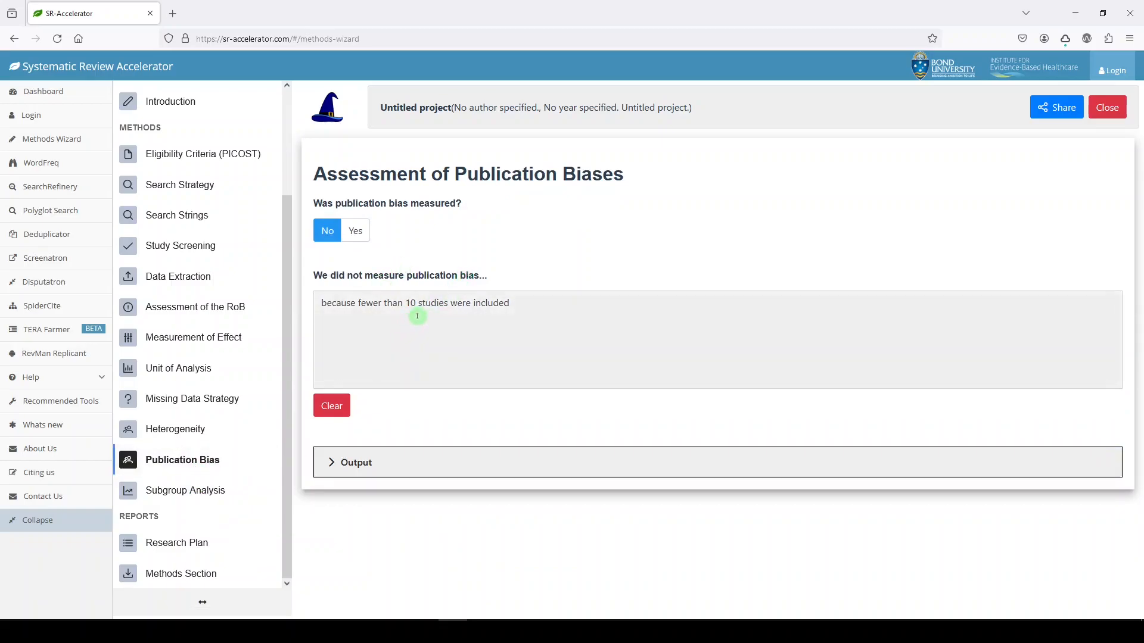
{"action": "mouse_move", "coordinate": [409, 314]}
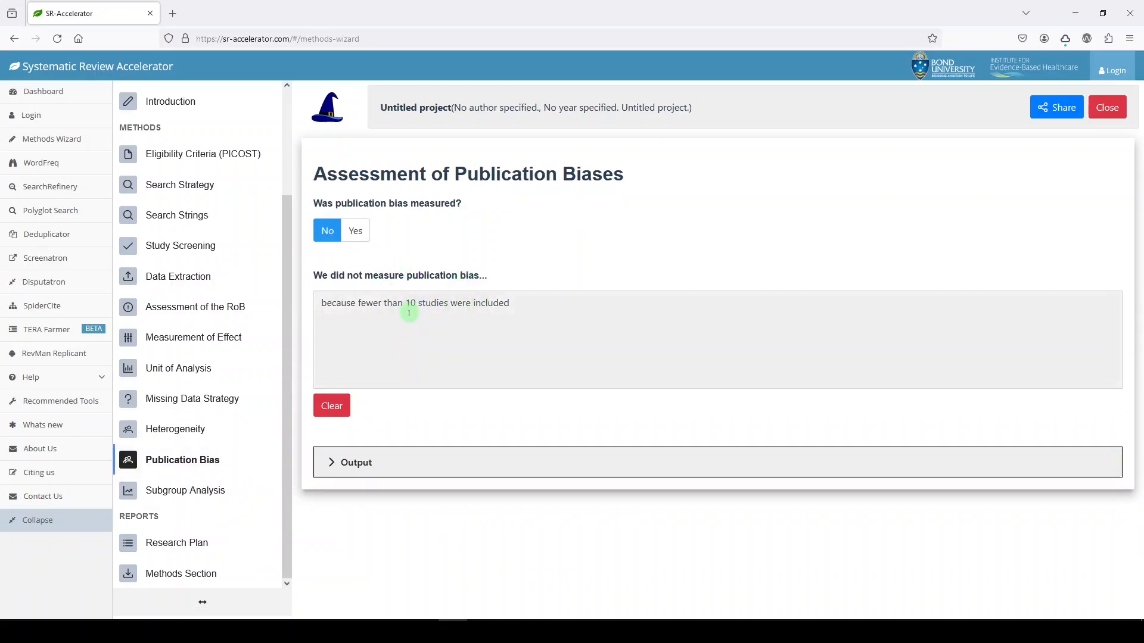
{"action": "left_click", "coordinate": [355, 231]}
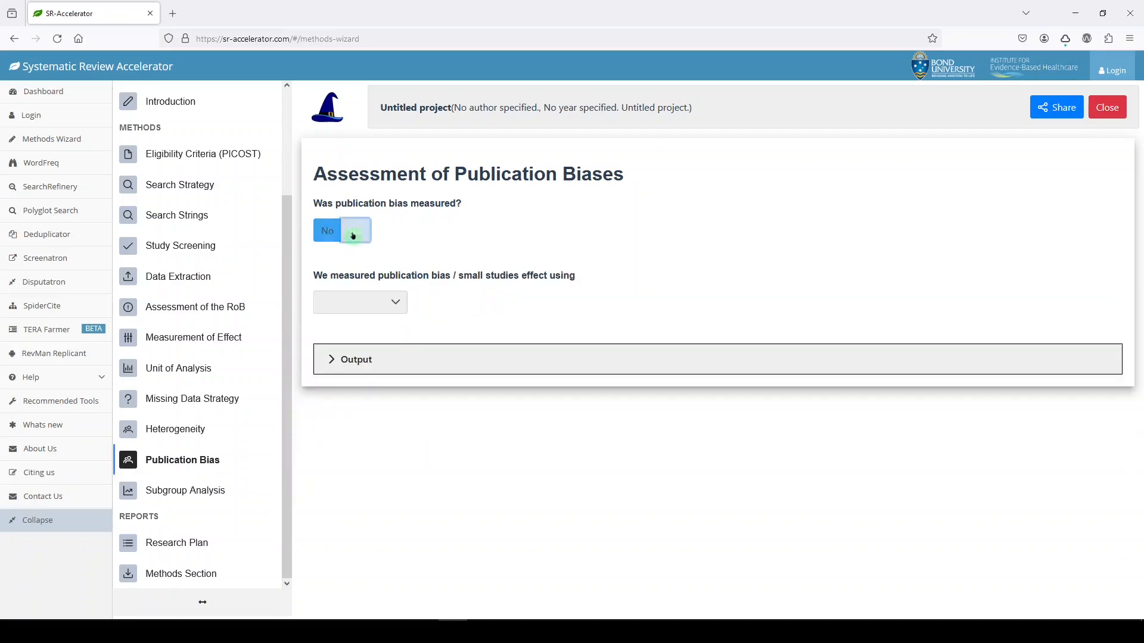
{"action": "left_click", "coordinate": [355, 230]}
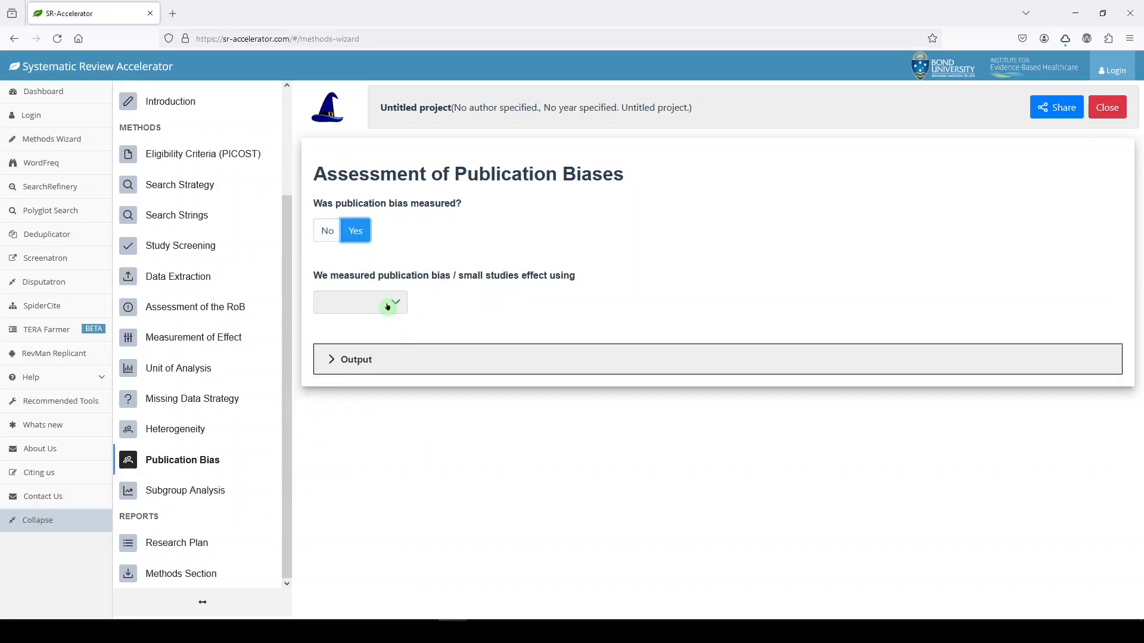
{"action": "left_click", "coordinate": [360, 302]}
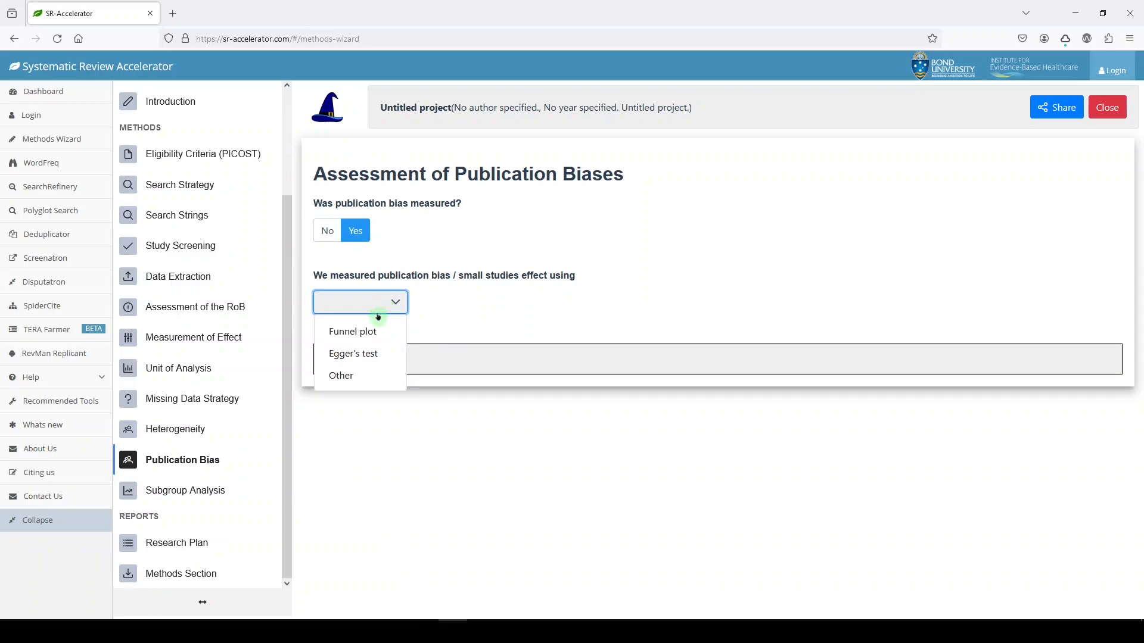
{"action": "left_click", "coordinate": [352, 331]}
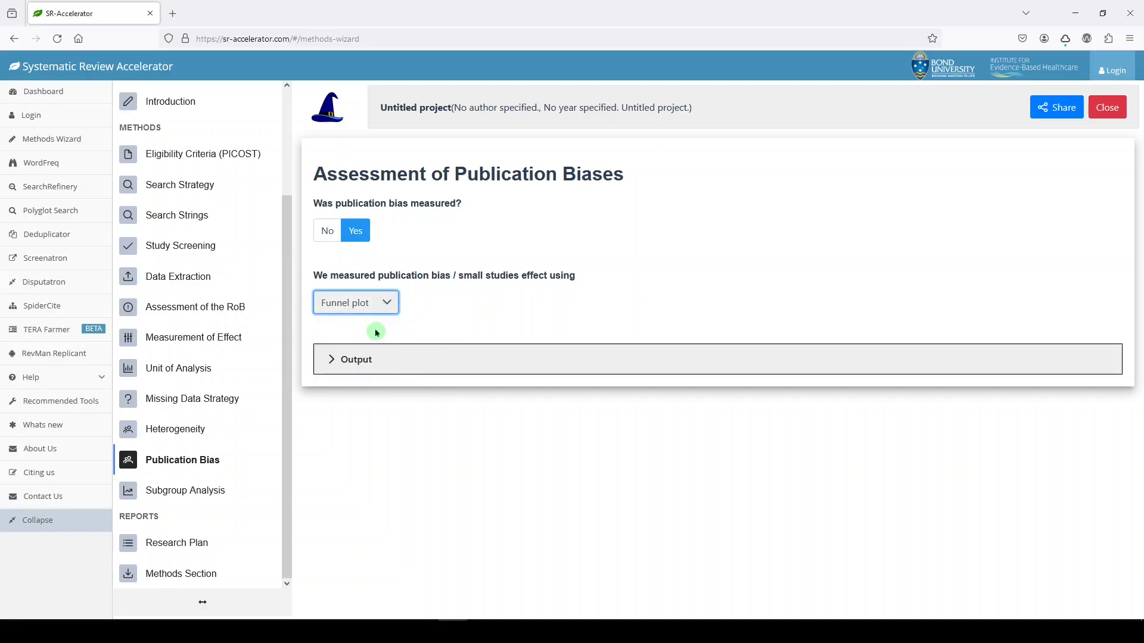
{"action": "left_click", "coordinate": [355, 359]}
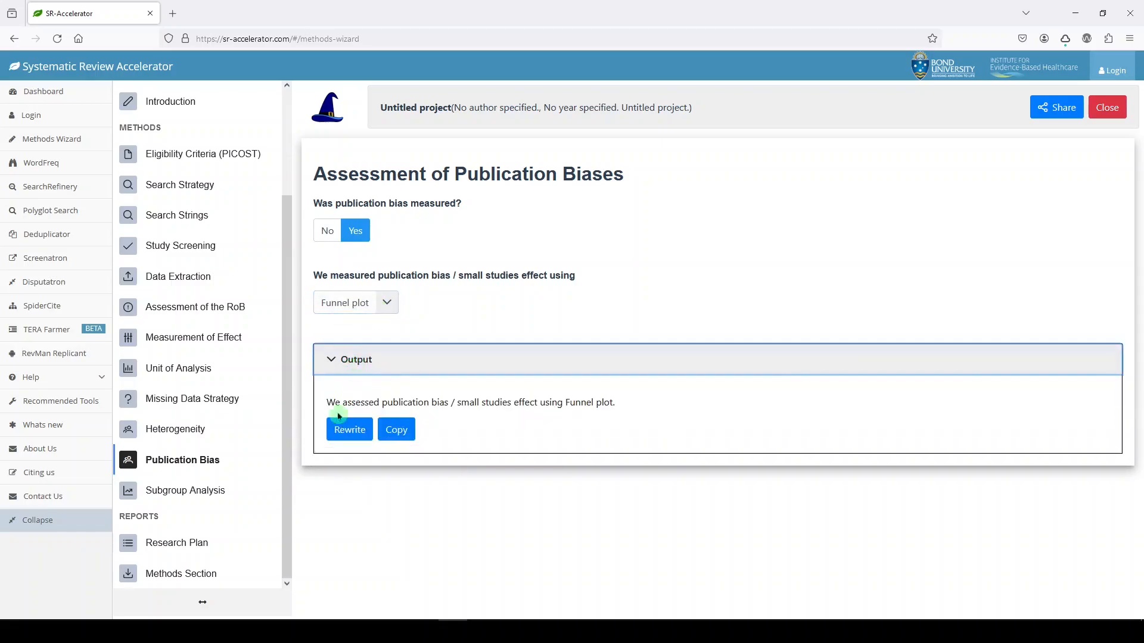
{"action": "mouse_move", "coordinate": [174, 429]}
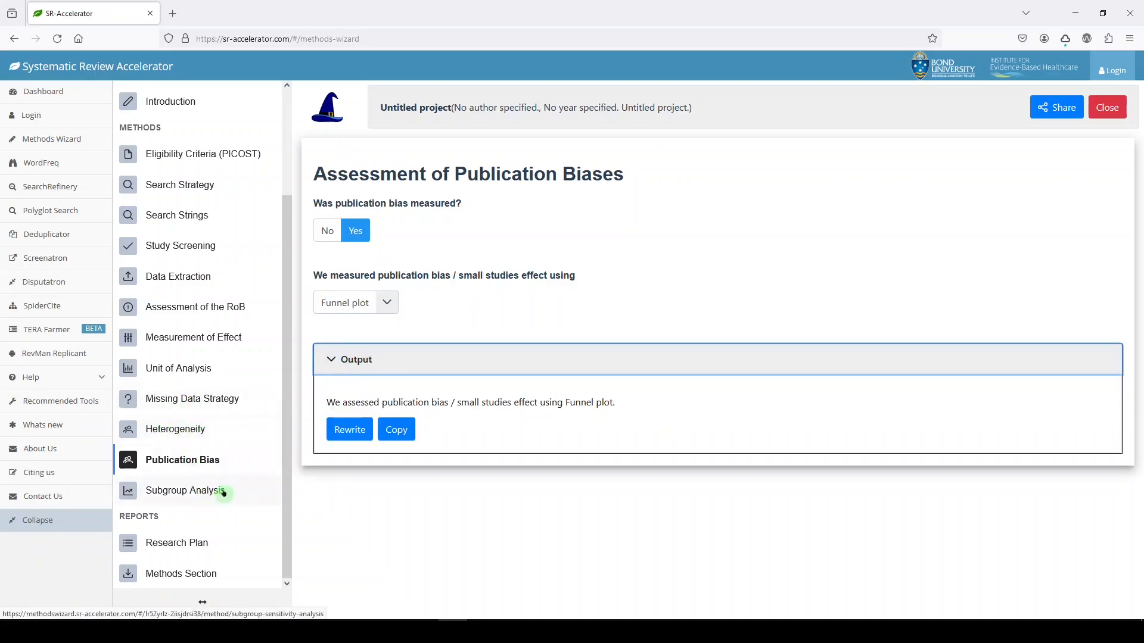
- Open Subgroup Analysis and answer Yes to subgroup analyses being performed
{"action": "left_click", "coordinate": [188, 489]}
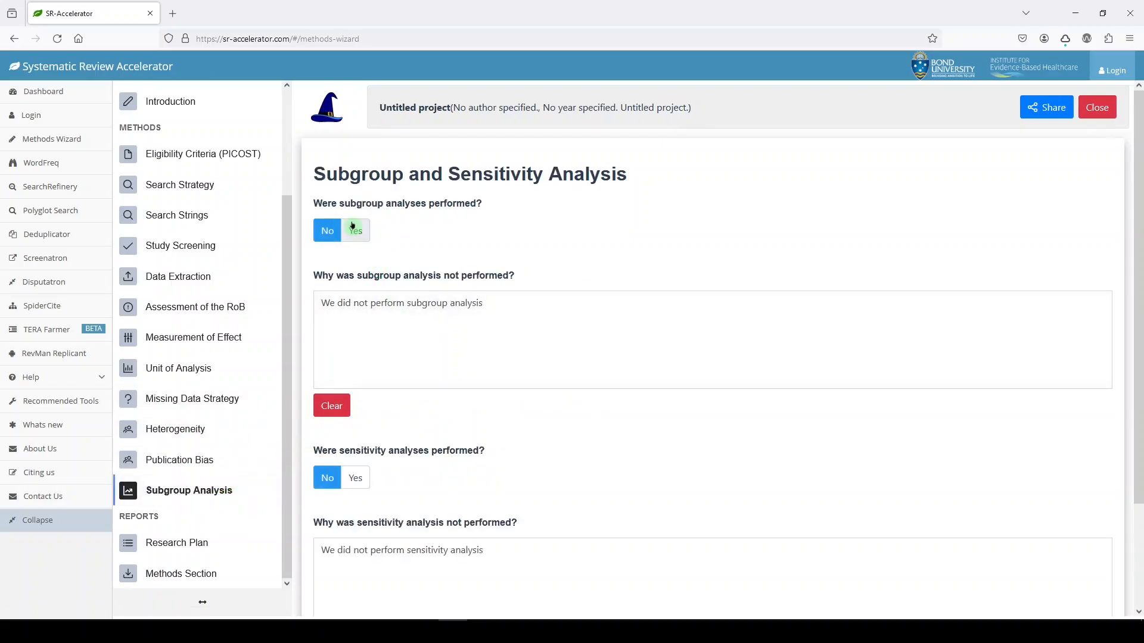
{"action": "left_click", "coordinate": [327, 231]}
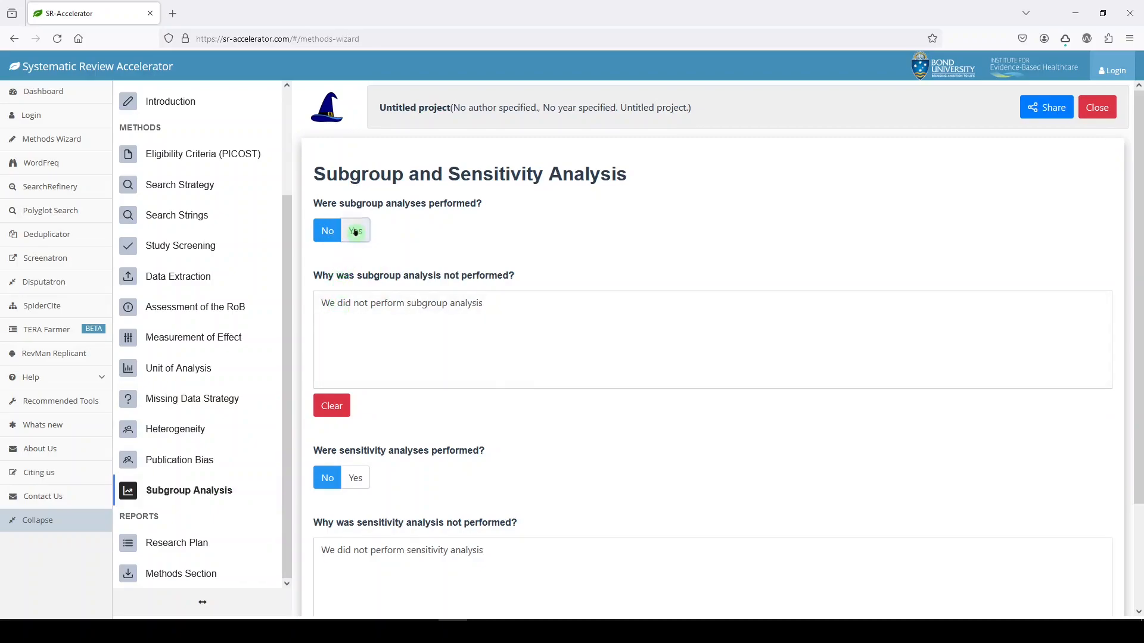
{"action": "left_click", "coordinate": [355, 231]}
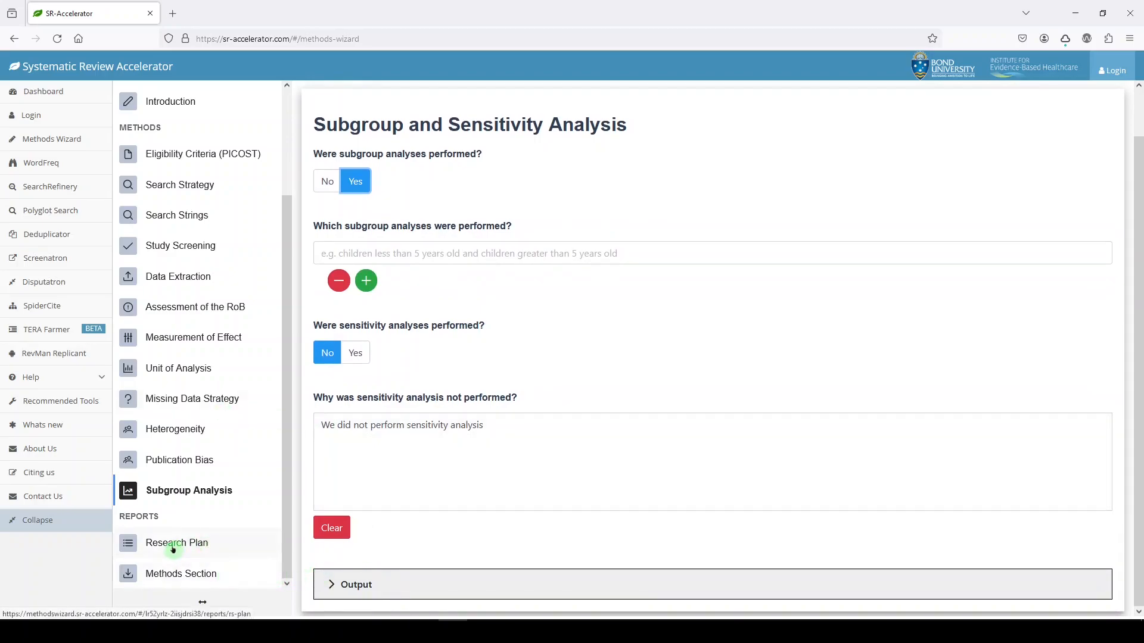
{"action": "mouse_move", "coordinate": [205, 555]}
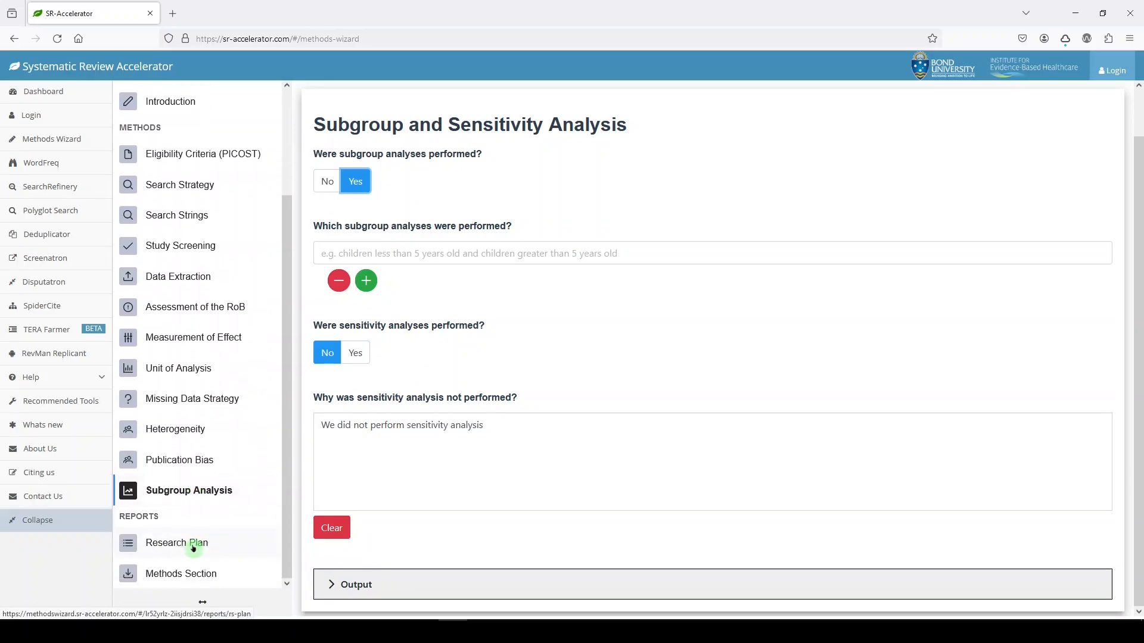
- Open the Methods Section report from the Research Plan reports list
{"action": "left_click", "coordinate": [176, 543]}
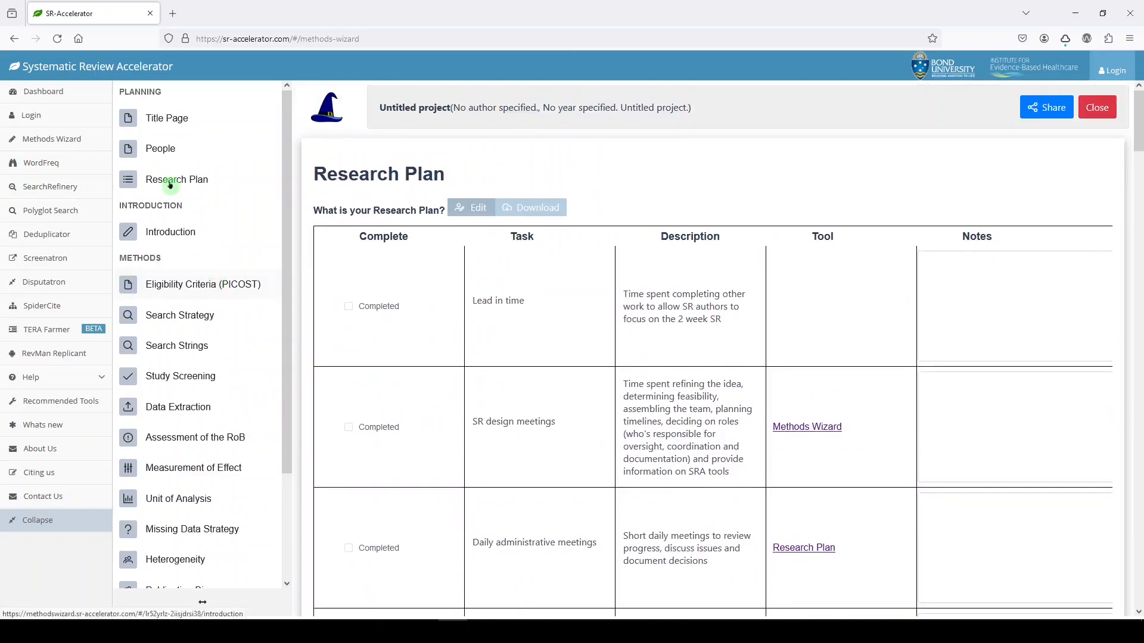
{"action": "scroll", "scroll_direction": "down", "scroll_amount": 3}
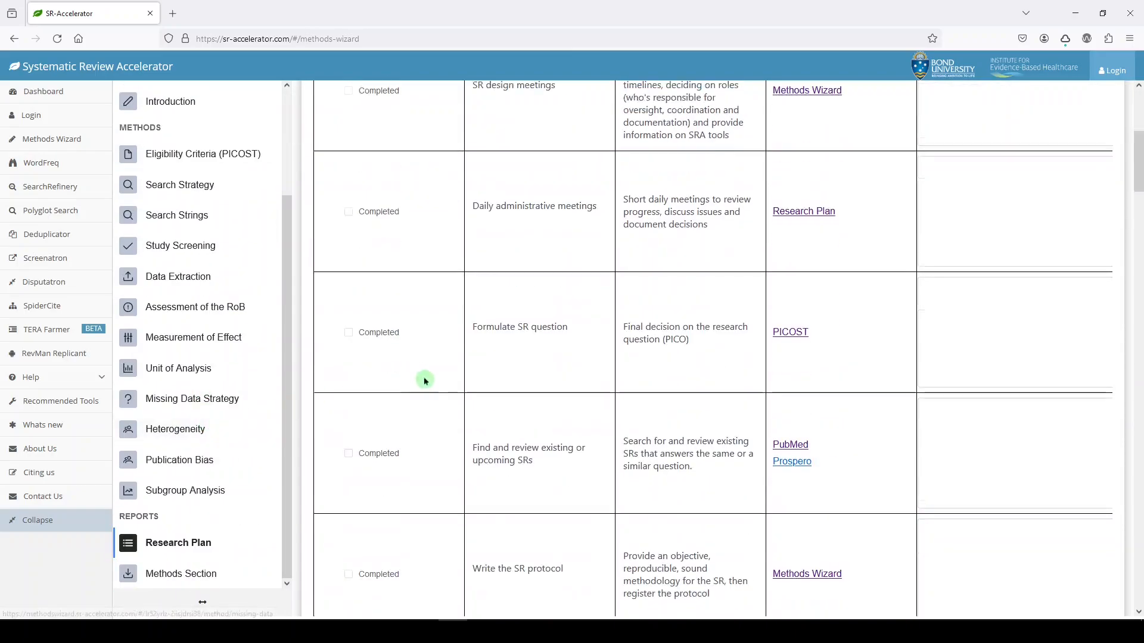
{"action": "left_click", "coordinate": [183, 573]}
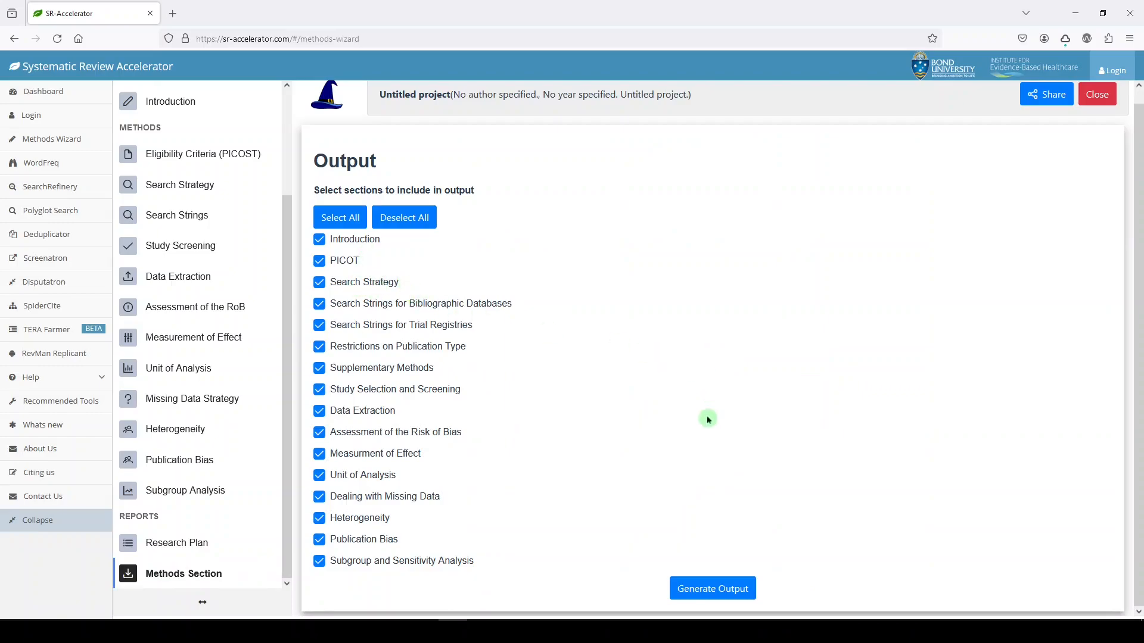
- Generate the Methods Section output and scroll through the full text in the modal
{"action": "left_click", "coordinate": [711, 588]}
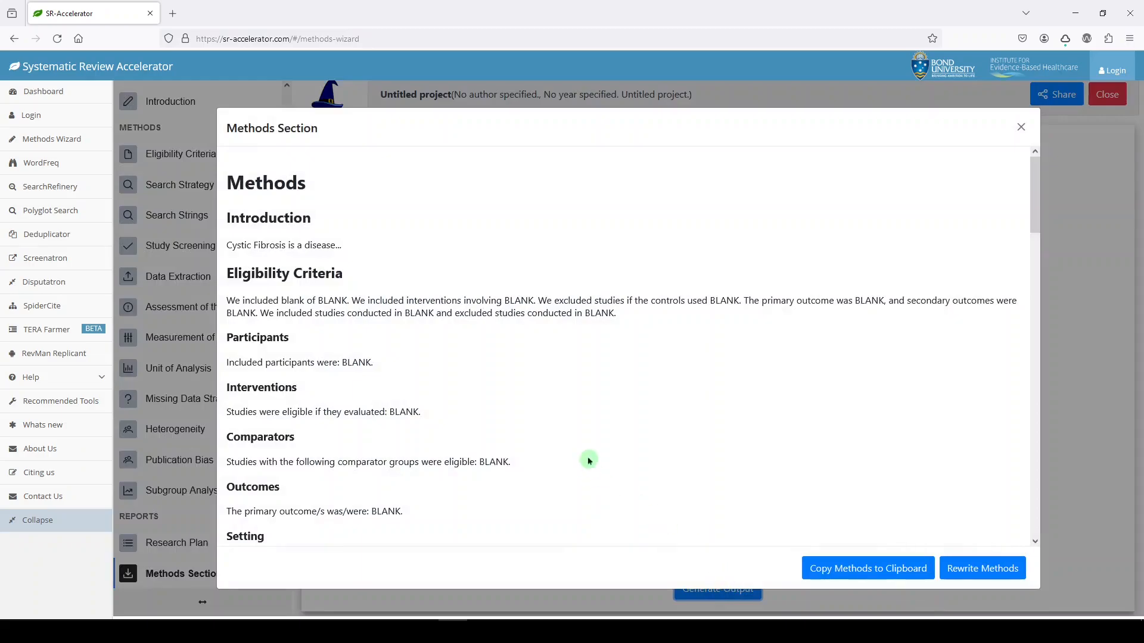
{"action": "scroll", "scroll_direction": "down", "scroll_amount": 3}
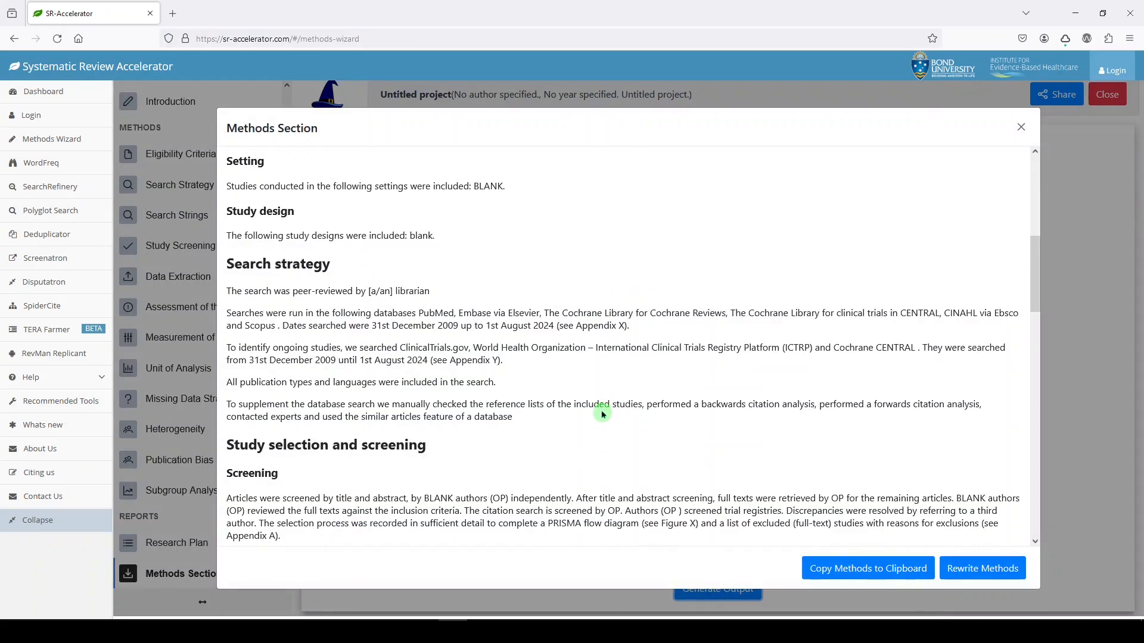
{"action": "scroll", "scroll_direction": "down", "scroll_amount": 3}
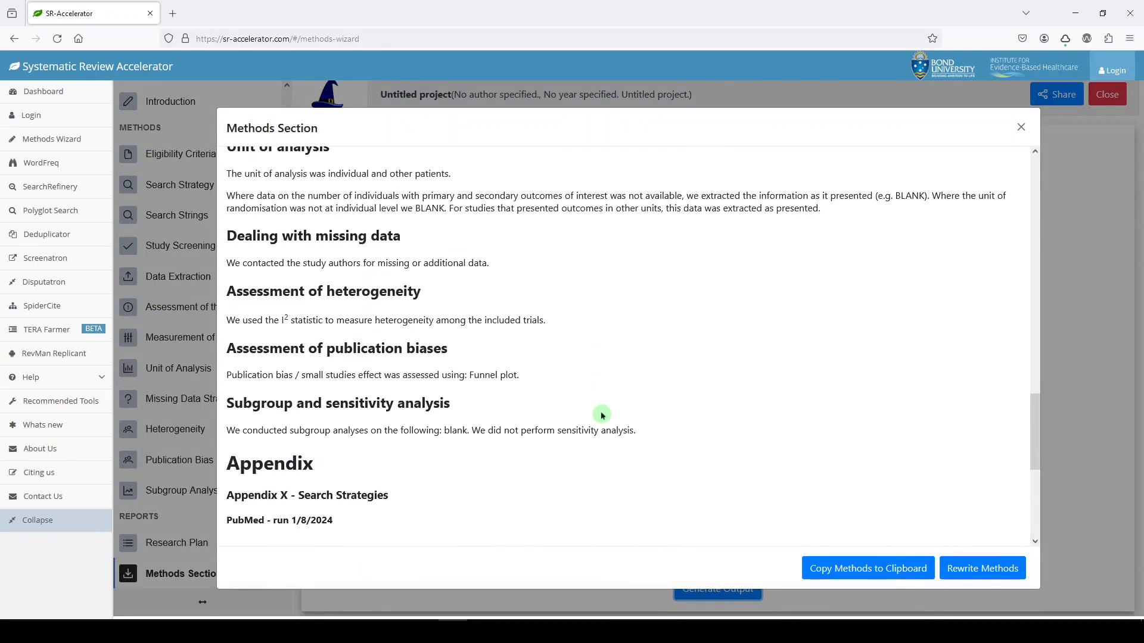
{"action": "scroll", "scroll_direction": "down", "scroll_amount": 3}
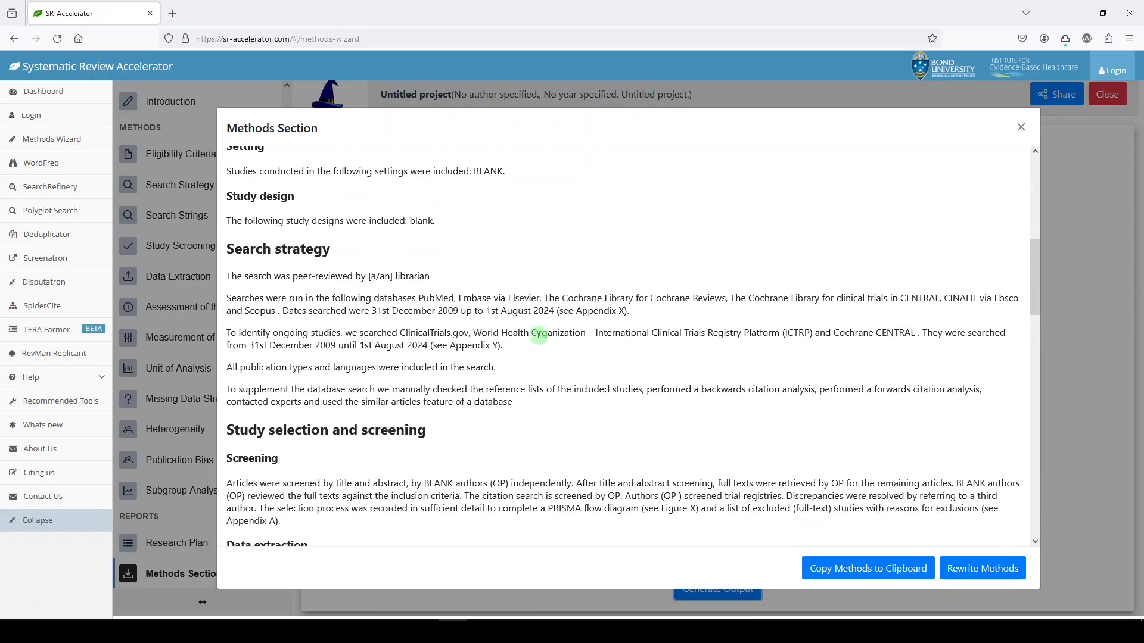
{"action": "mouse_move", "coordinate": [436, 358]}
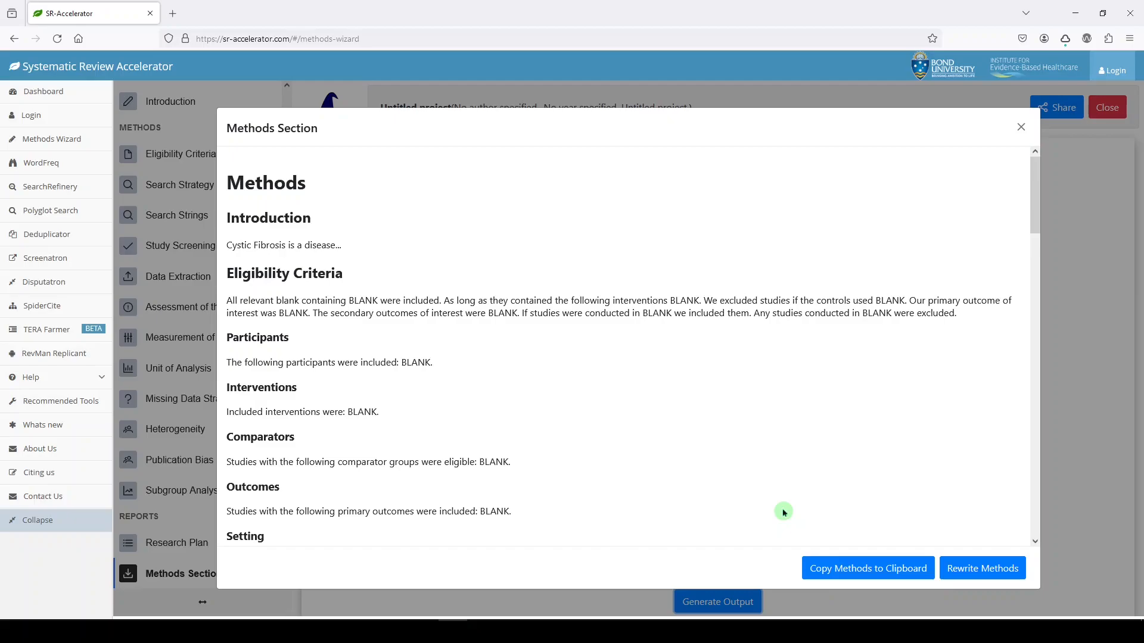
{"action": "scroll", "scroll_direction": "down", "scroll_amount": 3}
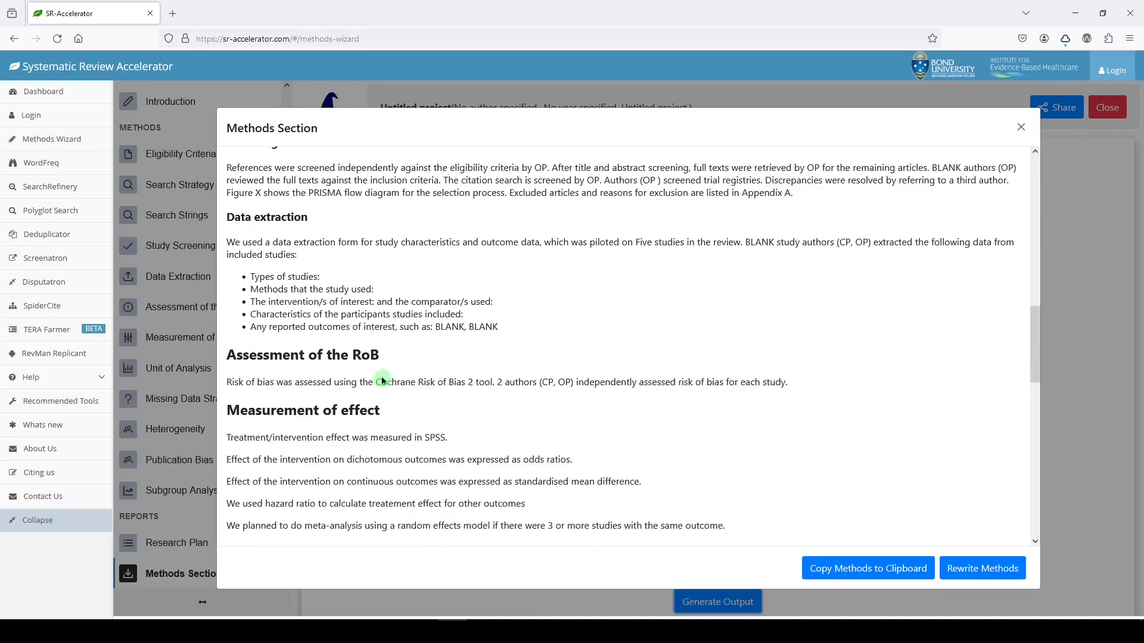
{"action": "scroll", "scroll_direction": "down", "scroll_amount": 3}
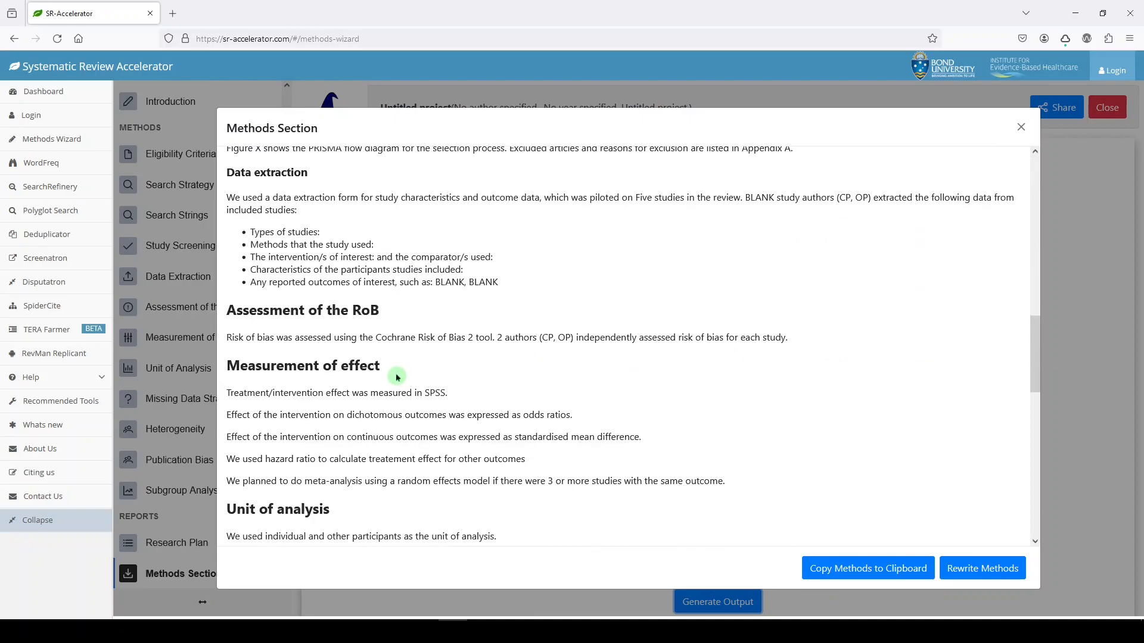
{"action": "mouse_move", "coordinate": [429, 377]}
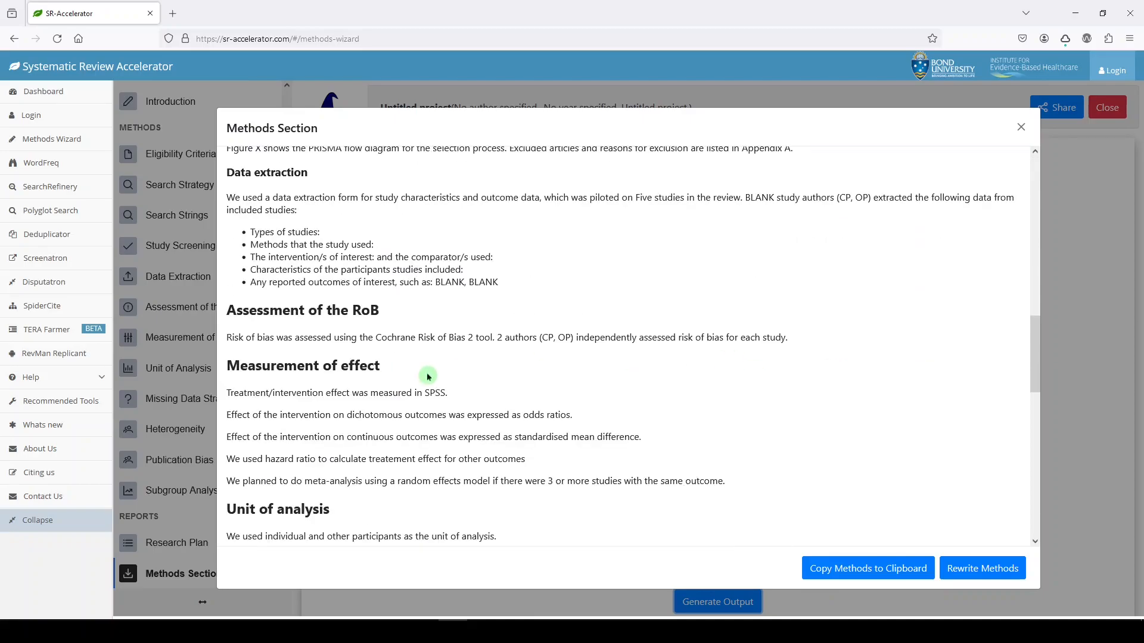
{"action": "mouse_move", "coordinate": [867, 321]}
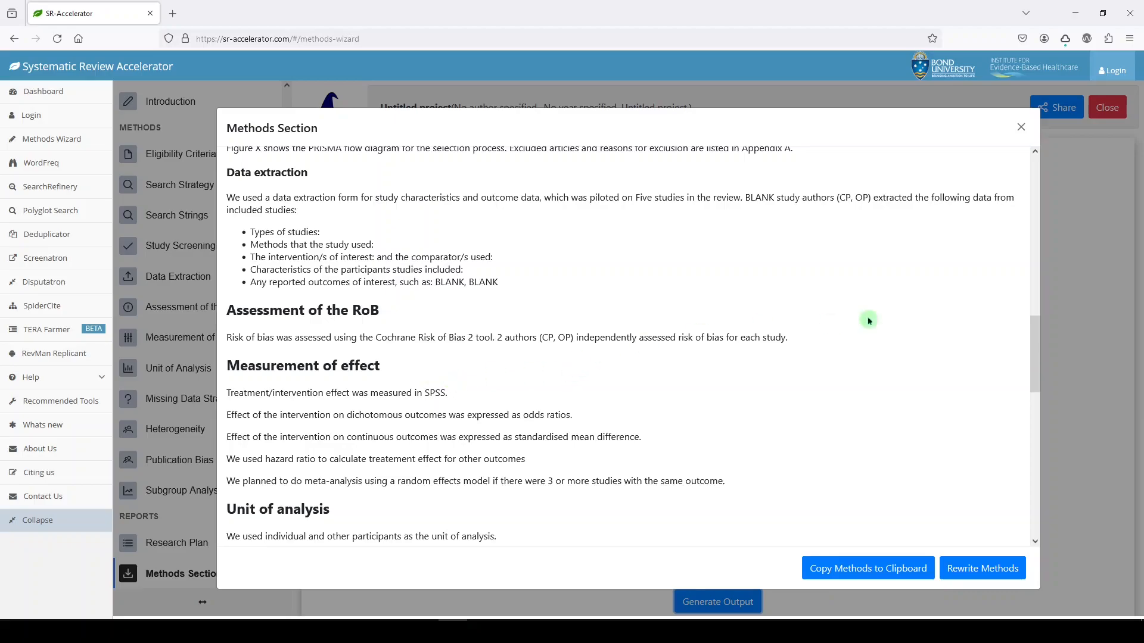